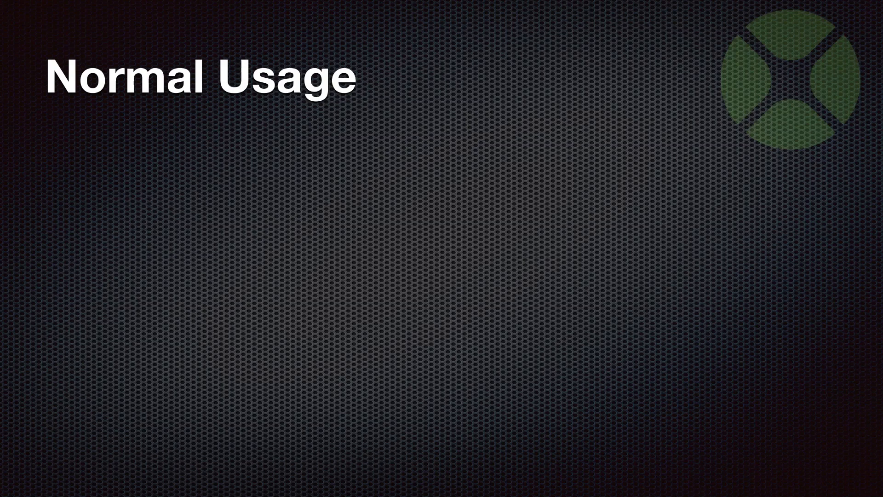
Step: Show ExampleTable's Action event code that toggles a row's checkmark
key("right")
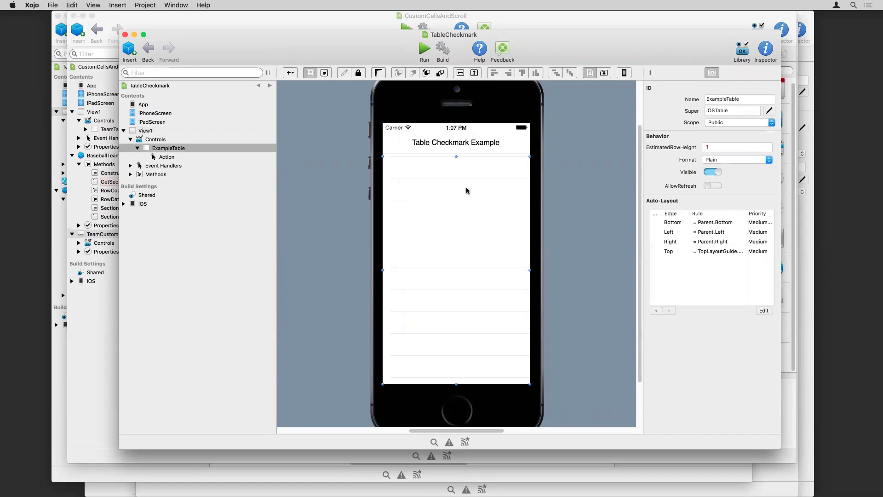
mouse_move(340, 167)
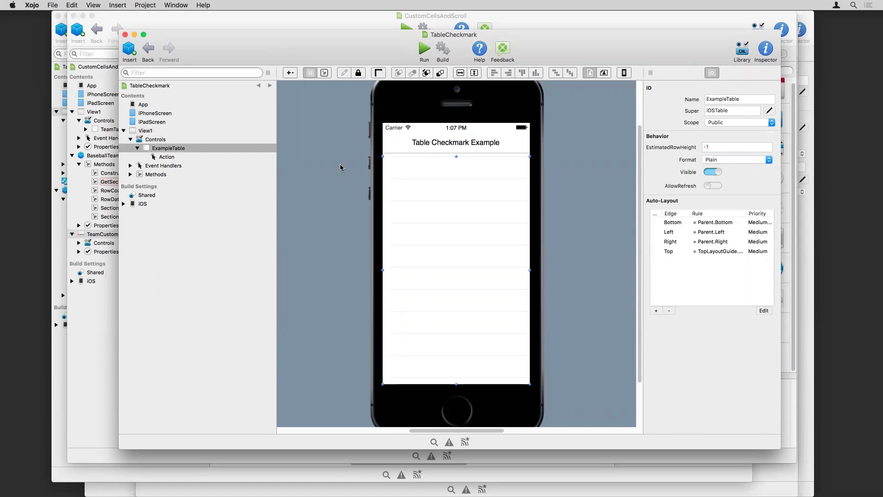
left_click(167, 157)
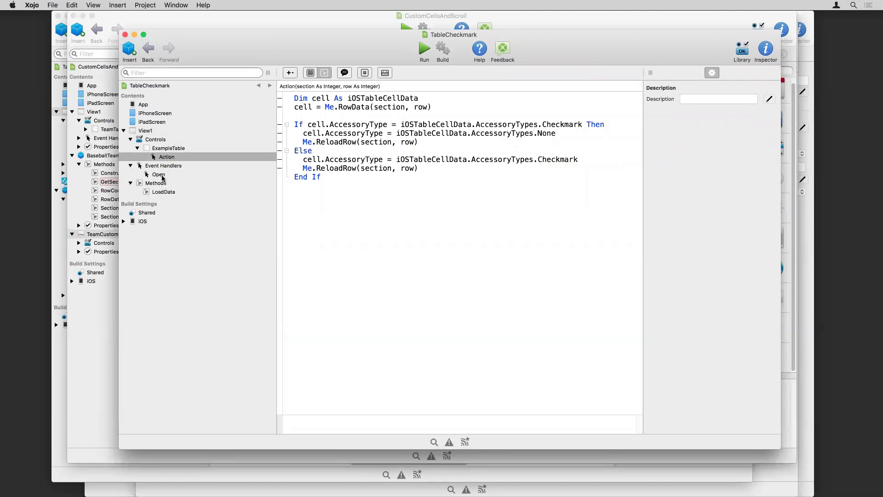
Step: Show View1's Open event, then the LoadData method adding 51 checkmarked rows
left_click(158, 174)
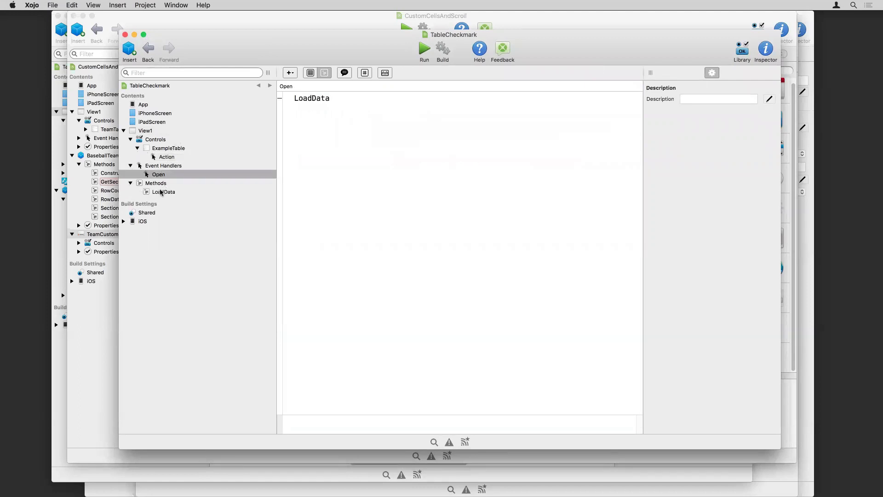
left_click(164, 192)
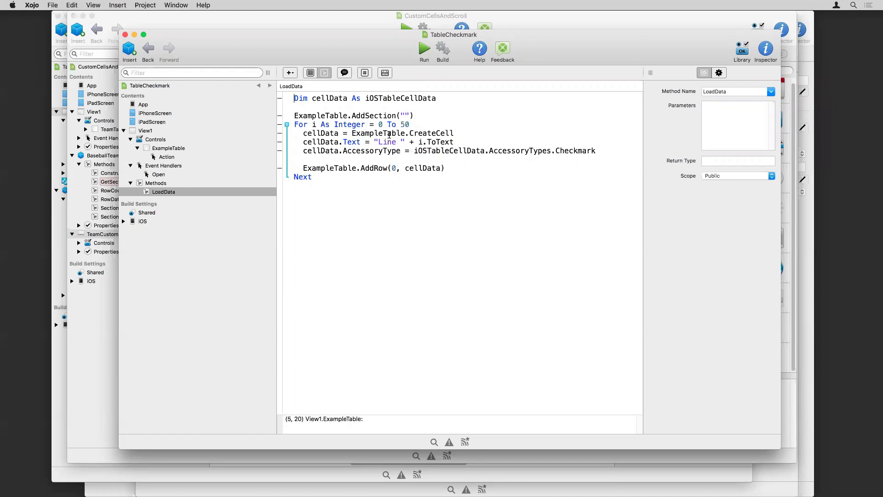
left_click(380, 142)
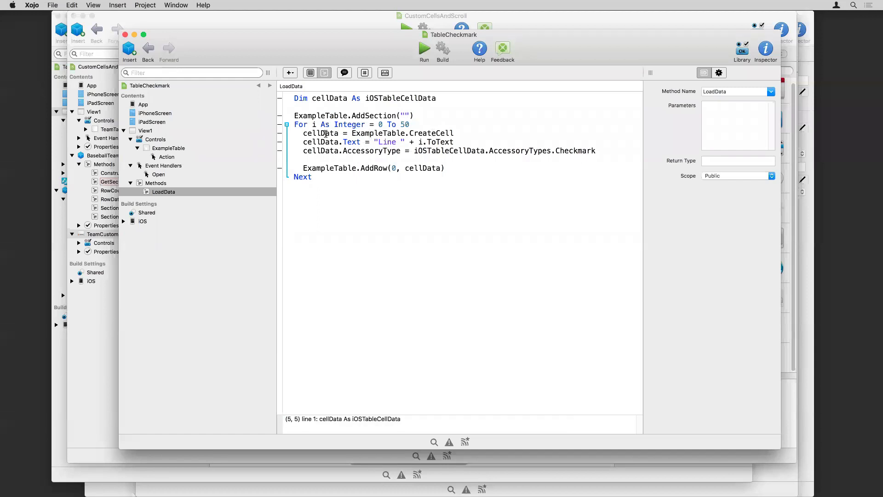
left_click(371, 98)
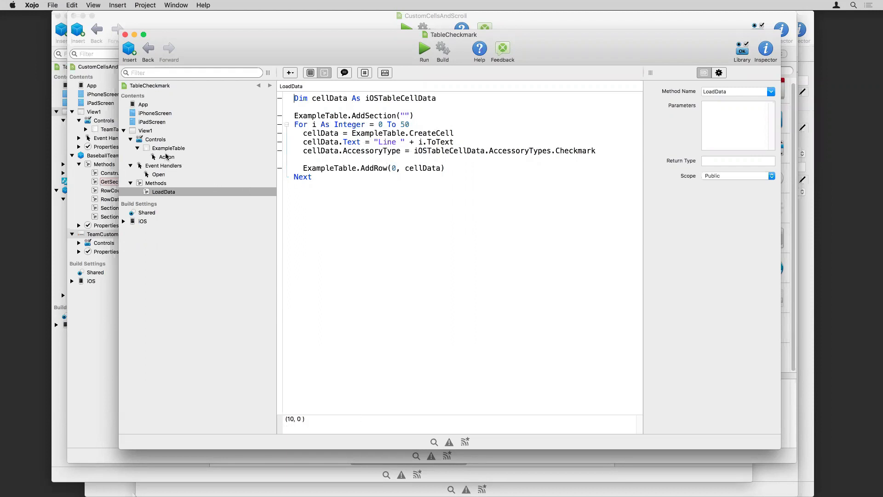
Step: Return to ExampleTable's Action event code that toggles checkmarks
left_click(167, 157)
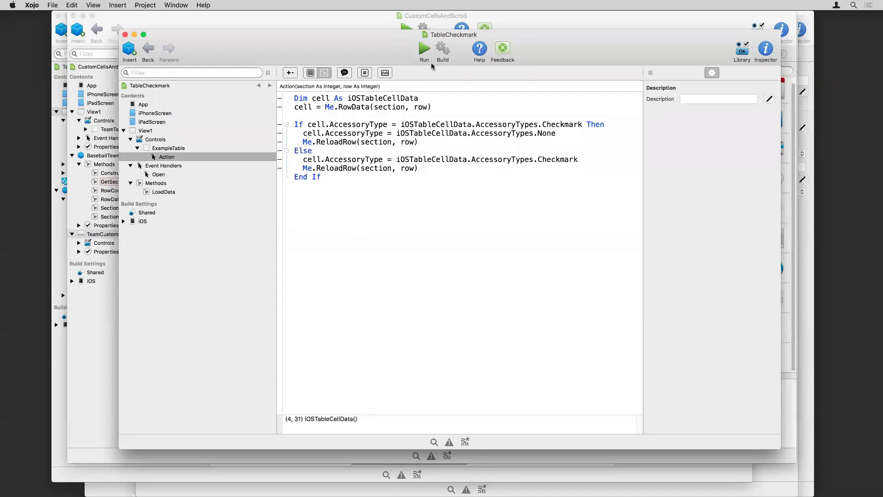
Step: Run TableCheckmark in the simulator, uncheck Lines 3, 4 and 6, then return to Xojo
left_click(424, 51)
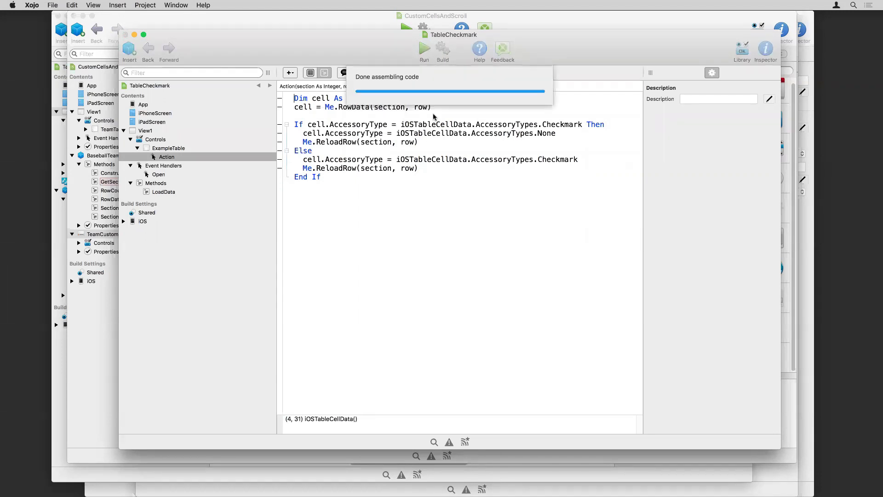
left_click(424, 48)
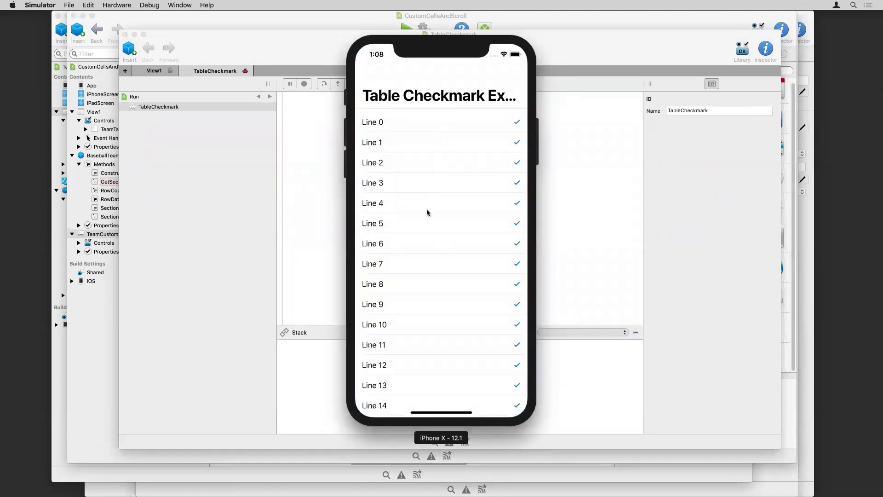
scroll("down", 3)
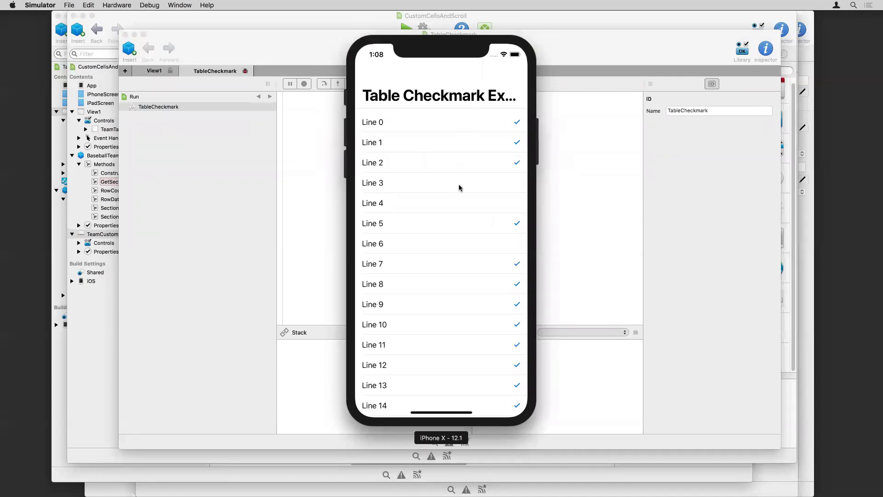
mouse_move(458, 212)
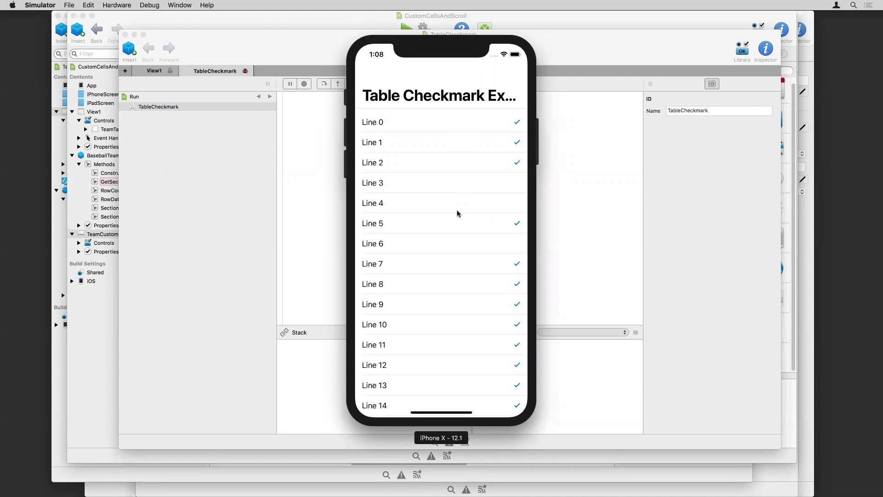
left_click(304, 83)
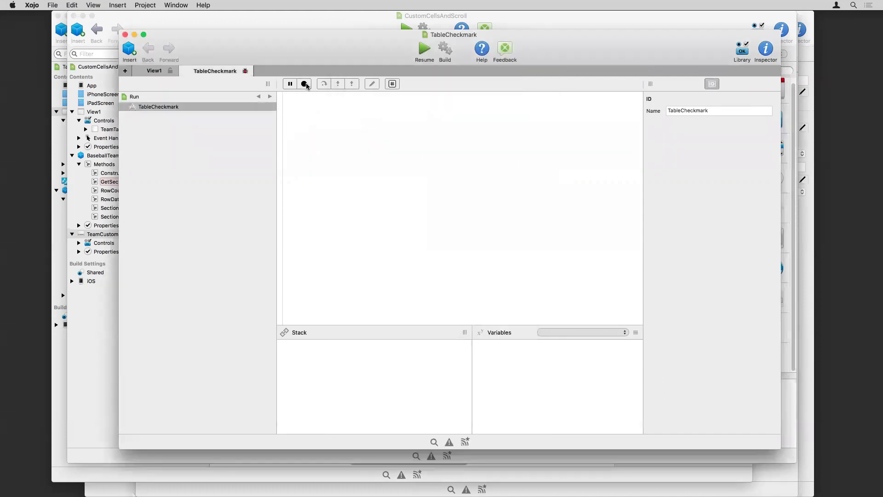
Step: Stop the debug session and show TableCheckmark's View1 layout
left_click(306, 83)
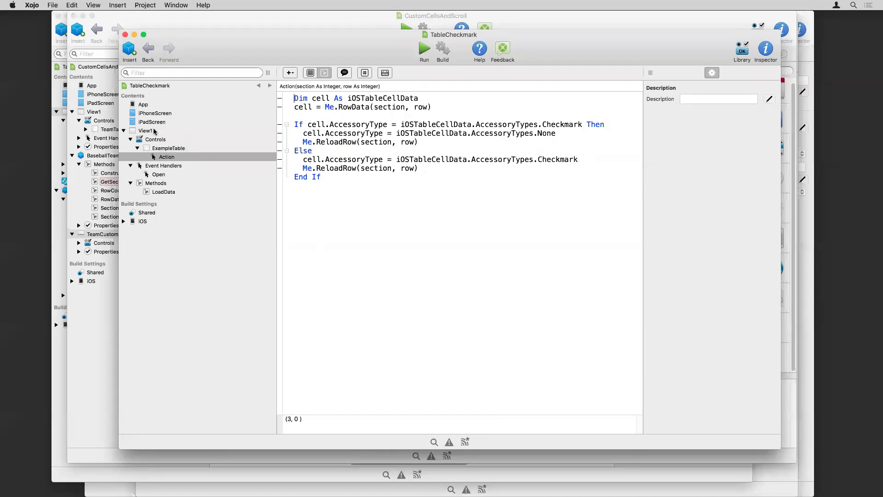
left_click(146, 130)
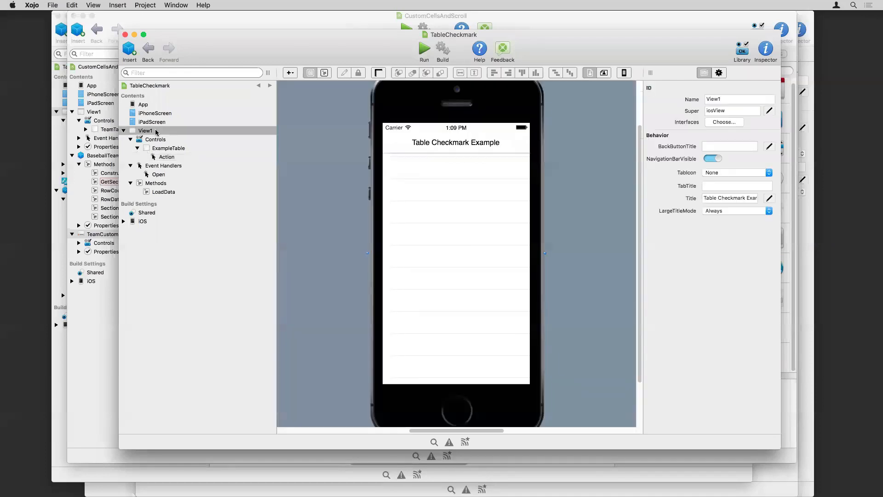
mouse_move(262, 196)
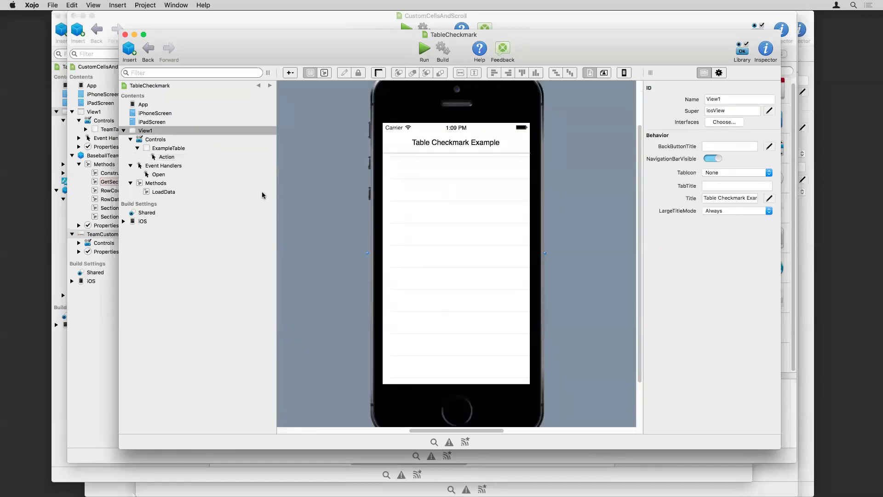
mouse_move(454, 246)
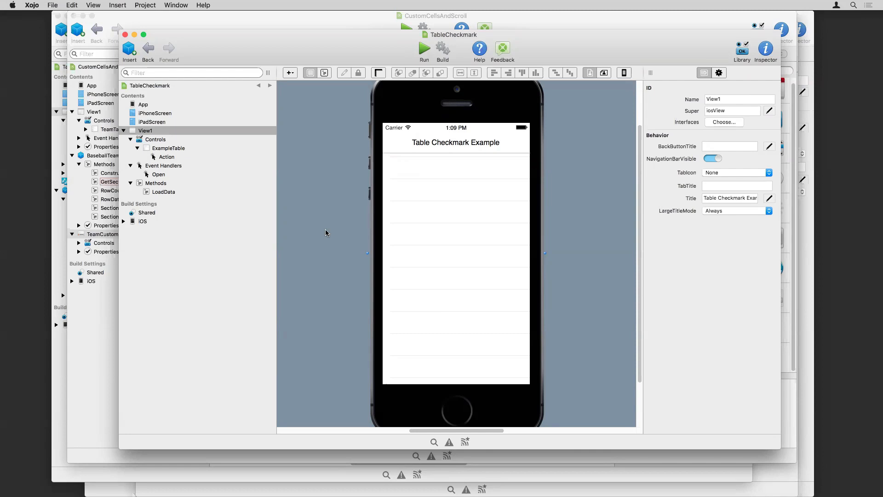
mouse_move(302, 48)
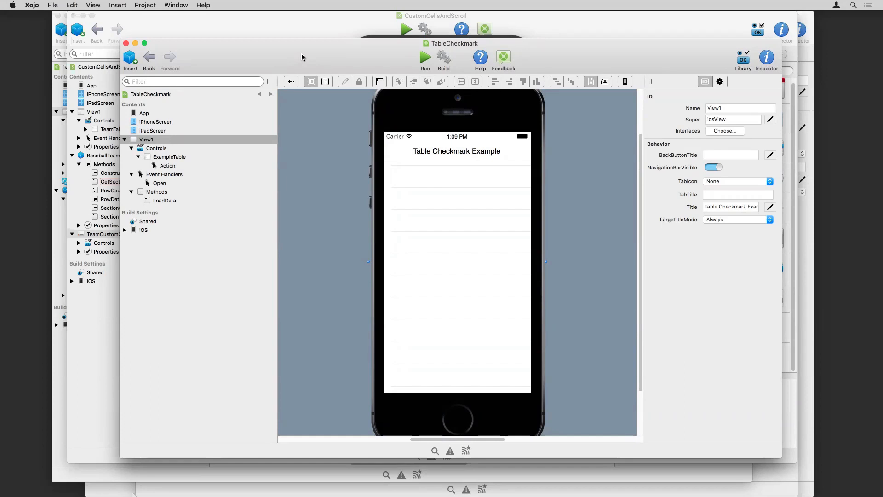
mouse_move(203, 5)
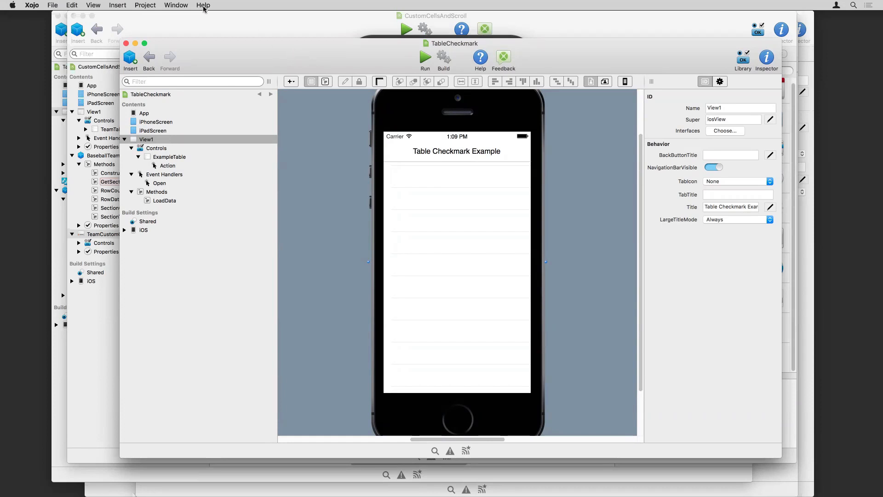
left_click(176, 5)
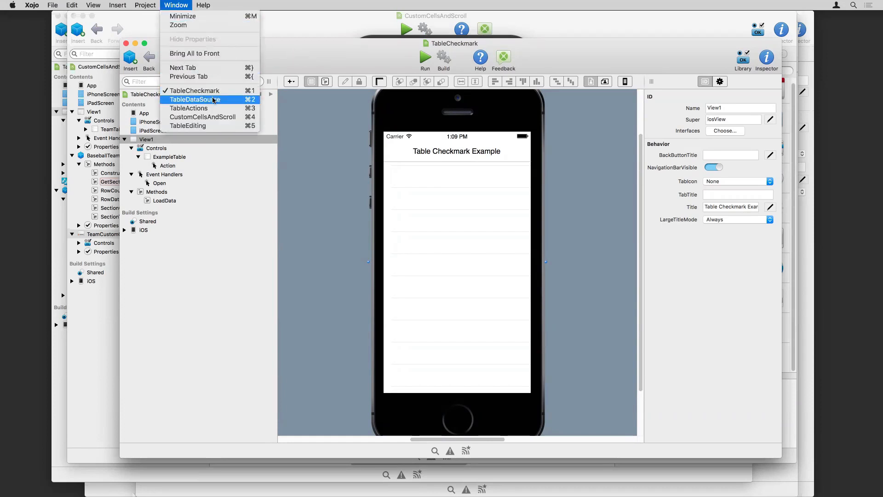
Step: Switch to TableDataSource and show TeamTable's Open event assigning a BaseballTeams DataSource
left_click(193, 99)
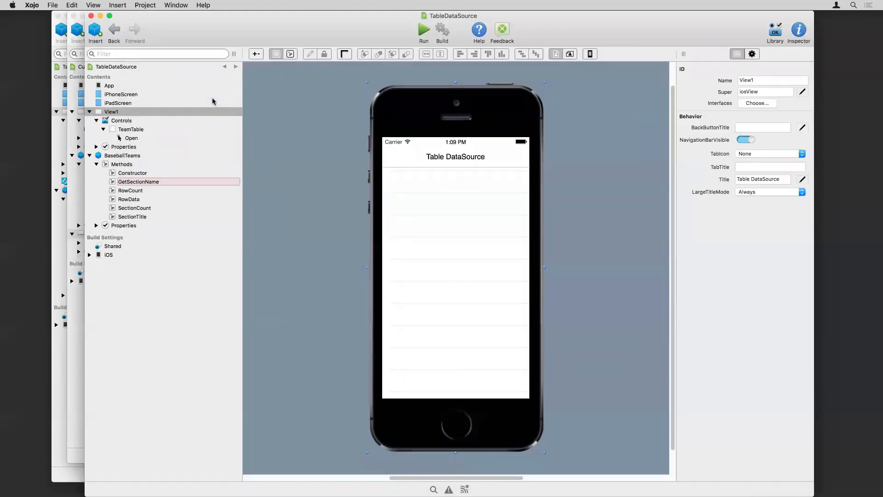
mouse_move(112, 111)
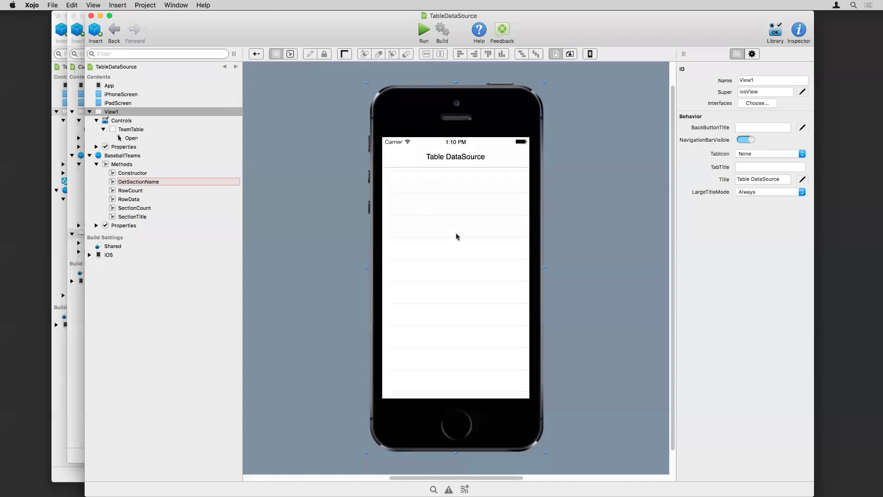
left_click(130, 129)
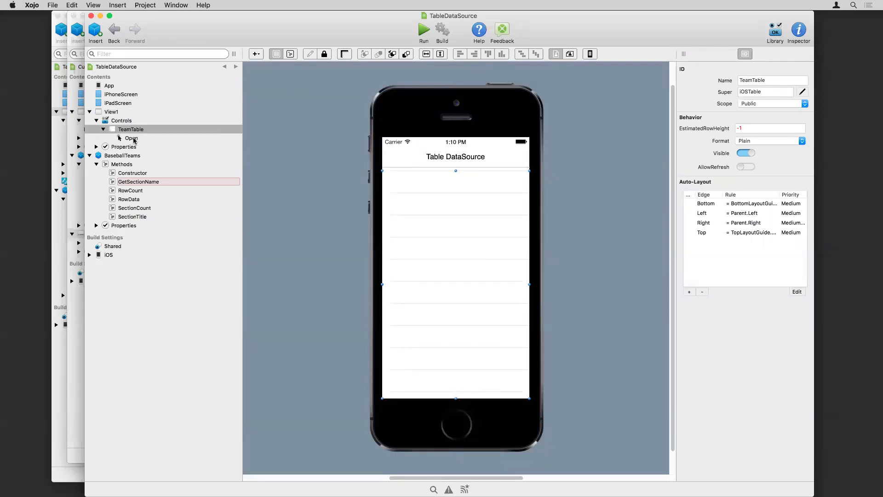
left_click(131, 138)
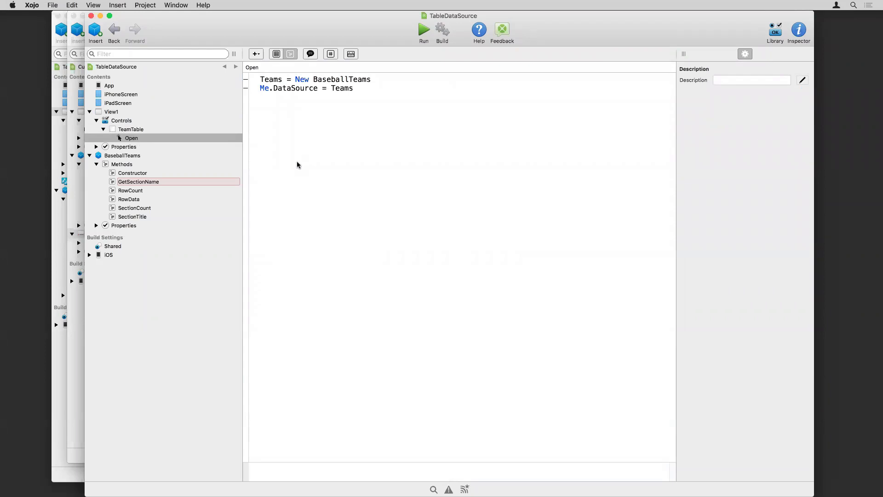
mouse_move(340, 153)
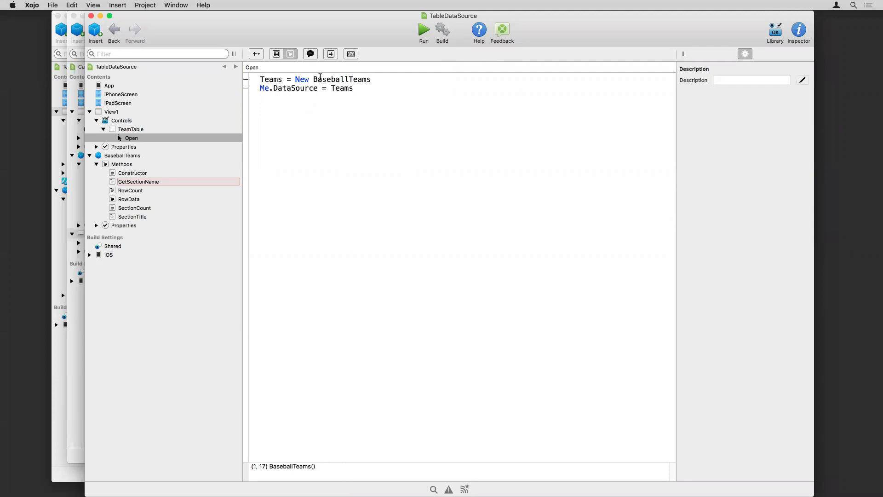
Step: Show the BaseballTeams class and its name and interface settings
left_click(96, 146)
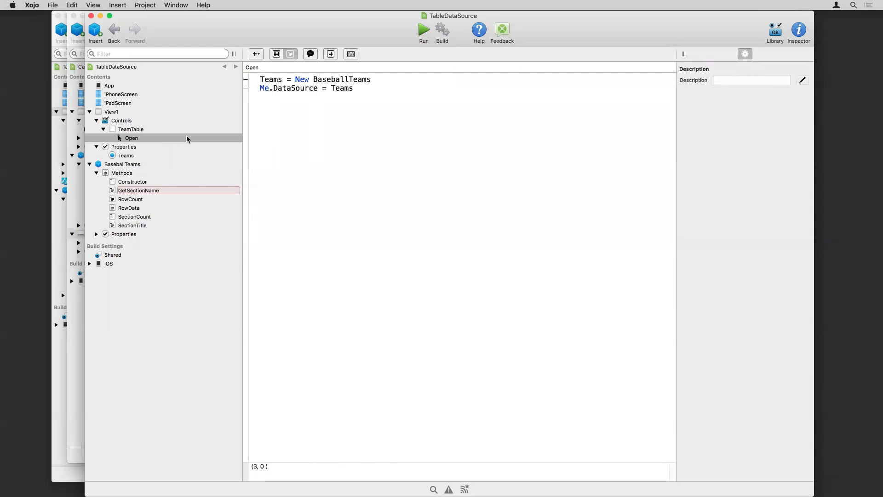
mouse_move(131, 138)
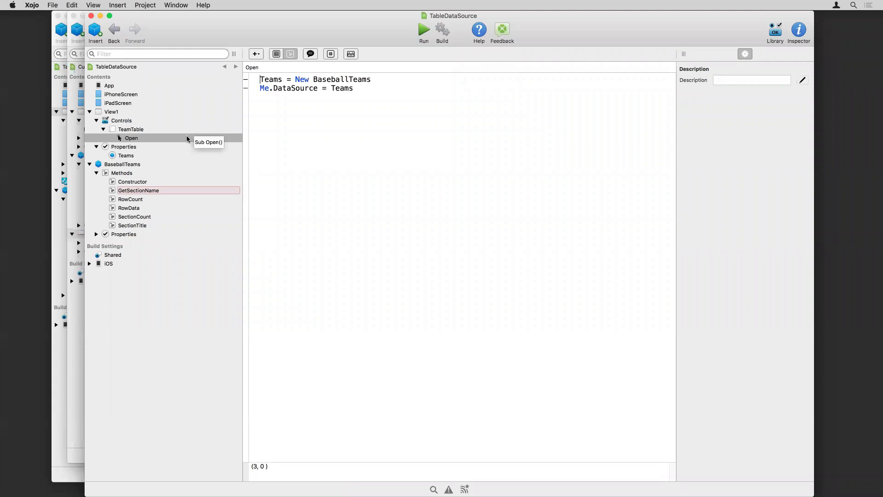
left_click(121, 163)
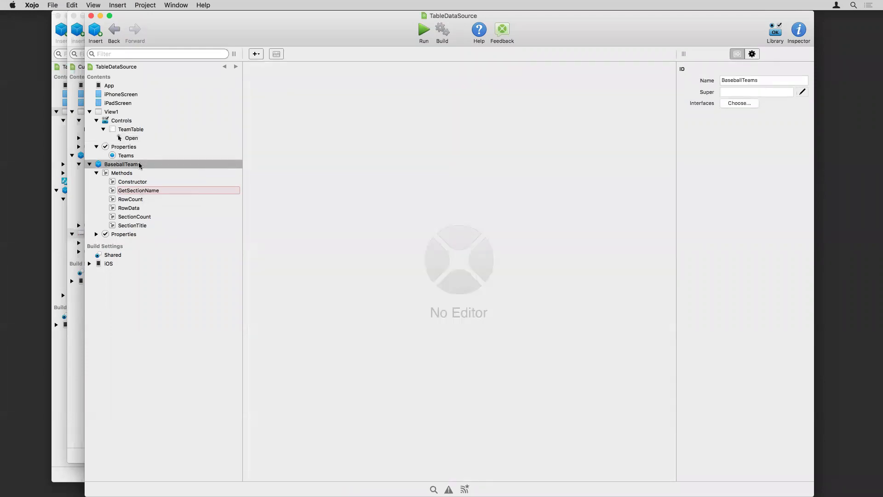
left_click(739, 103)
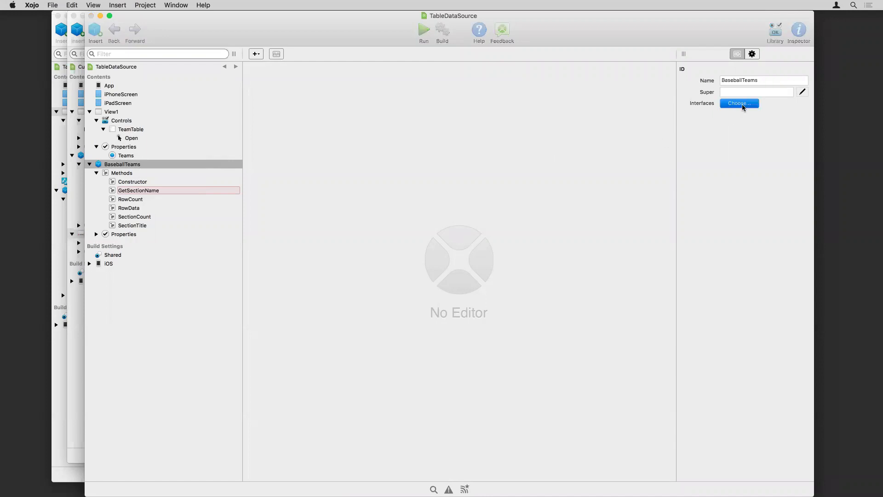
left_click(739, 103)
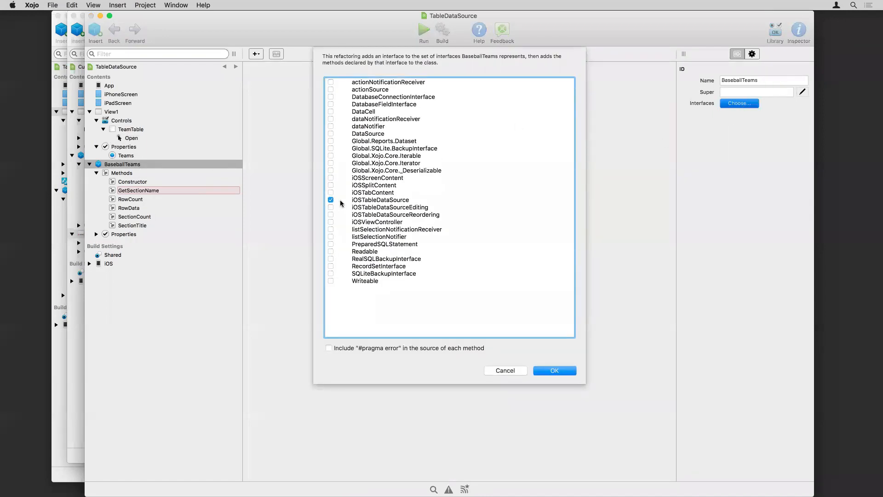
mouse_move(473, 333)
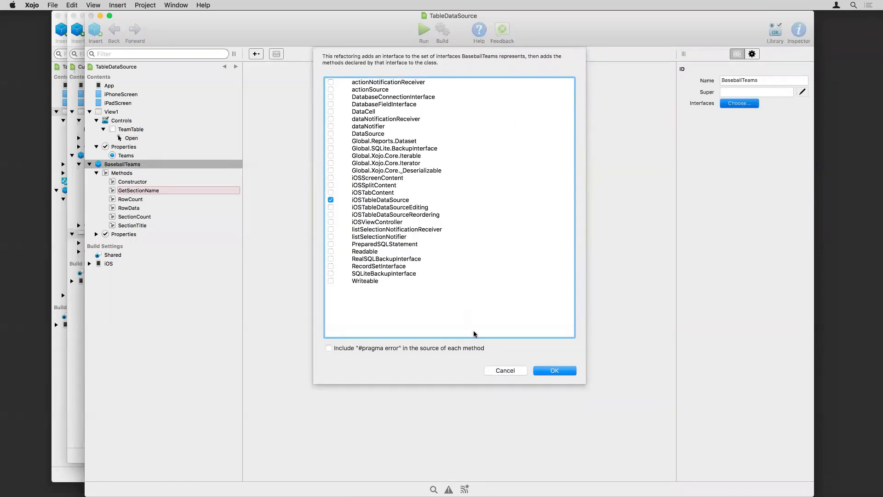
left_click(554, 369)
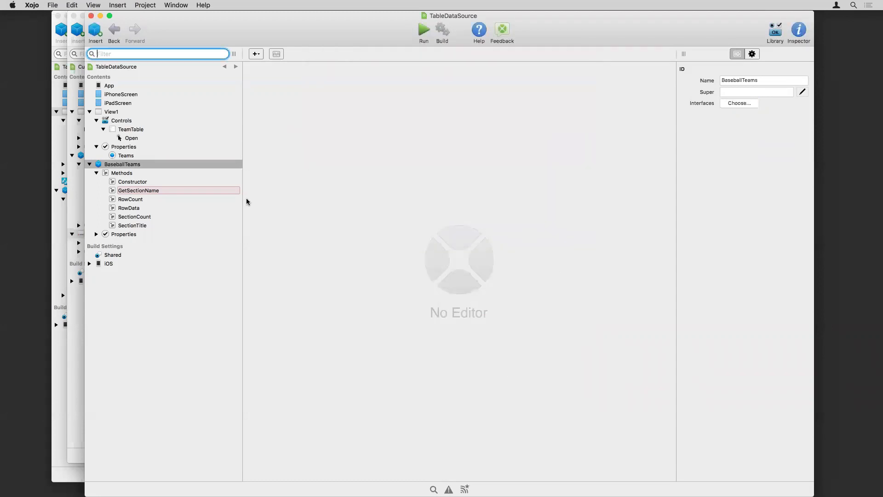
mouse_move(131, 188)
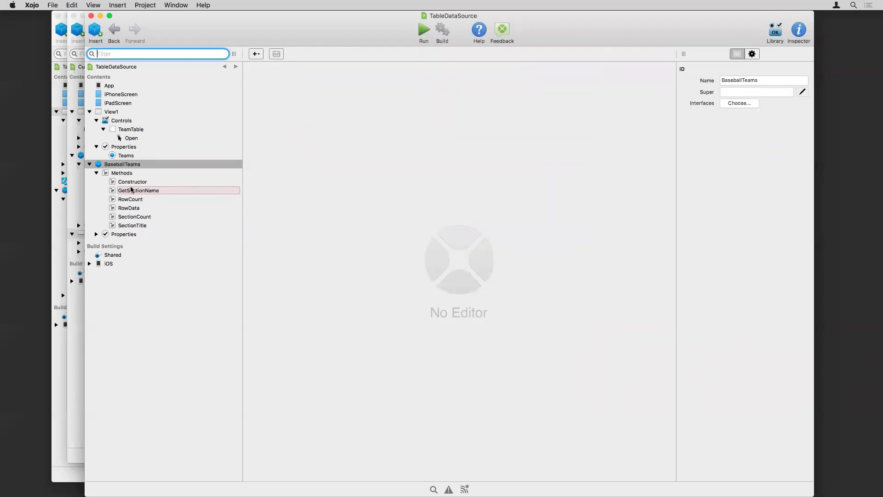
mouse_move(151, 186)
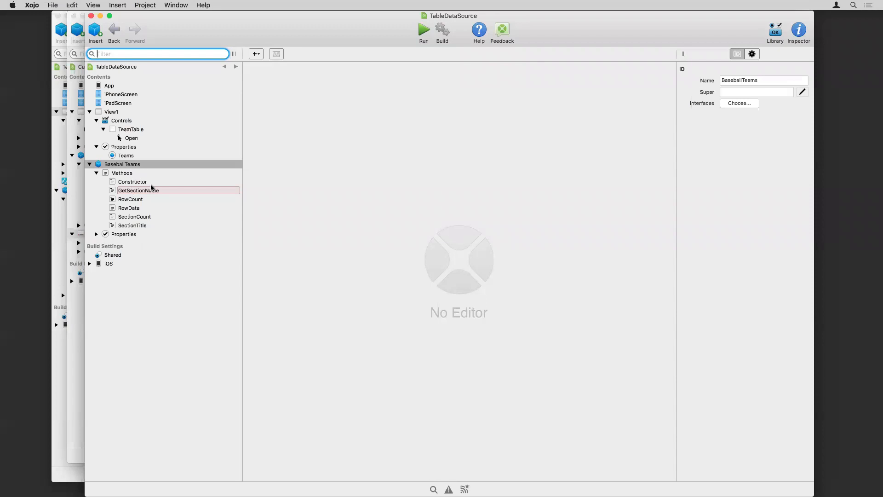
left_click(133, 181)
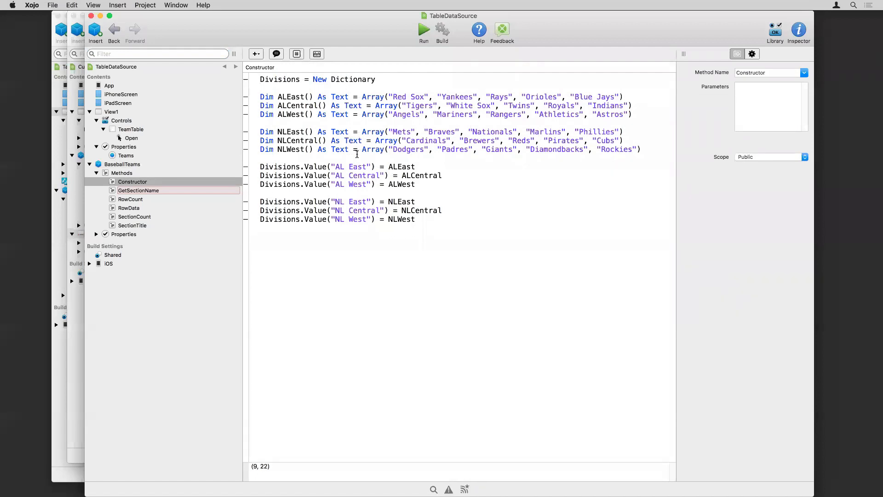
mouse_move(370, 157)
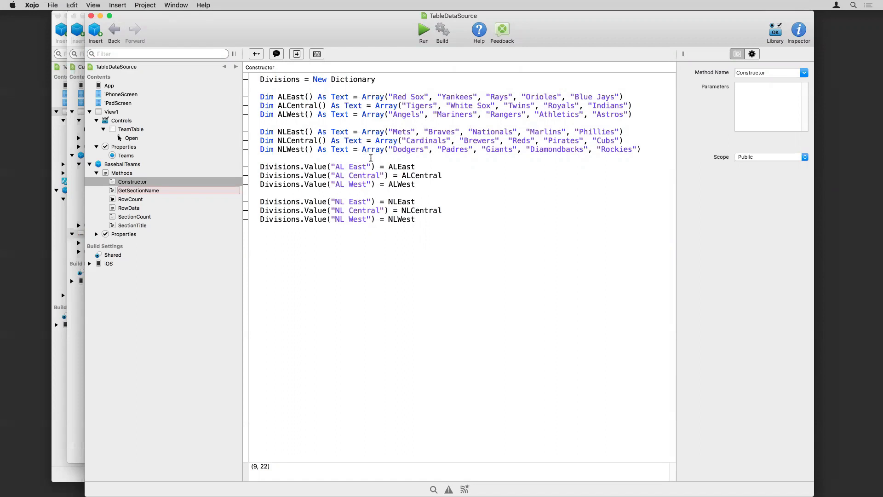
Step: Show BaseballTeams' RowCount method returning a division's team count
left_click(372, 105)
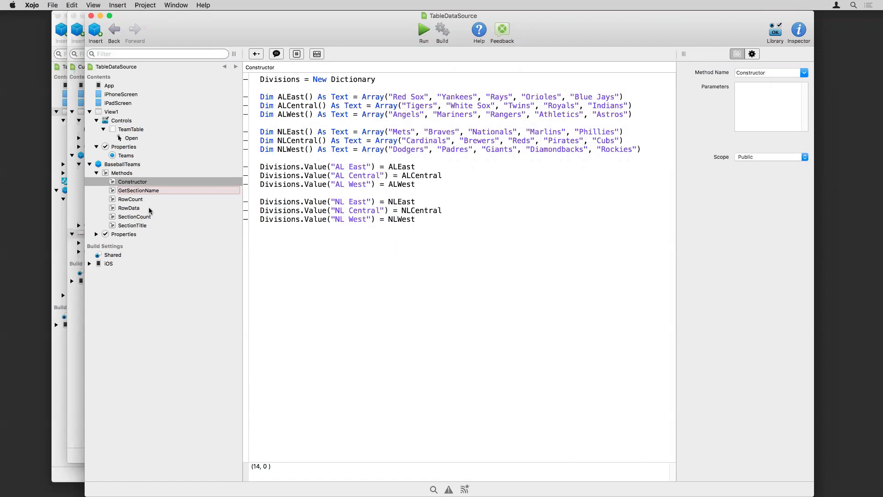
left_click(130, 199)
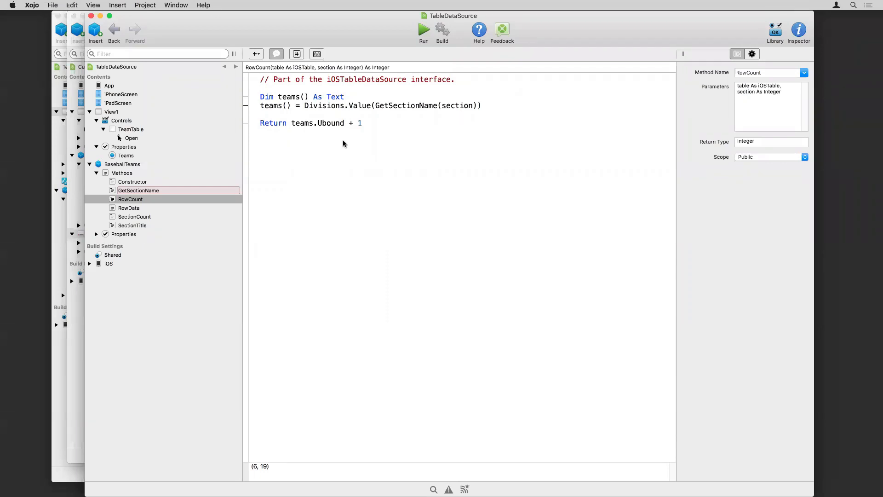
mouse_move(425, 149)
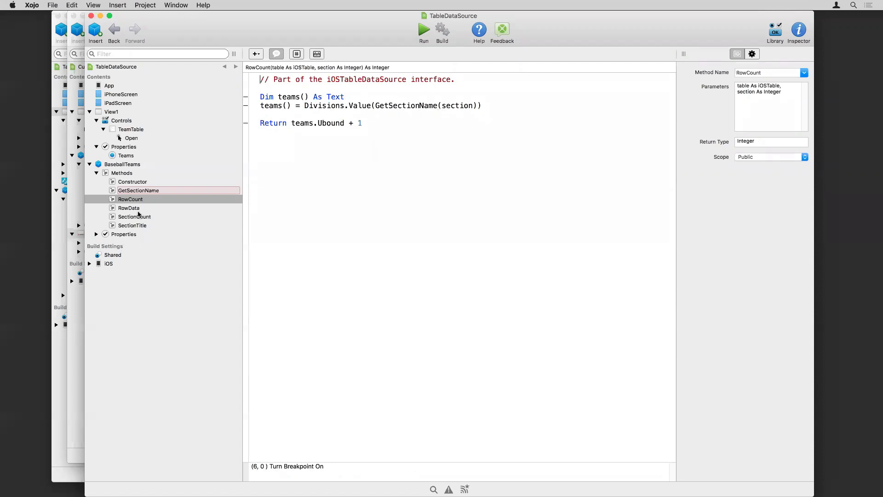
Step: Review SectionCount, SectionTitle, GetSectionName and RowData, then run TableDataSource
left_click(134, 216)
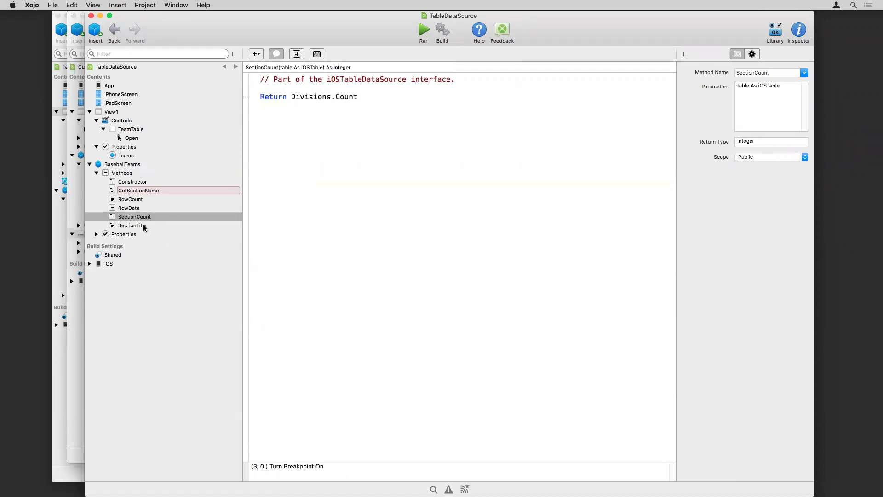
left_click(133, 225)
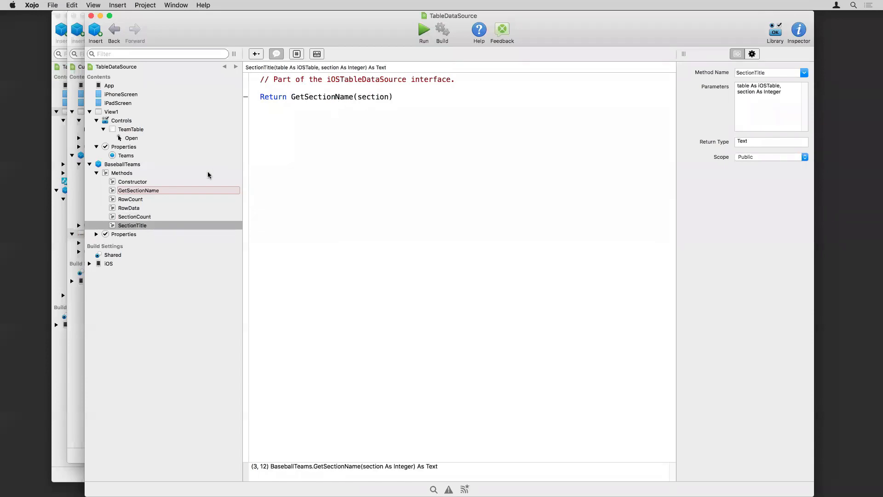
left_click(139, 189)
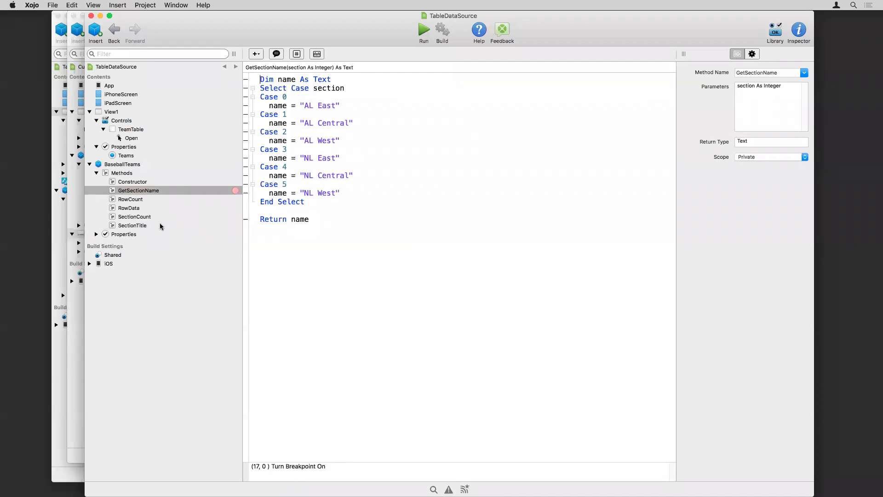
left_click(129, 208)
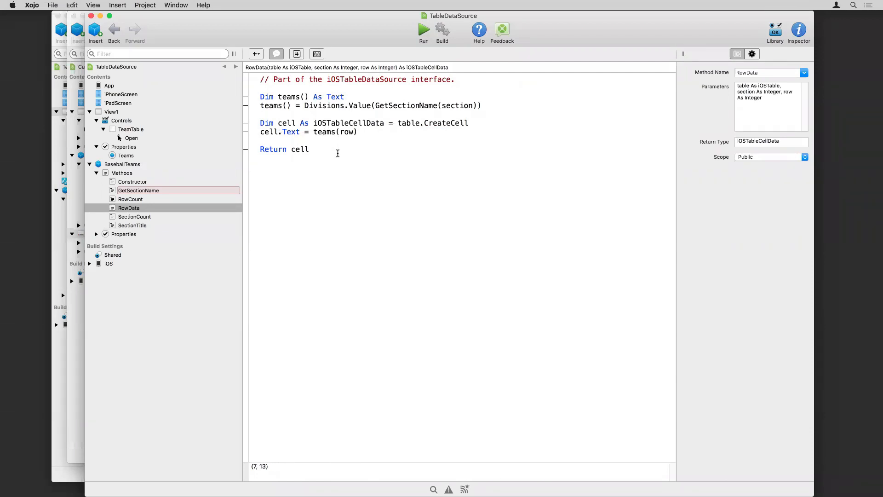
mouse_move(157, 193)
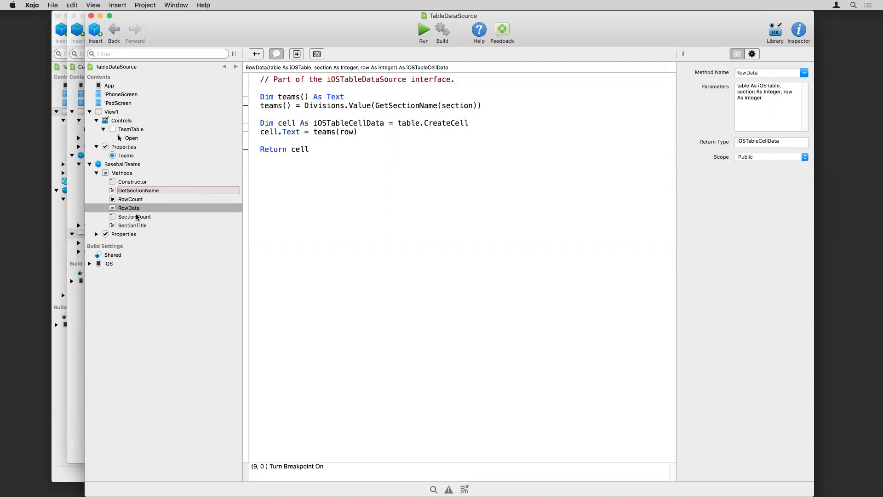
mouse_move(134, 221)
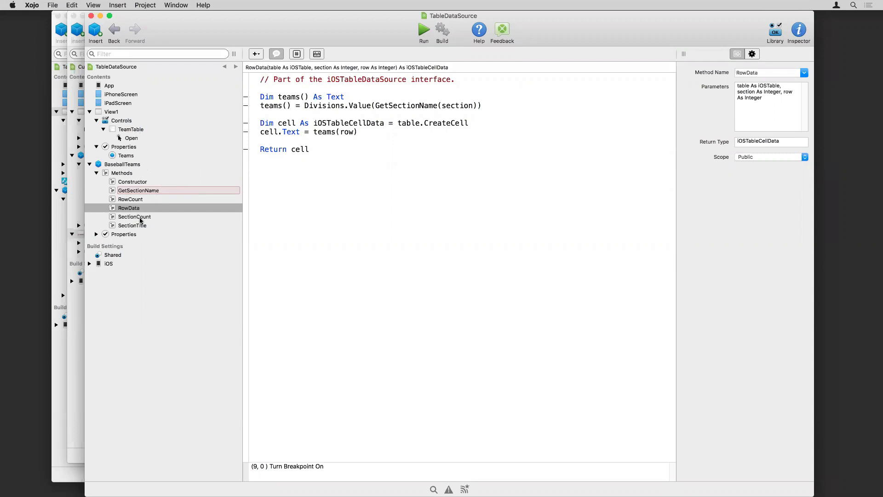
left_click(112, 111)
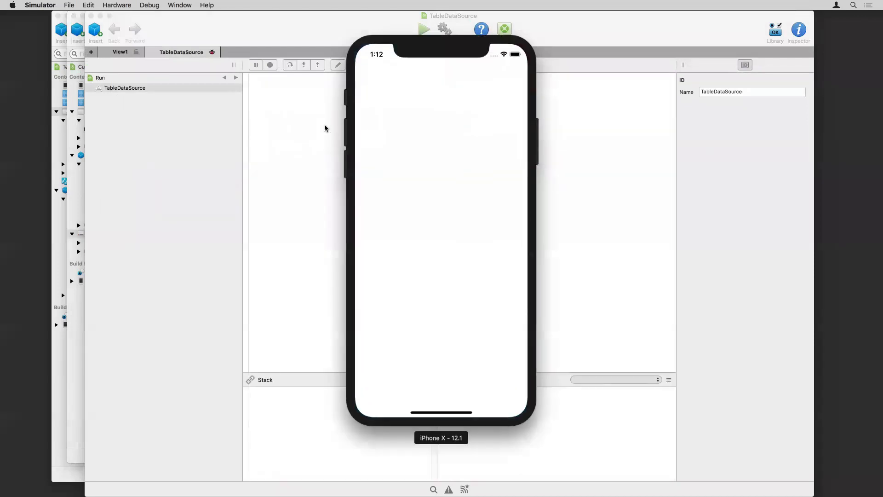
Step: Browse the AL and NL team list in the simulator, tap Tigers, and return to Xojo
left_click(423, 29)
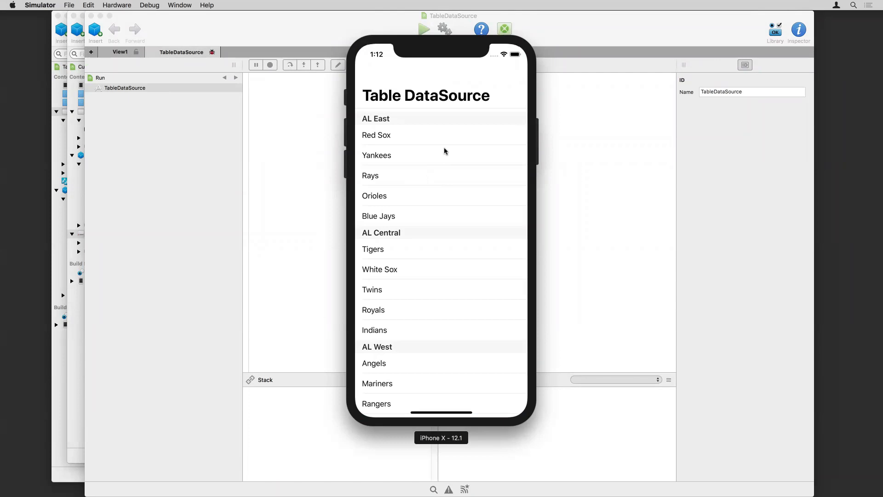
mouse_move(375, 235)
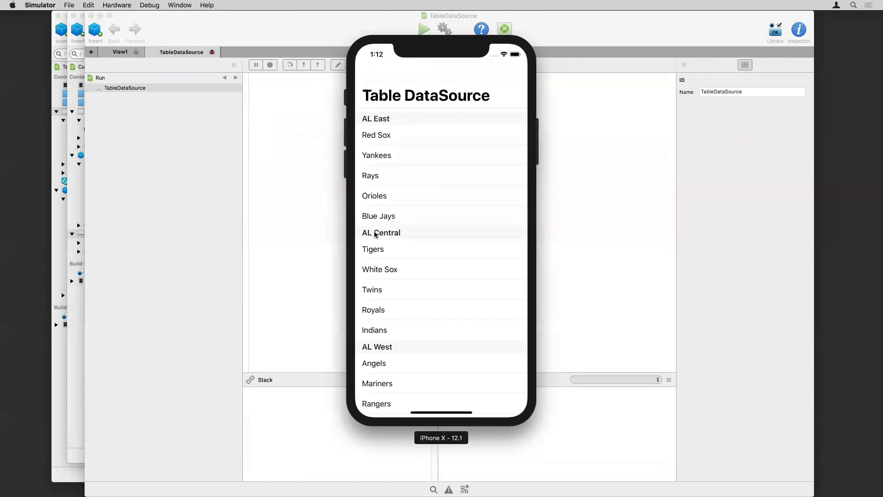
scroll("down", 3)
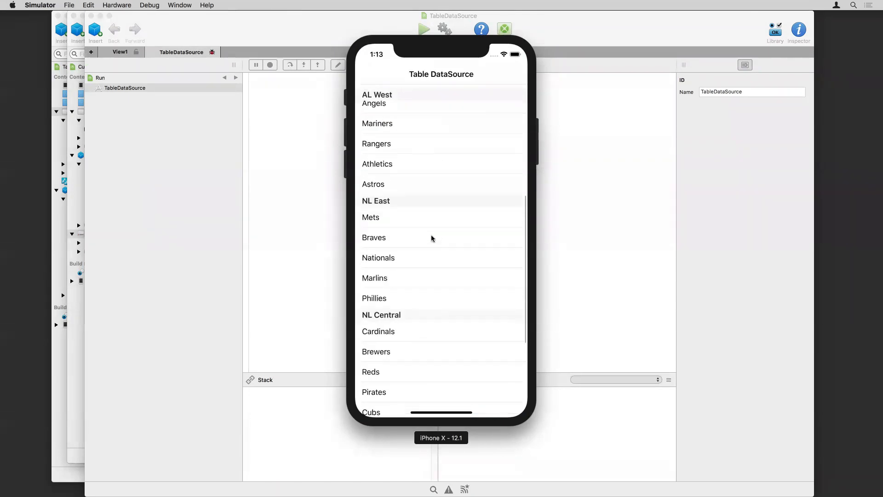
scroll("down", 3)
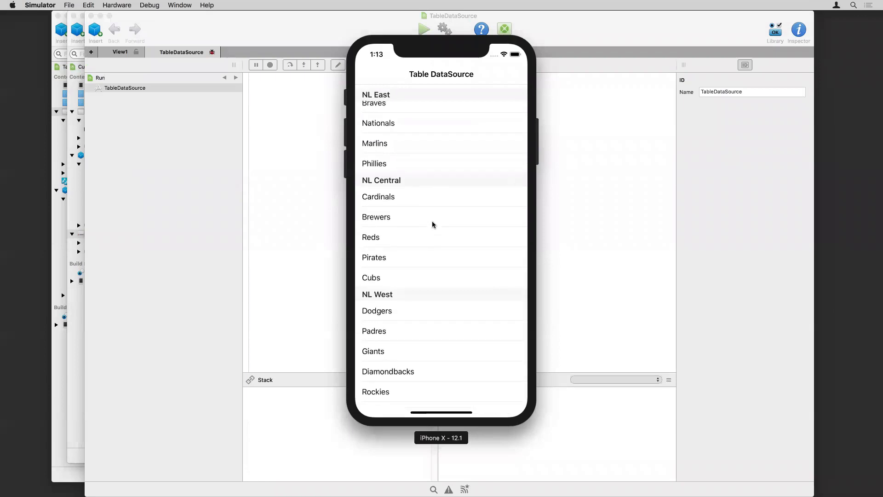
scroll("up", 3)
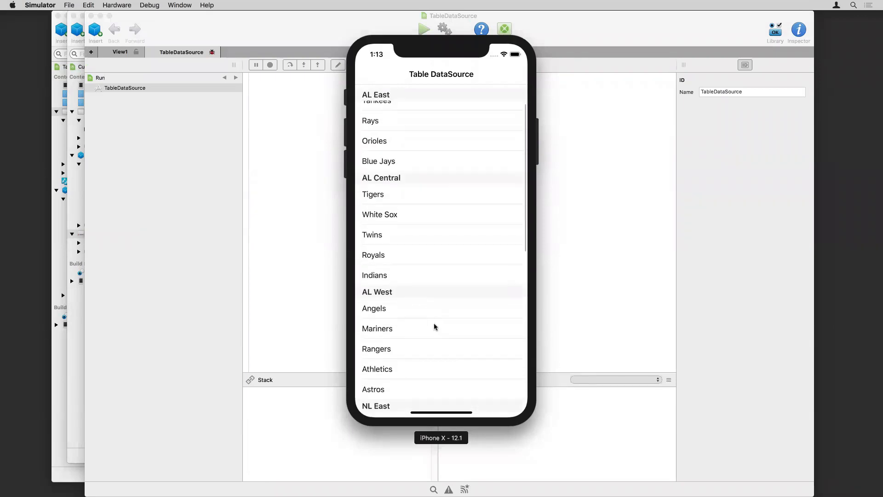
scroll("down", 3)
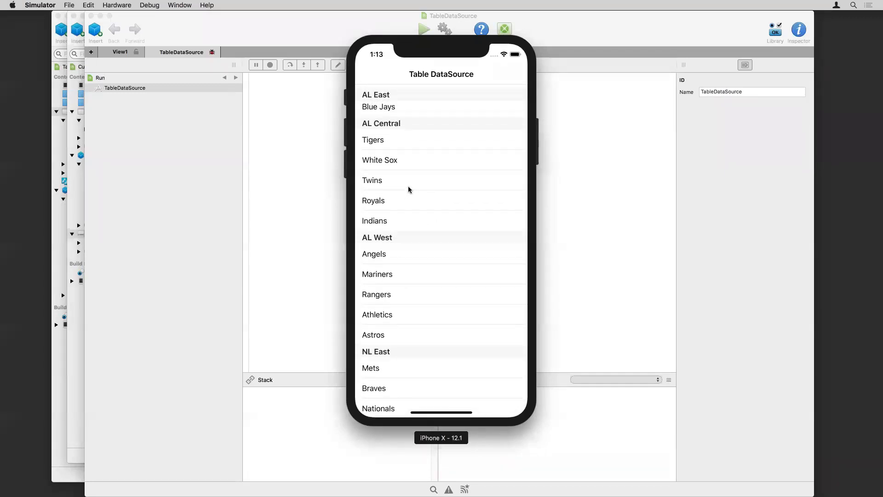
left_click(372, 140)
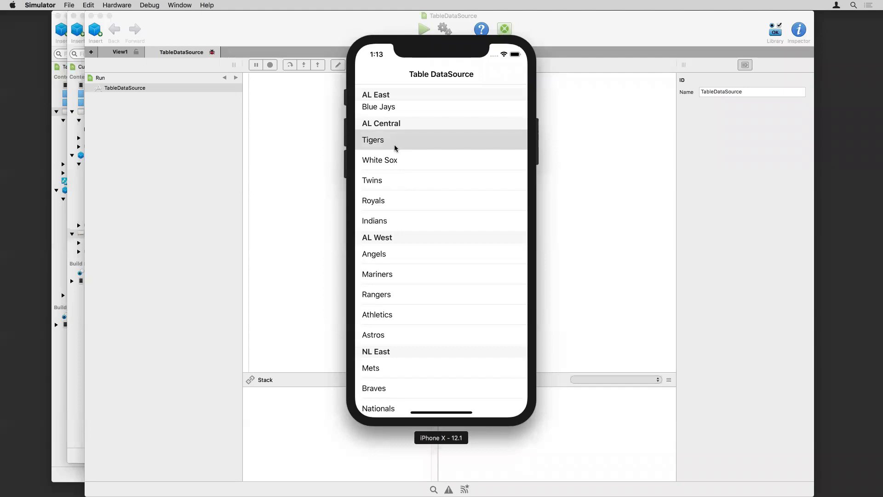
scroll("down", 3)
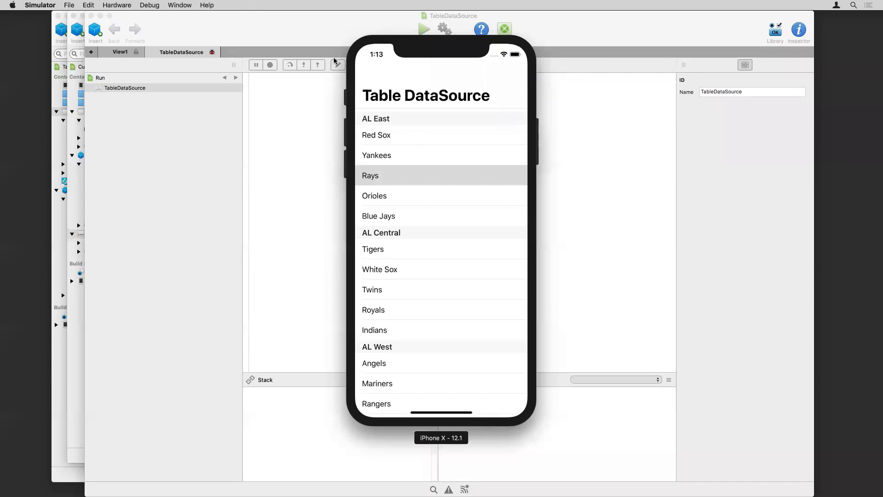
left_click(270, 64)
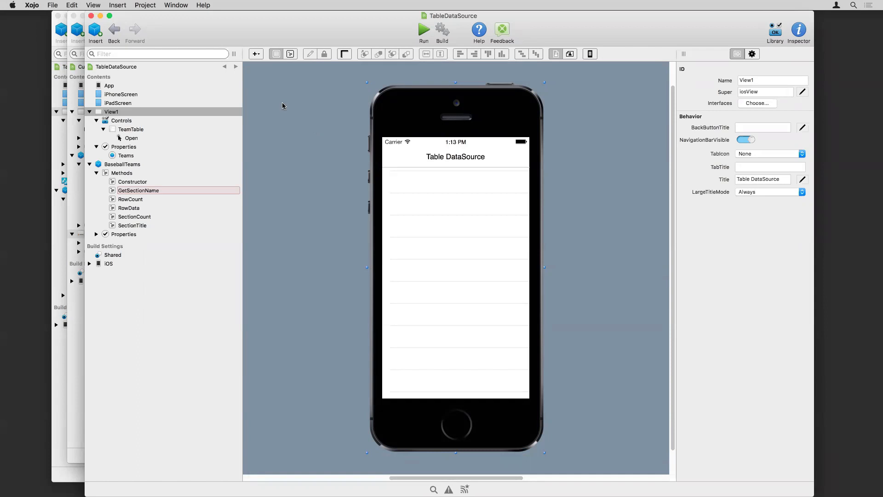
Step: Bring TableActions forward and show SampleTable's Open event assigning a new TableData as DataSource
left_click(176, 5)
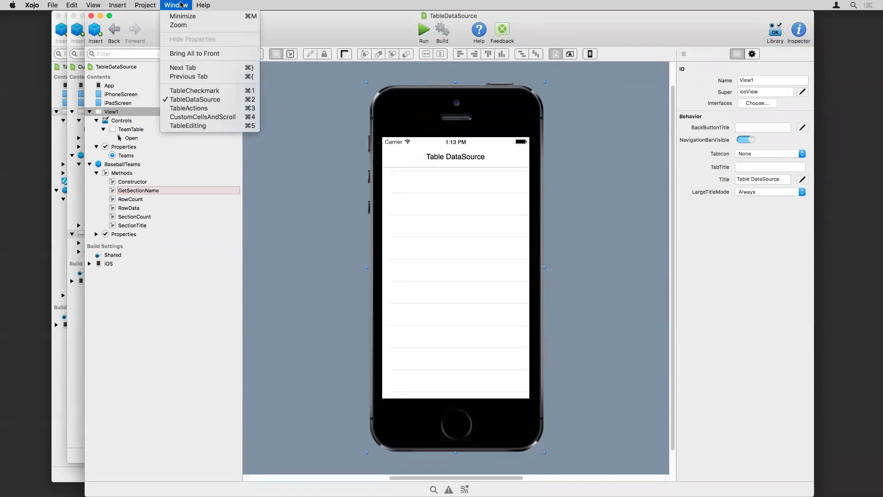
mouse_move(189, 109)
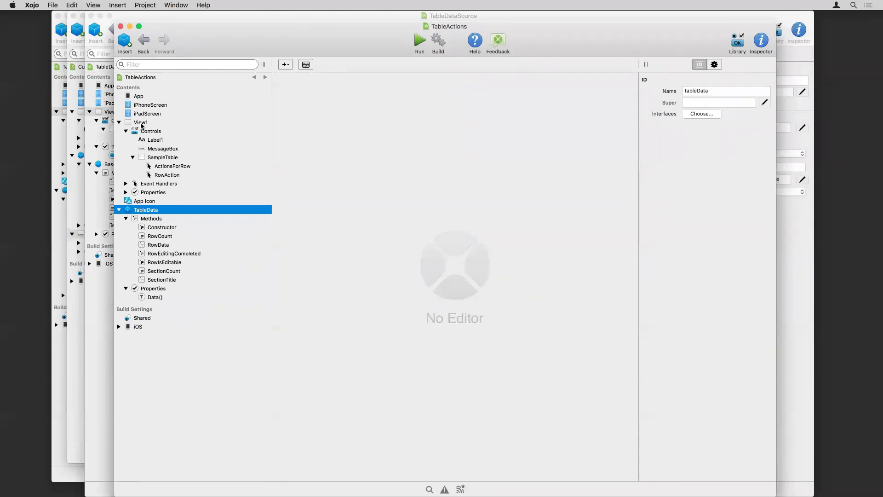
left_click(140, 122)
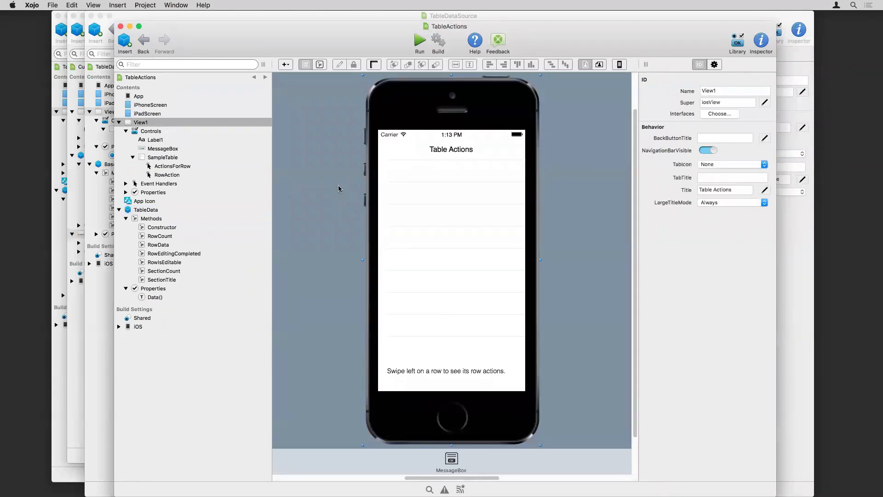
left_click(162, 157)
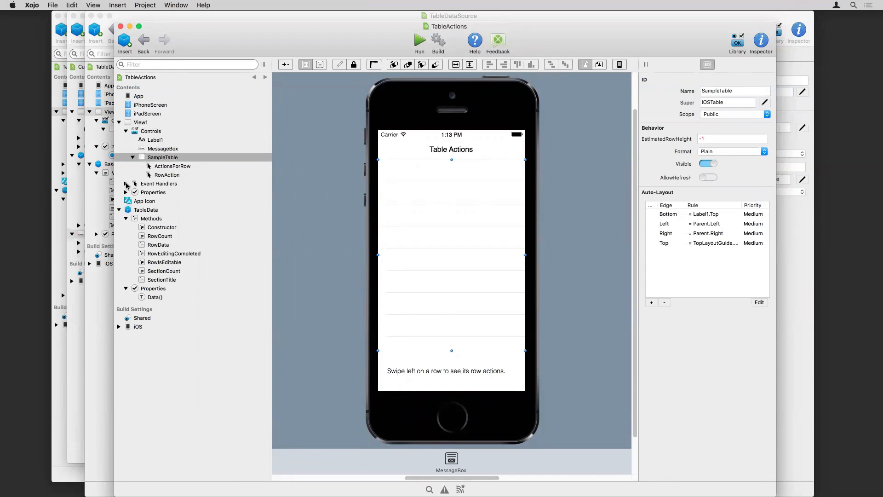
left_click(135, 183)
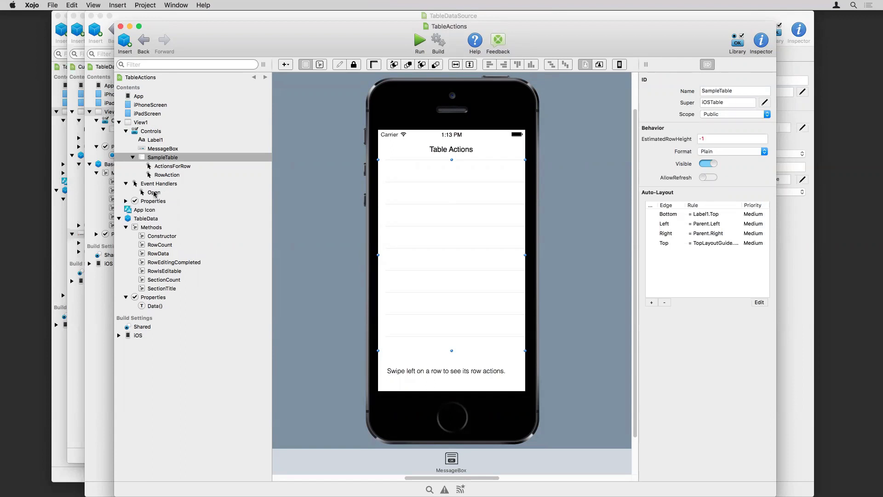
left_click(153, 192)
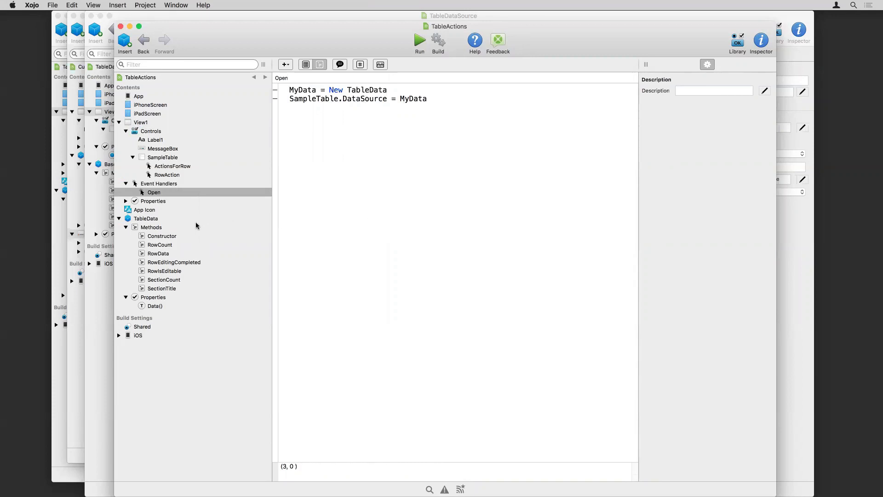
mouse_move(159, 220)
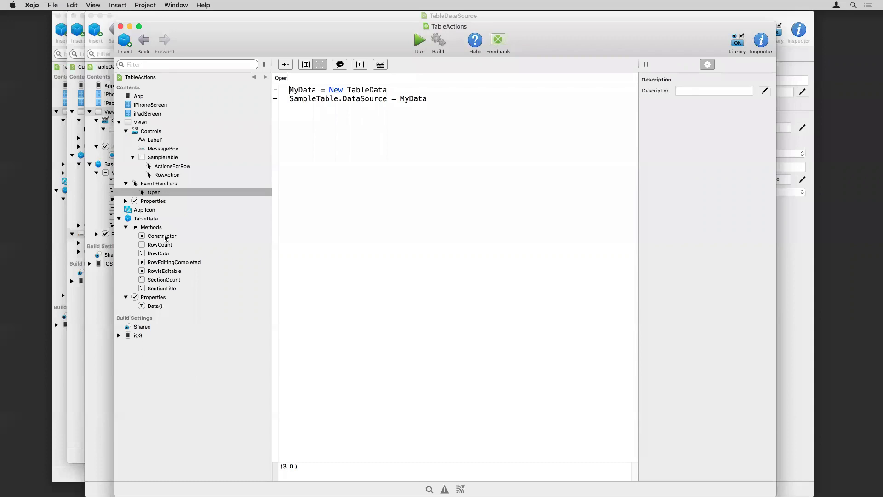
Step: Review TableData's Constructor, RowCount, RowData, SectionCount and SectionTitle methods in turn
left_click(162, 236)
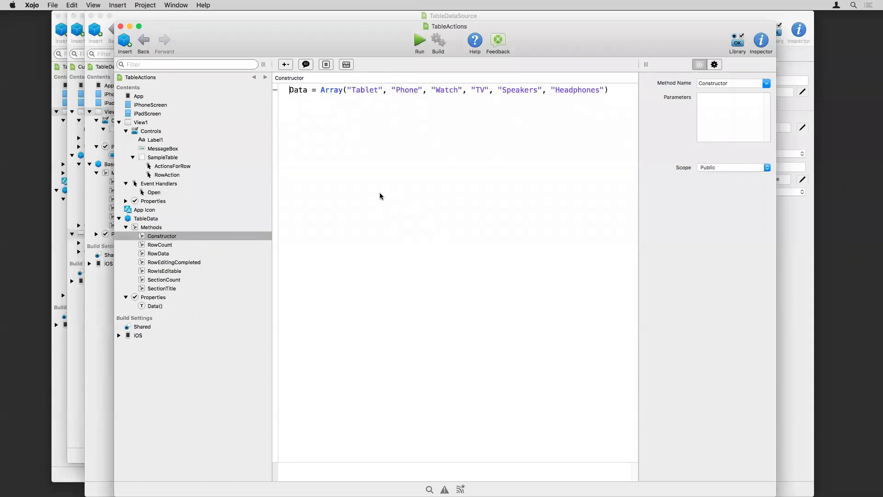
left_click(335, 90)
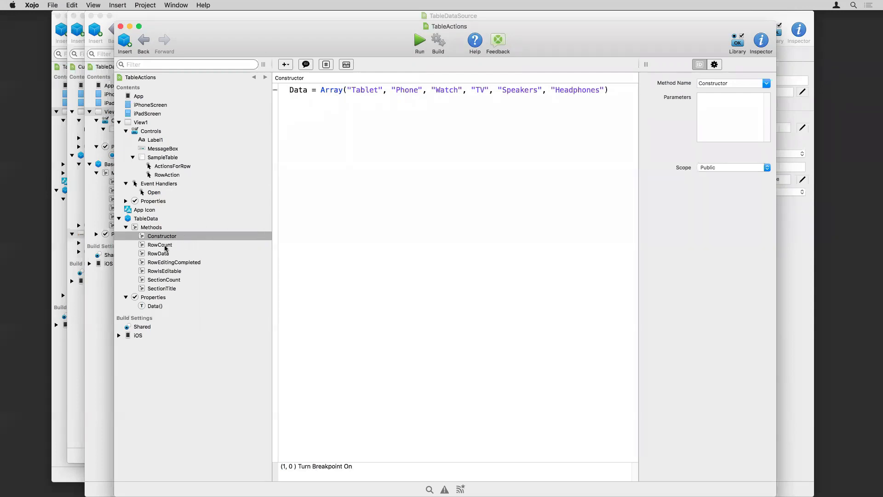
left_click(160, 245)
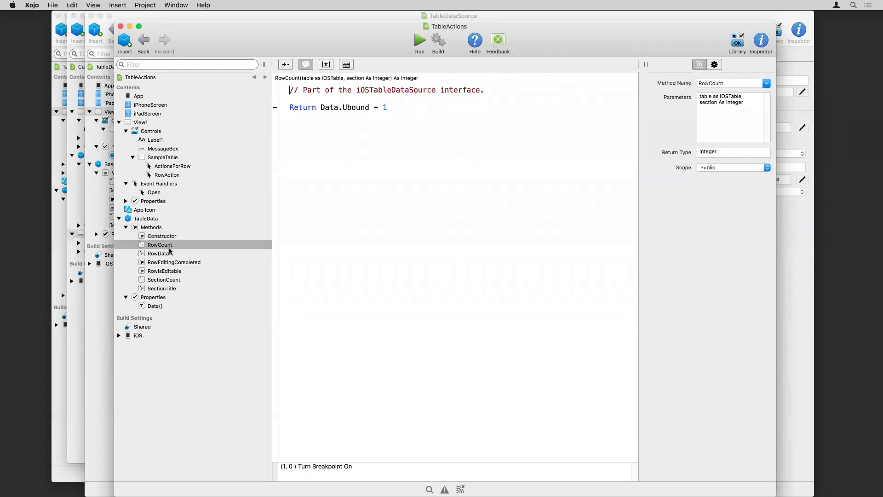
left_click(159, 253)
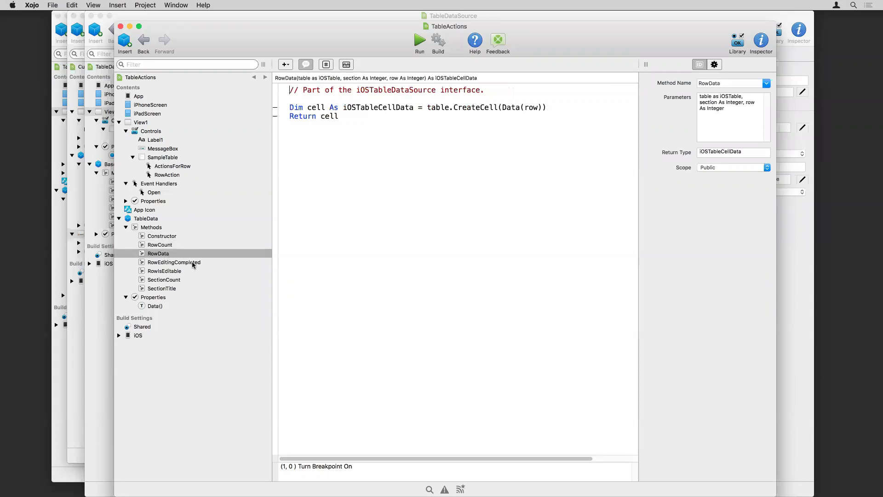
mouse_move(174, 280)
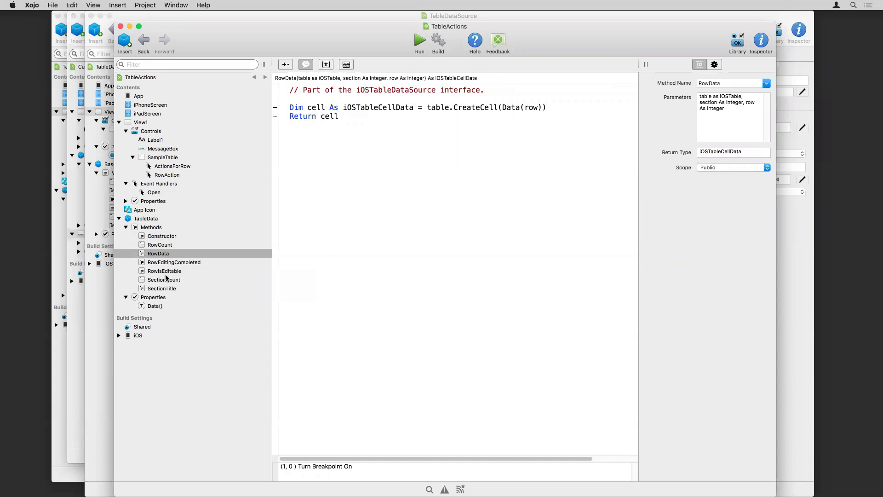
left_click(164, 280)
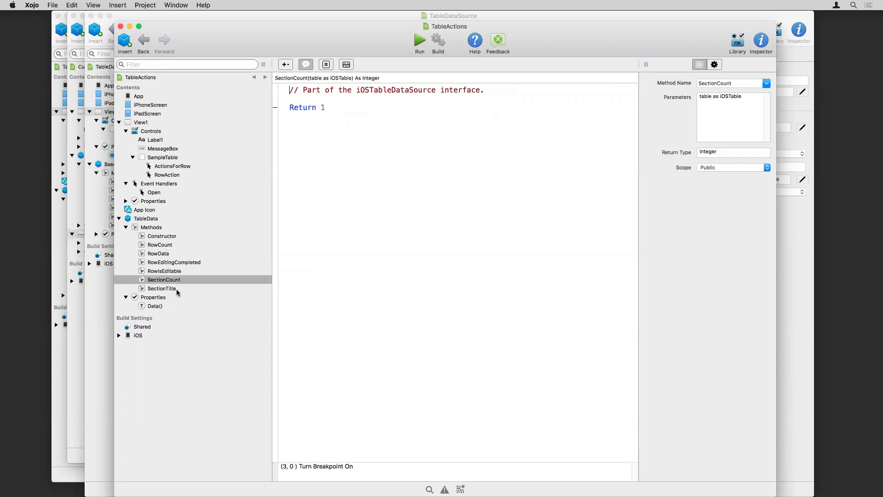
left_click(162, 288)
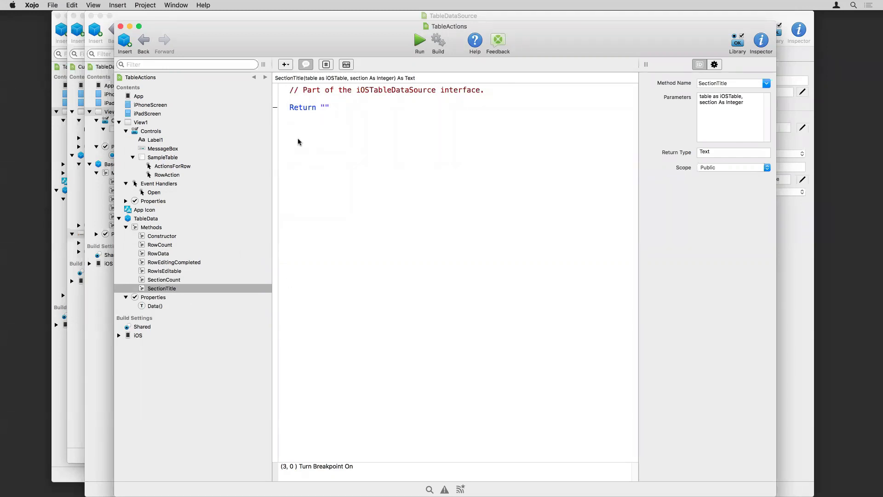
mouse_move(254, 263)
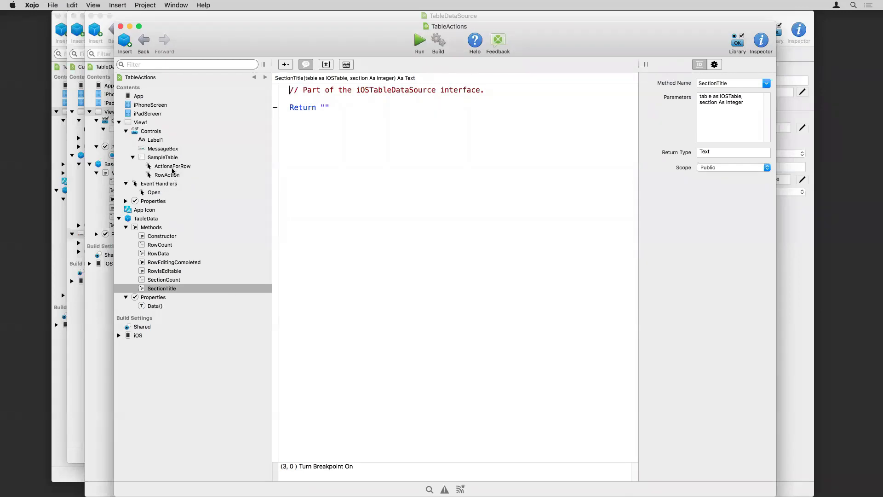
Step: Review SampleTable's ActionsForRow and RowAction events, then run TableActions in the simulator
left_click(172, 166)
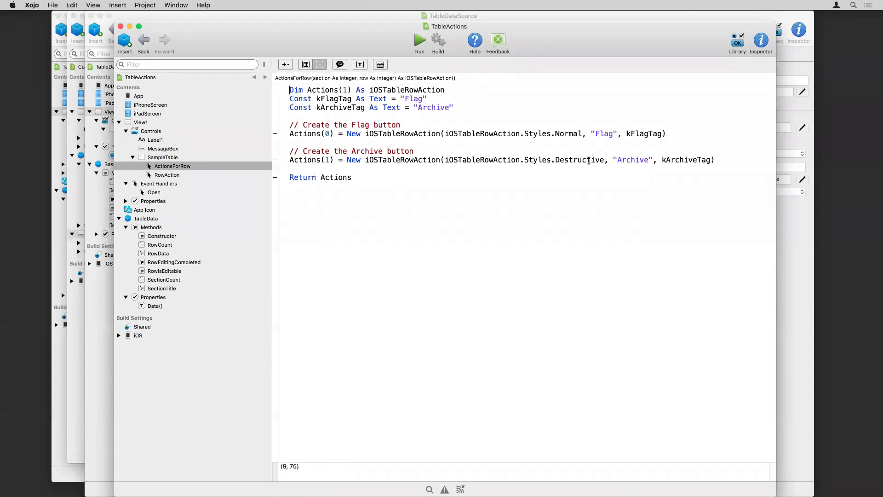
mouse_move(573, 133)
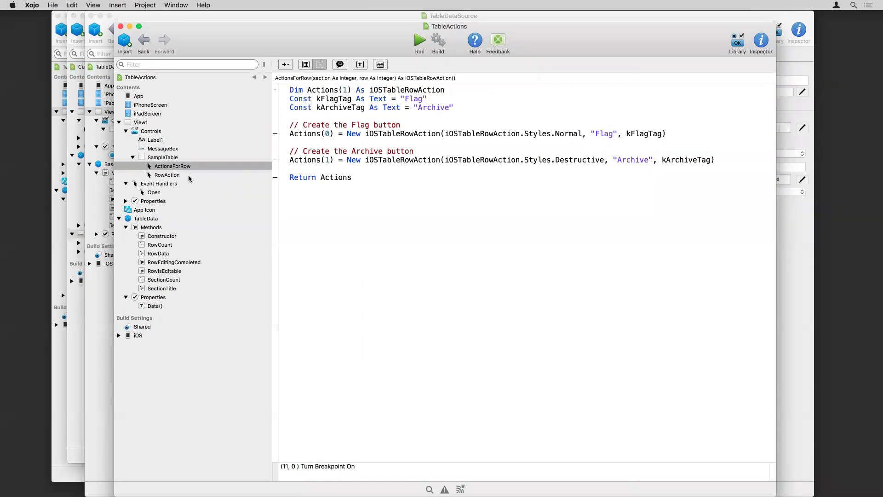
left_click(167, 174)
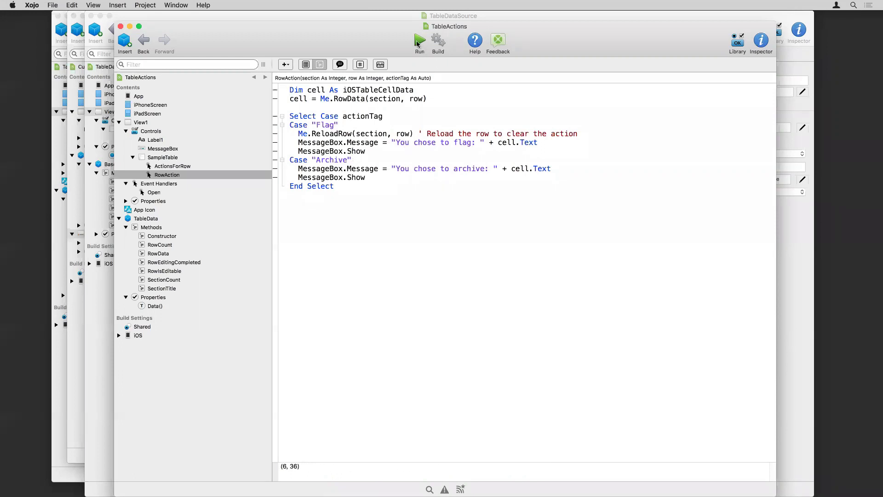
left_click(420, 39)
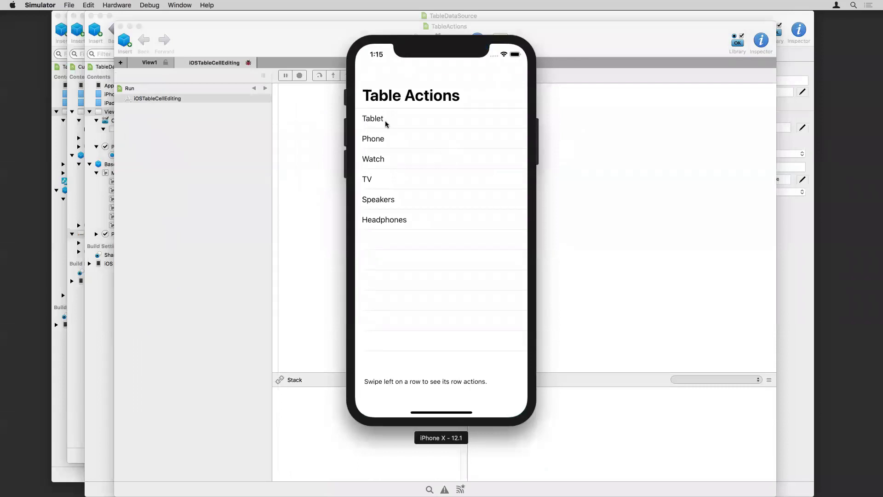
mouse_move(390, 135)
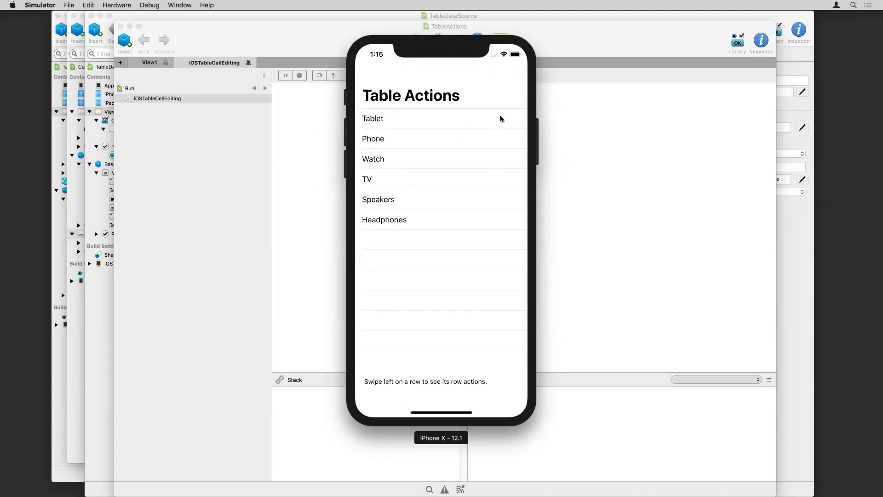
Step: Swipe the Tablet row and choose Archive, then Flag, dismissing each message box
left_click_drag(498, 118, 403, 120)
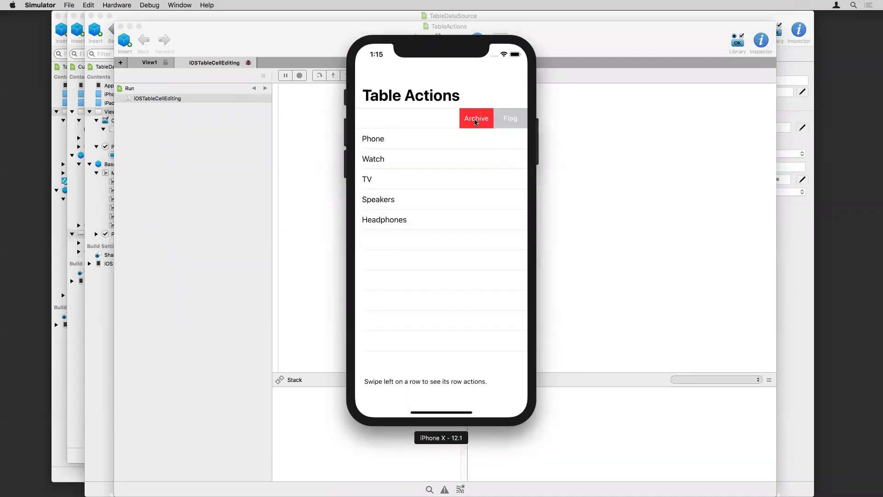
left_click(476, 119)
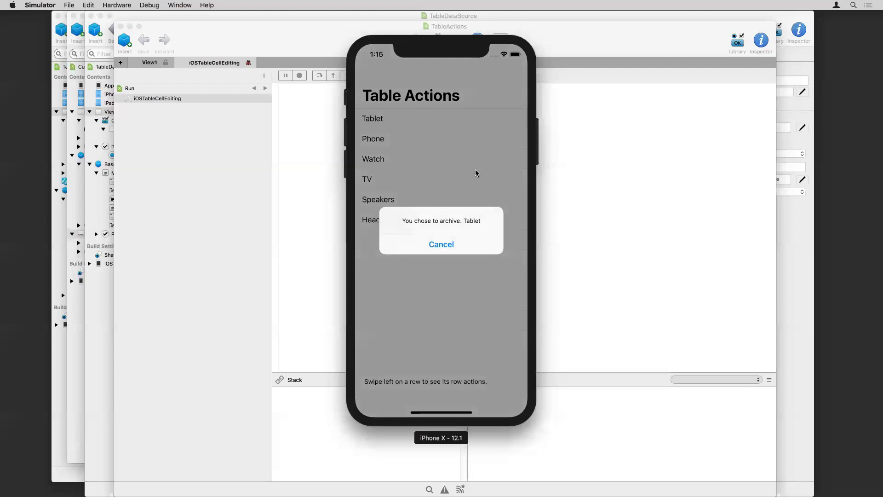
left_click(441, 244)
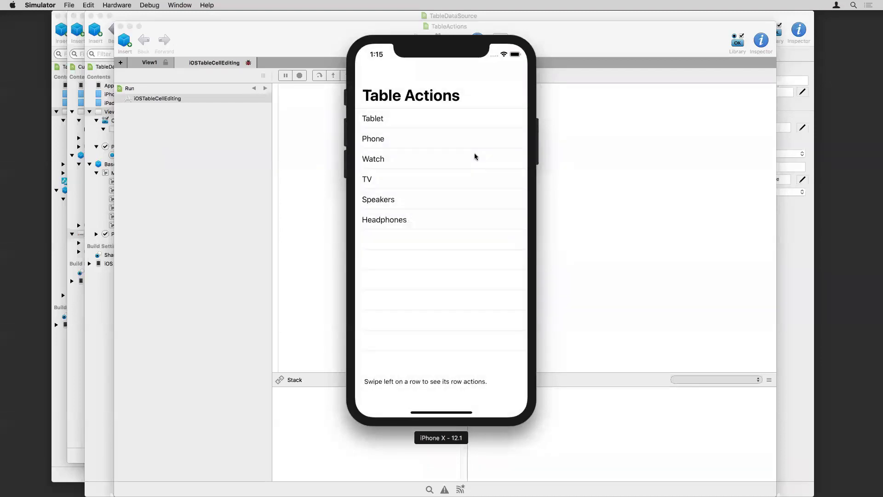
left_click(517, 119)
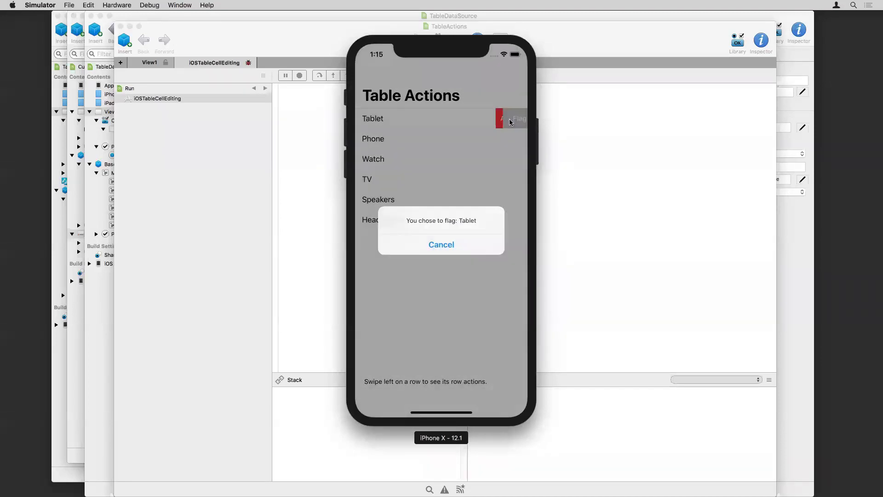
left_click(441, 245)
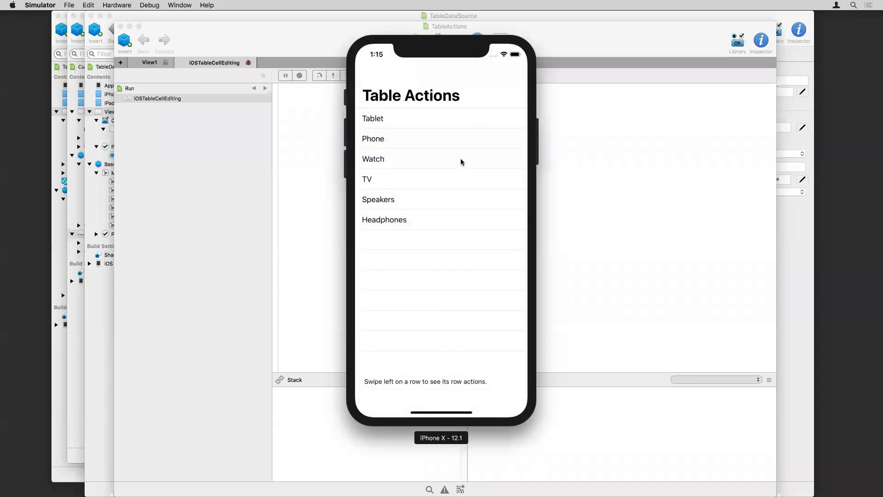
mouse_move(434, 123)
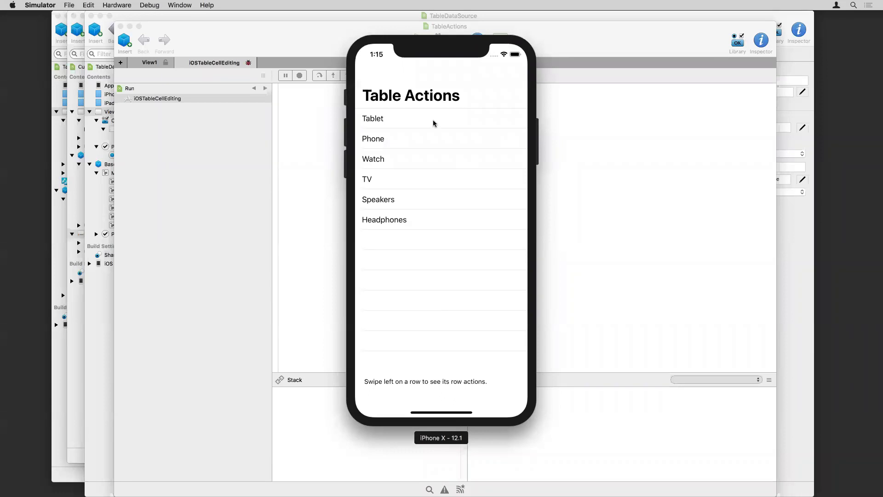
mouse_move(491, 125)
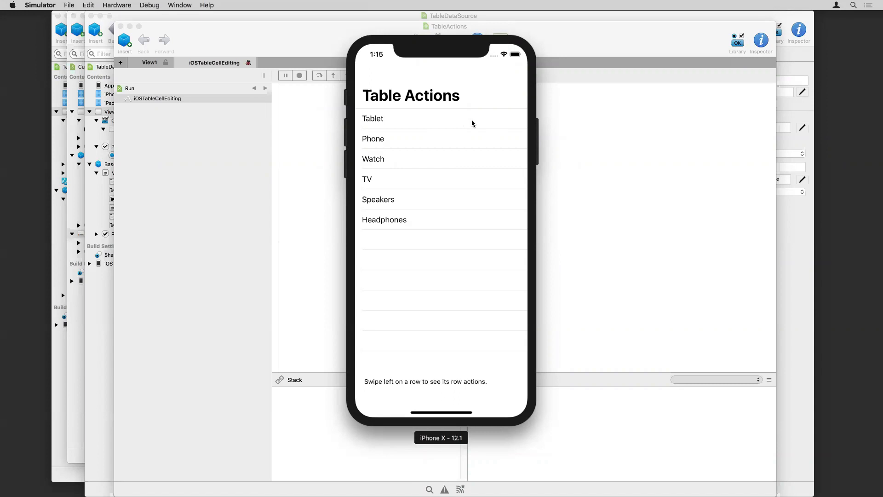
mouse_move(454, 122)
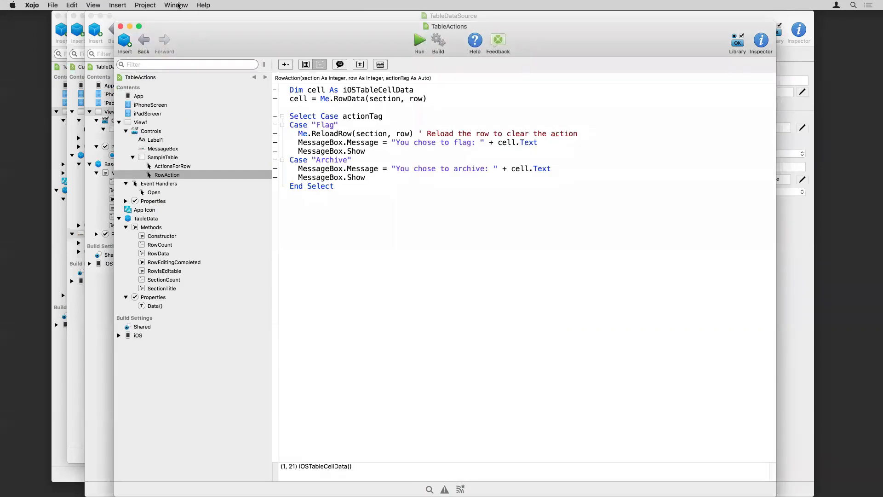
Step: Bring TableEditing forward and show the EditButton toolbar item's properties on View1
left_click(176, 4)
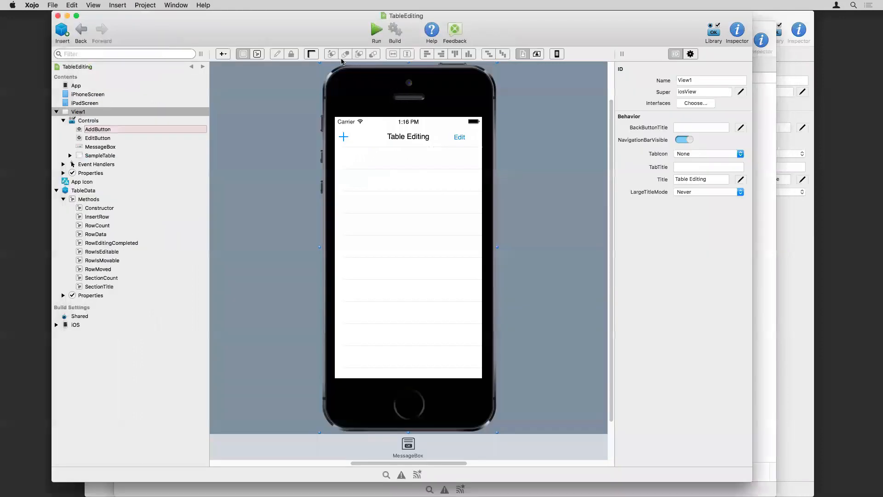
mouse_move(346, 54)
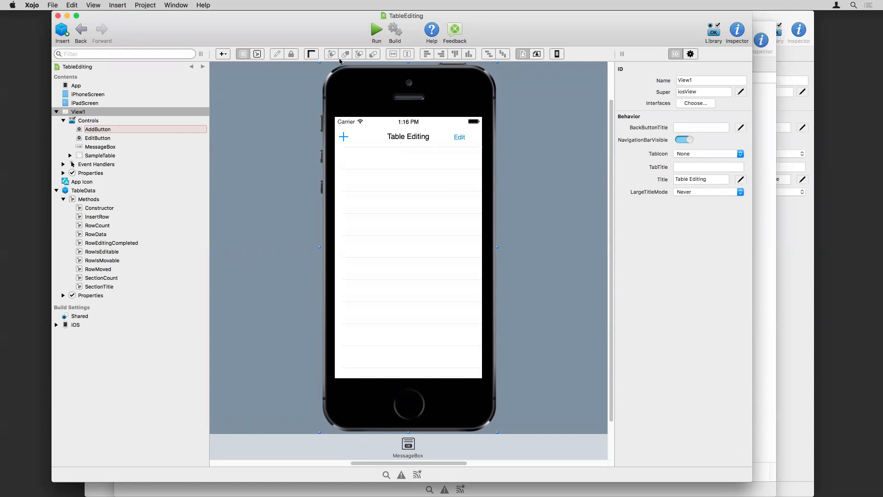
mouse_move(307, 188)
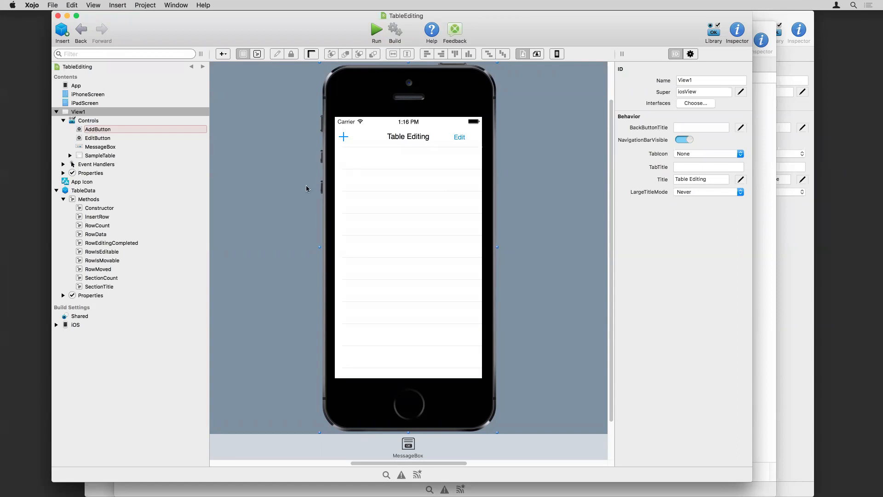
mouse_move(332, 200)
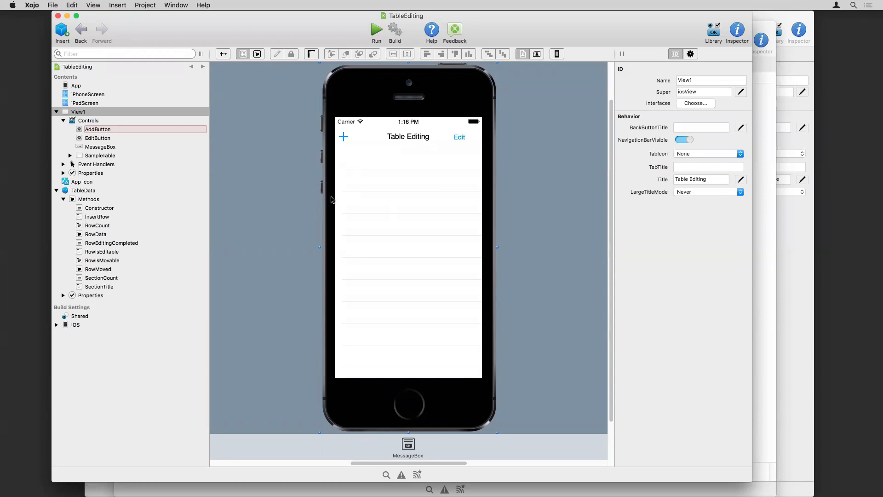
mouse_move(176, 186)
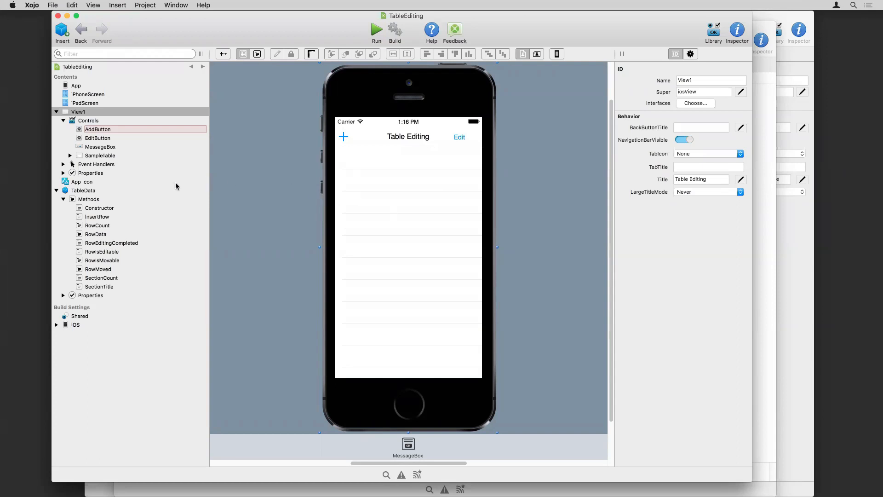
mouse_move(384, 217)
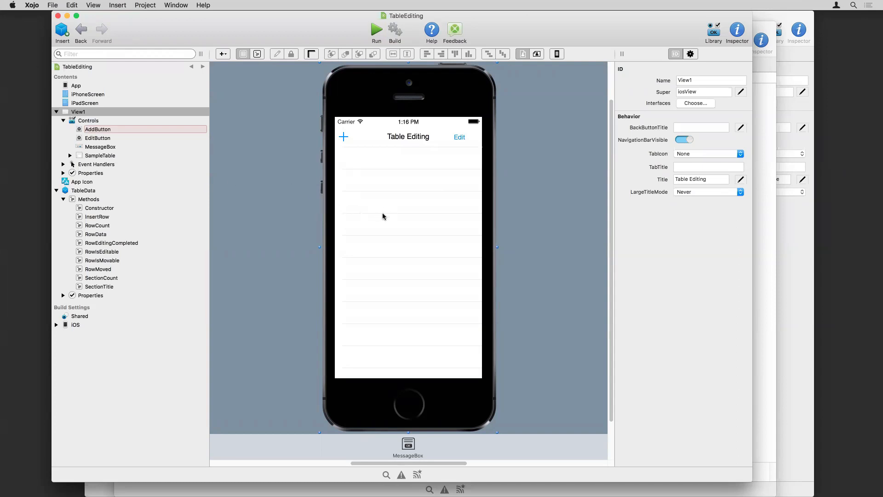
mouse_move(439, 147)
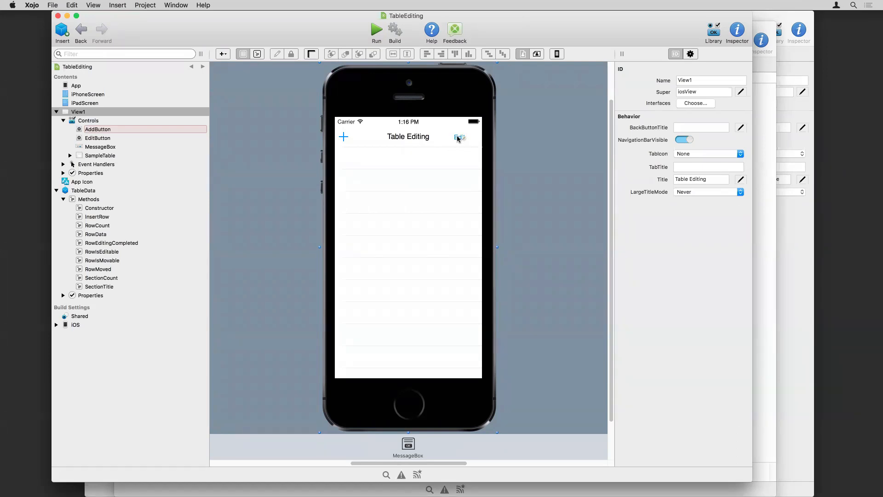
left_click(99, 138)
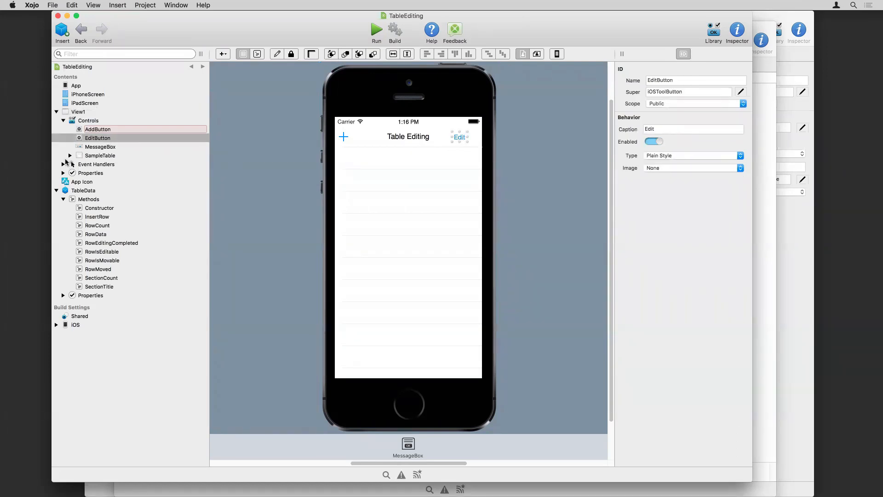
Step: Show View1's ToolbarPressed code adding a PlayStation row and toggling Edit/Done
left_click(69, 164)
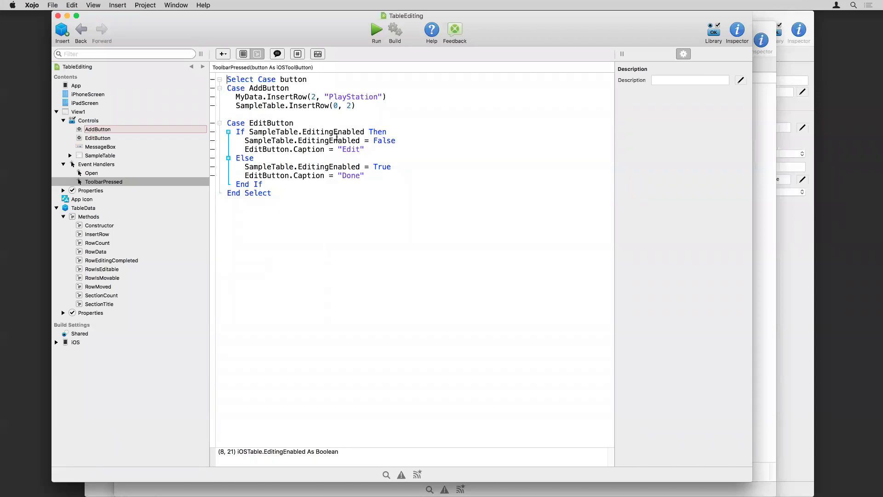
mouse_move(385, 139)
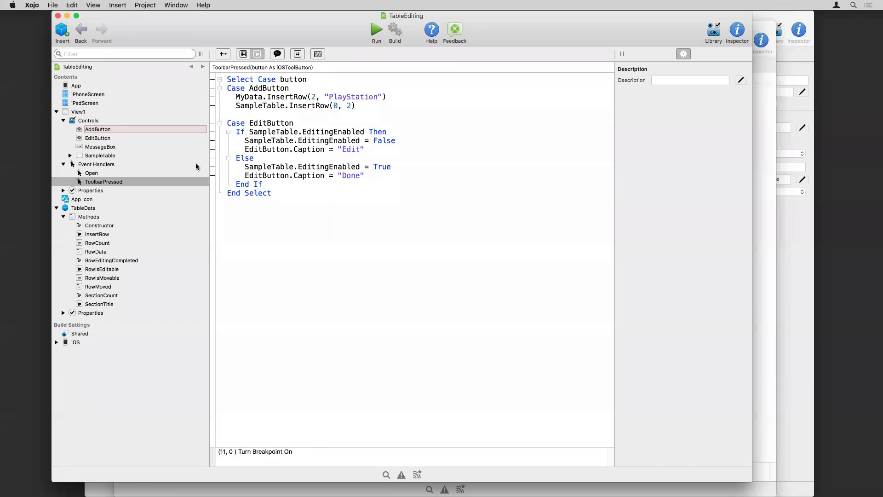
mouse_move(169, 167)
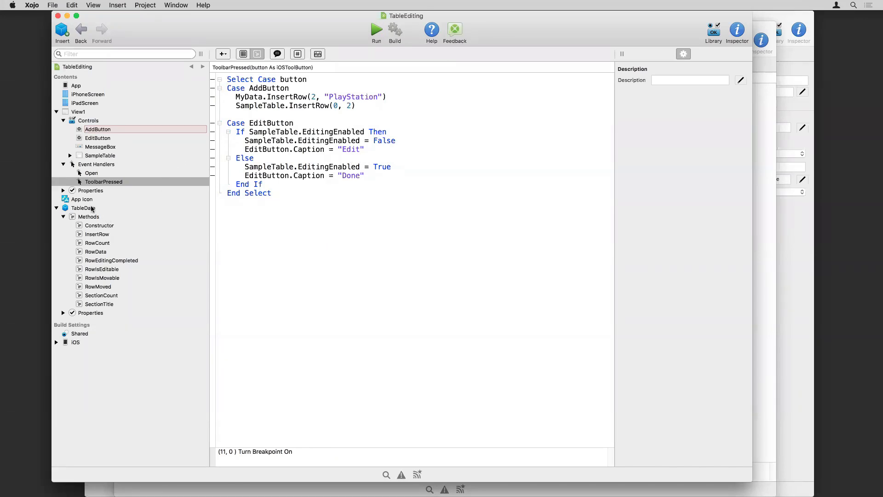
Step: Select the TableData class to see its checked iOSTableDataSource editing and reordering interfaces
left_click(679, 103)
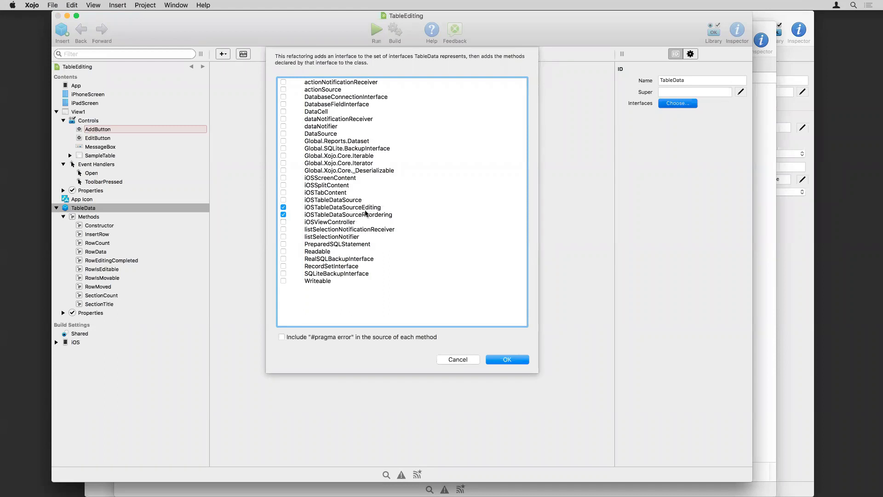
mouse_move(365, 213)
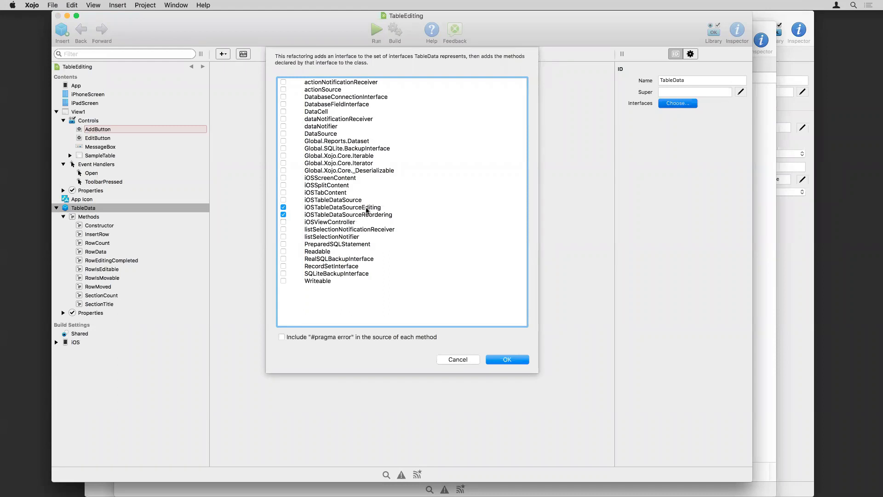
mouse_move(317, 212)
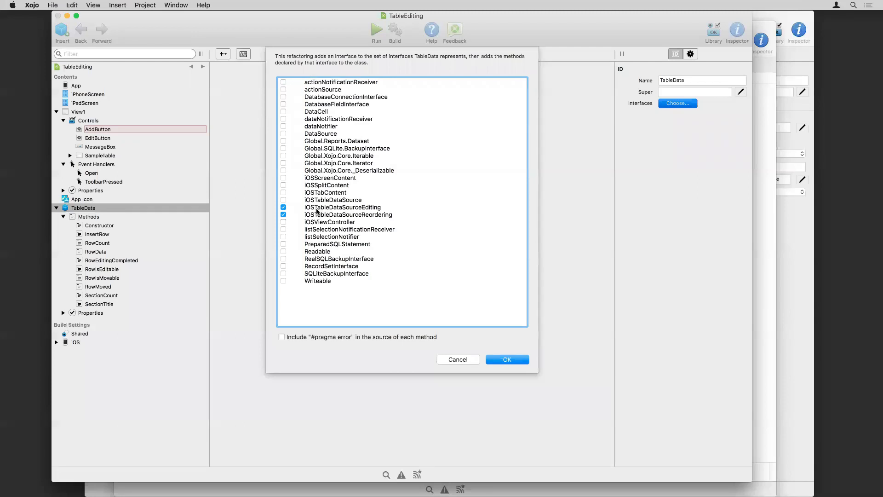
mouse_move(374, 220)
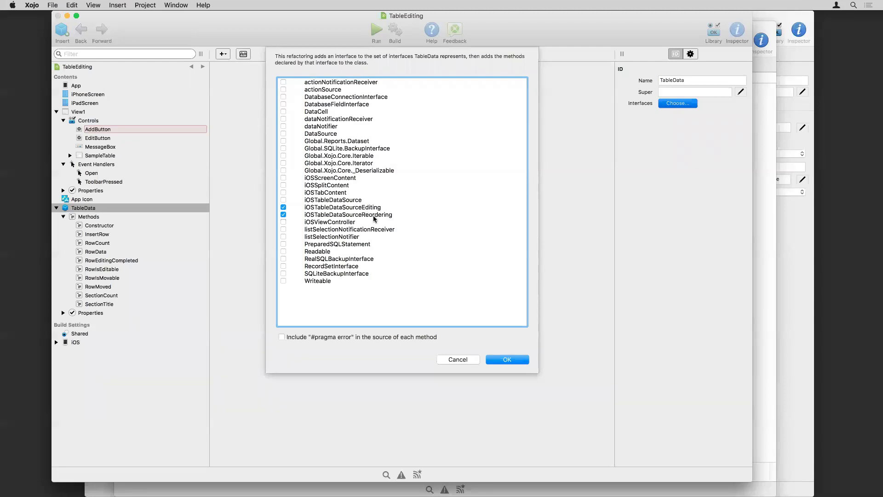
mouse_move(458, 359)
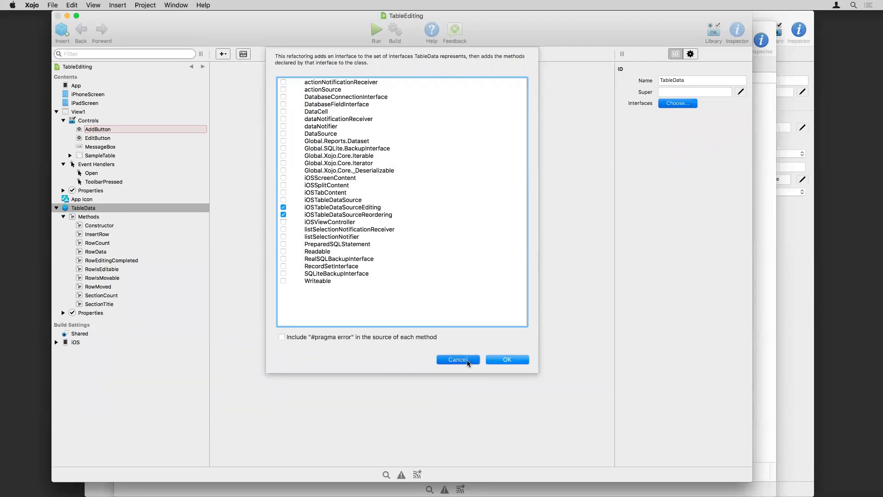
Step: Dismiss the interface list and review TableData's RowIsMovable and RowMoved methods
left_click(457, 360)
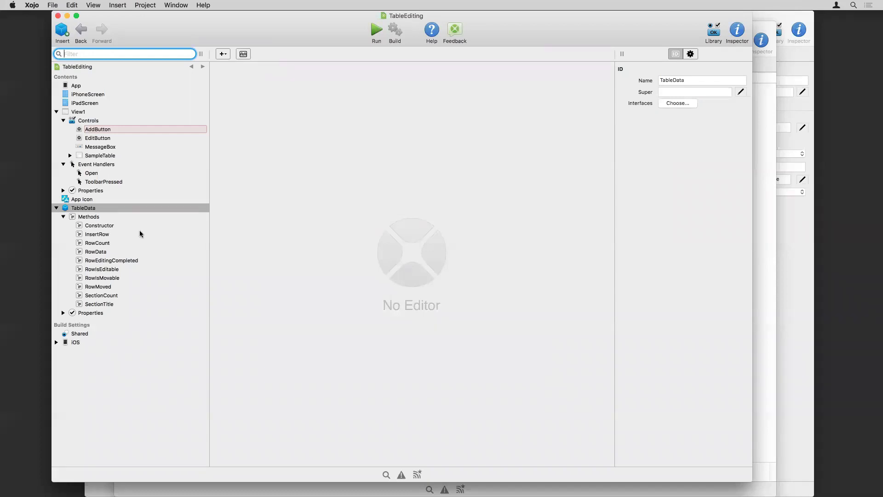
mouse_move(109, 256)
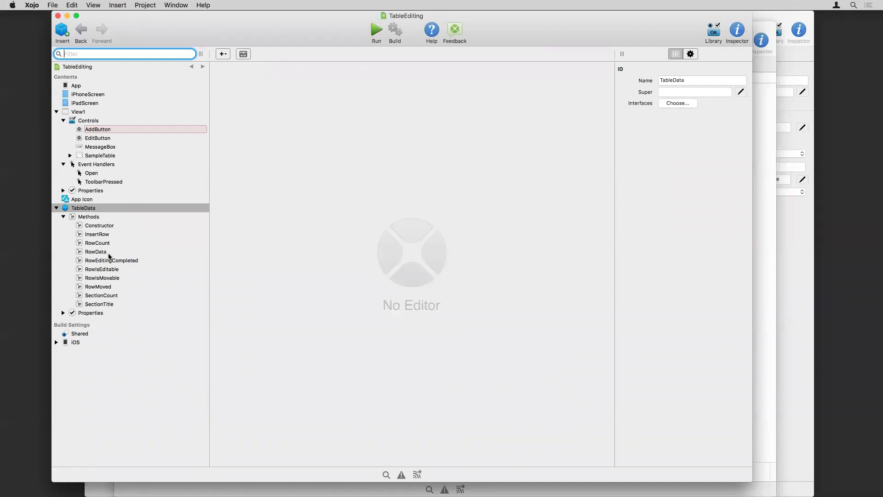
mouse_move(128, 273)
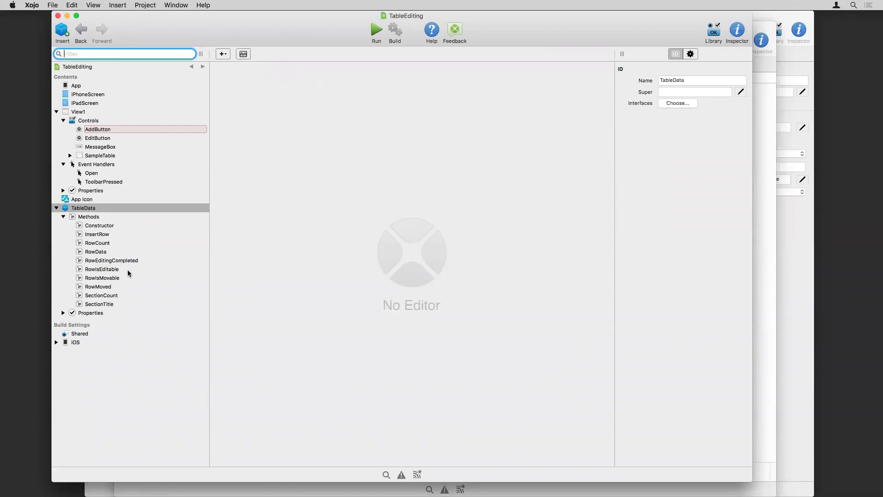
left_click(102, 278)
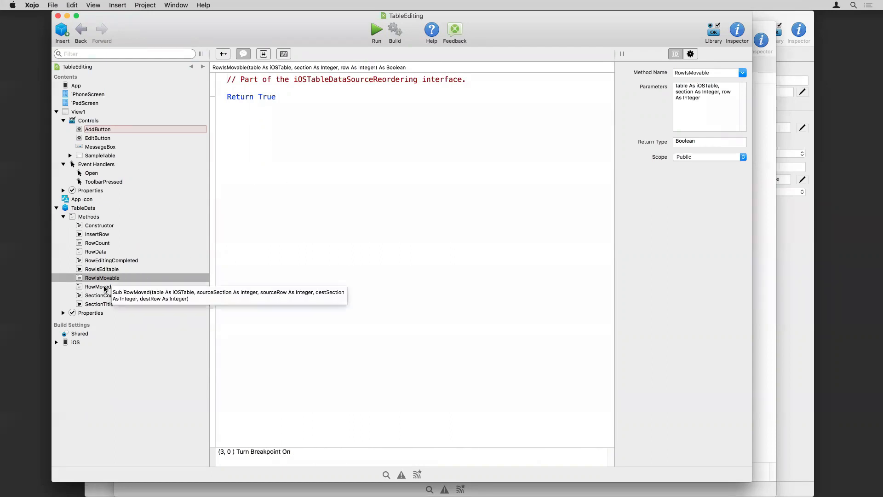
left_click(97, 287)
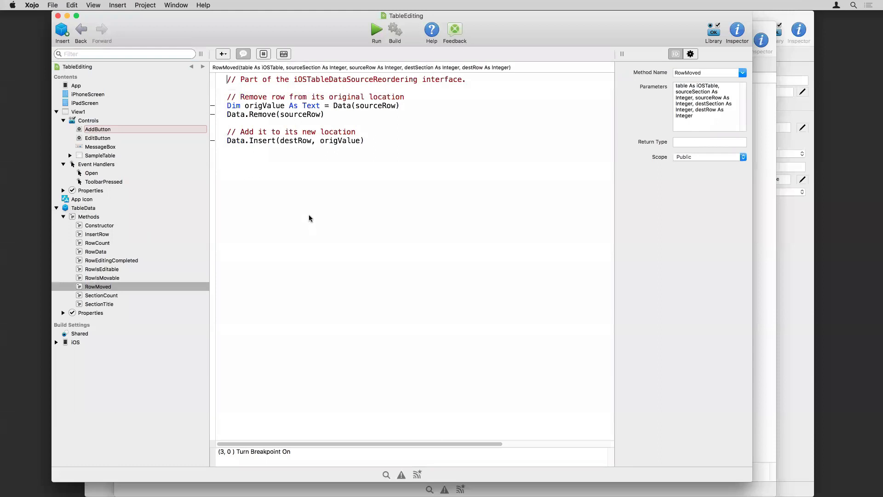
mouse_move(314, 174)
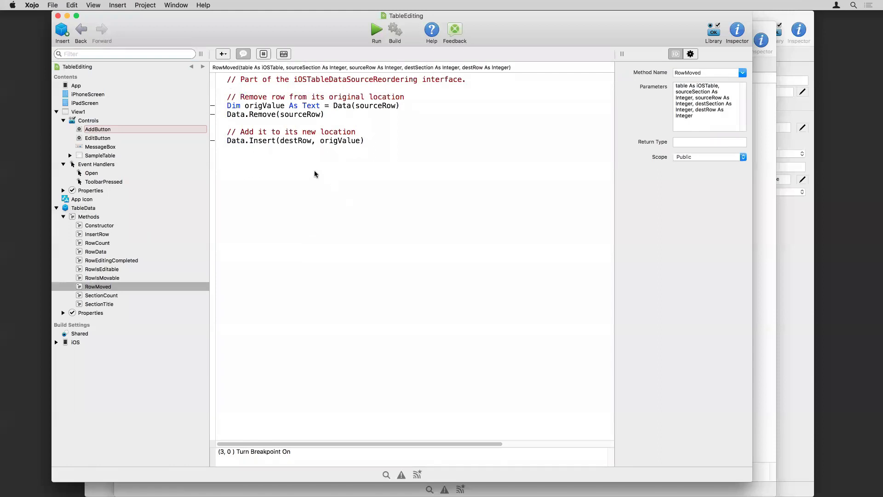
left_click(324, 146)
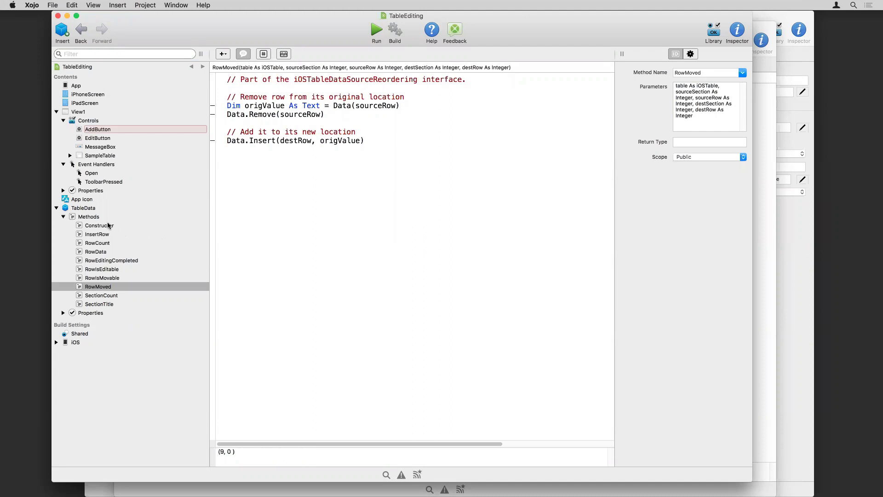
Step: Review TableData's Constructor, InsertRow and RowCount methods, RowCount returning Data.Ubound + 1
left_click(100, 224)
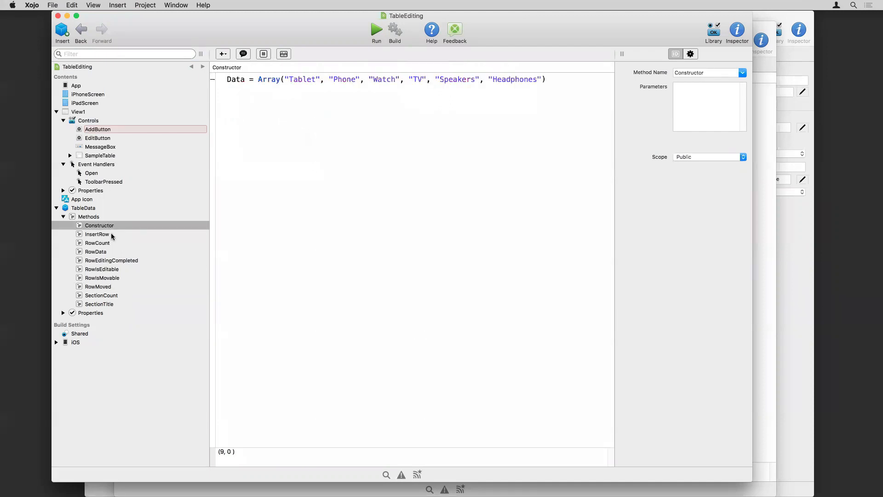
left_click(97, 234)
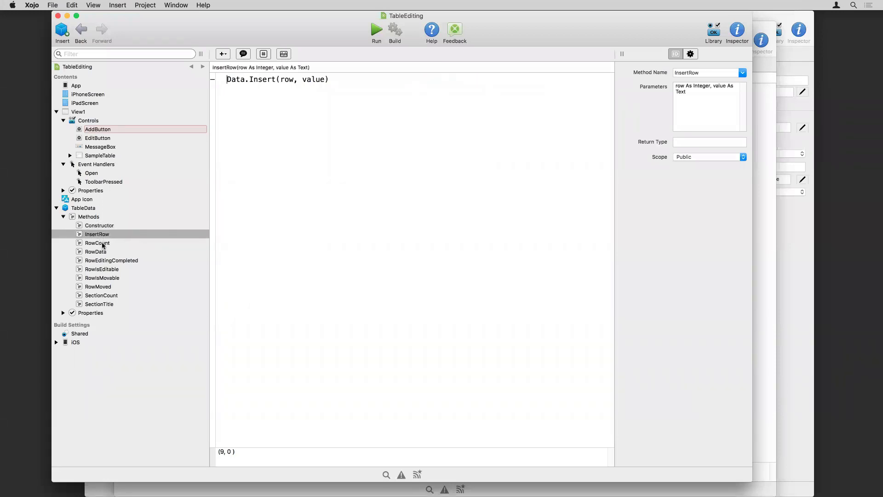
left_click(97, 243)
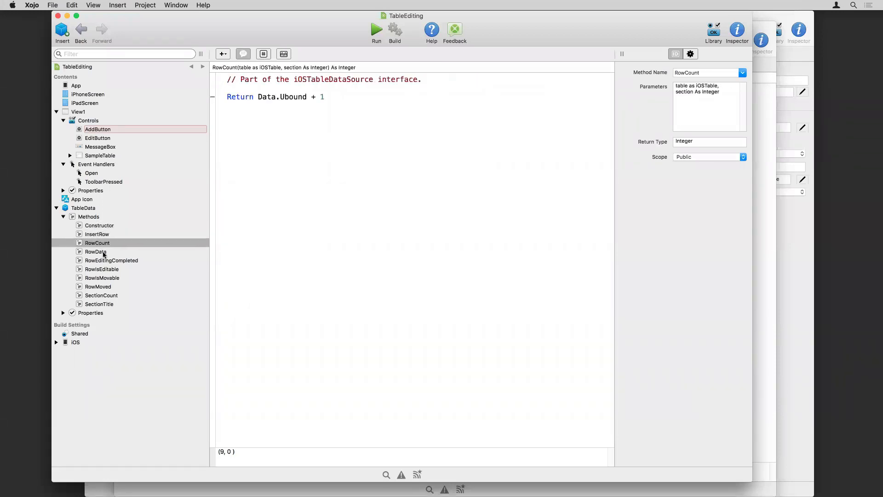
left_click(94, 252)
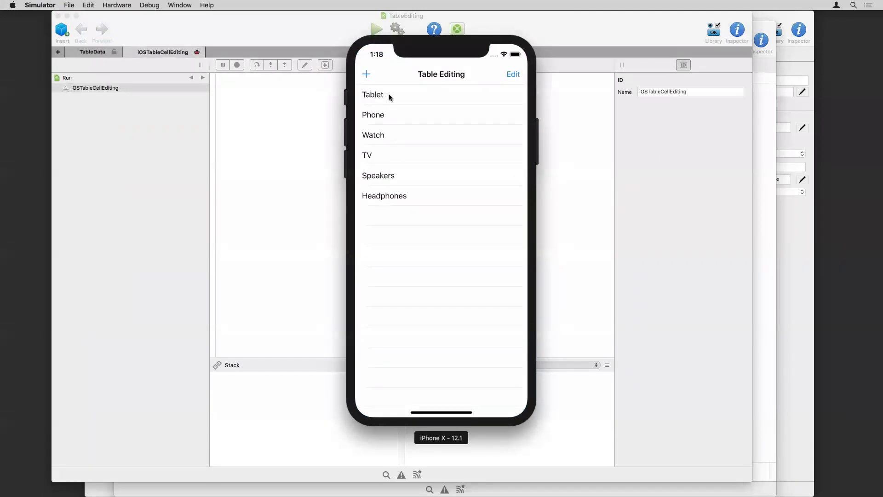
Step: Enter editing mode, move Phone below TV and delete the TV row
left_click(513, 74)
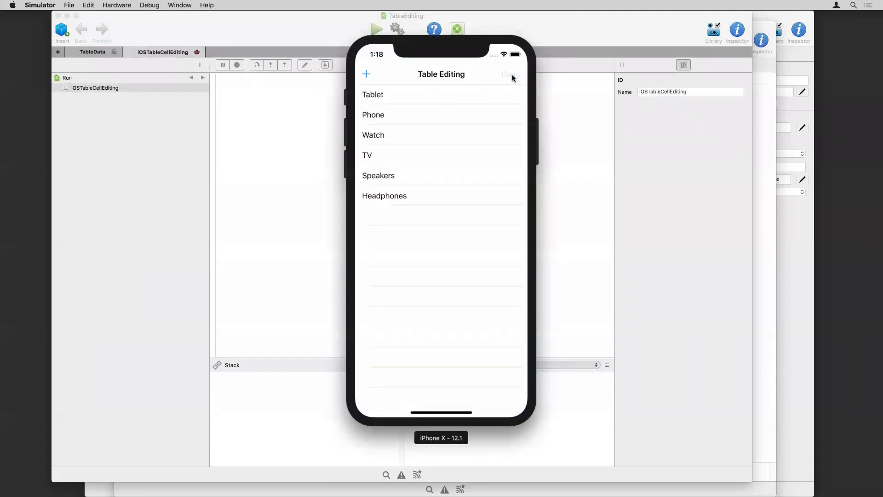
left_click(506, 73)
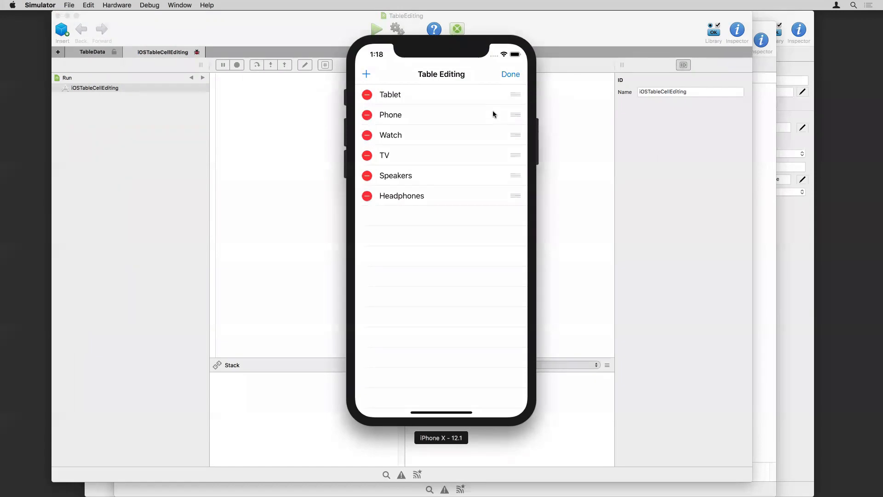
mouse_move(424, 114)
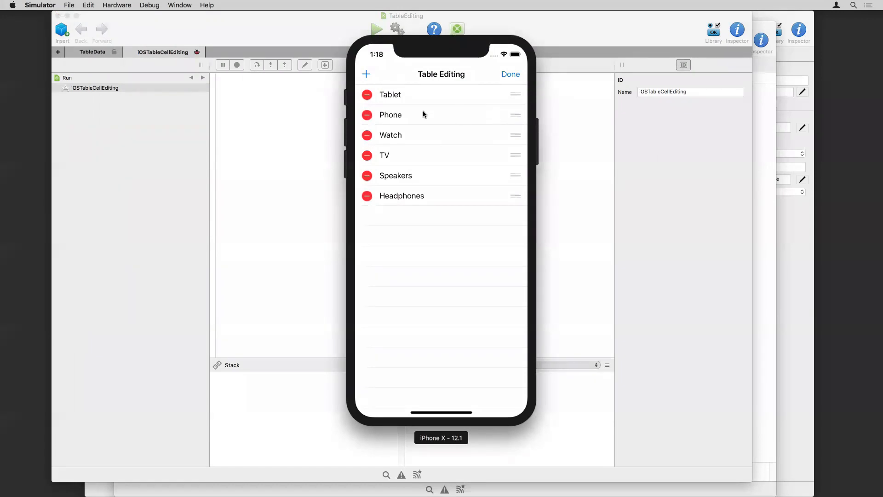
mouse_move(411, 127)
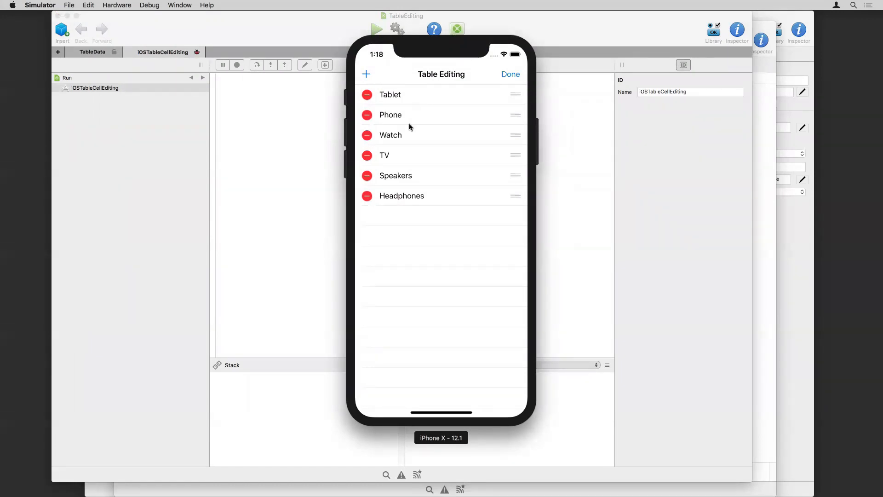
mouse_move(508, 99)
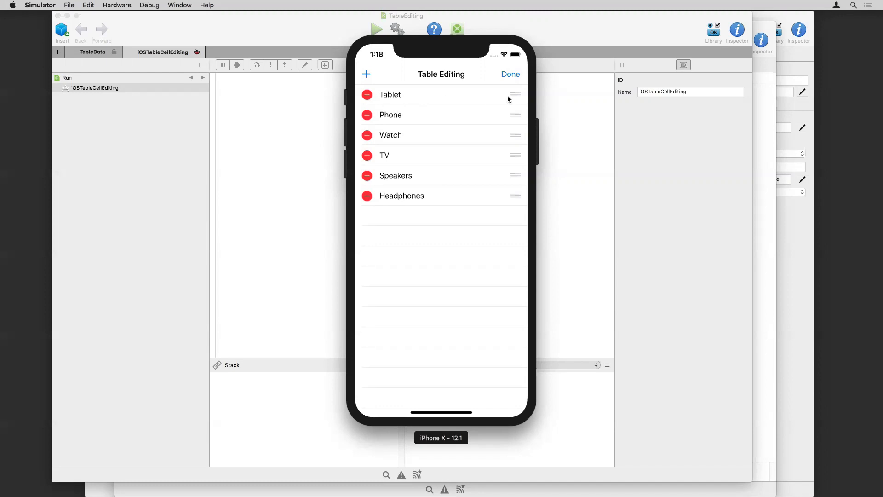
mouse_move(515, 116)
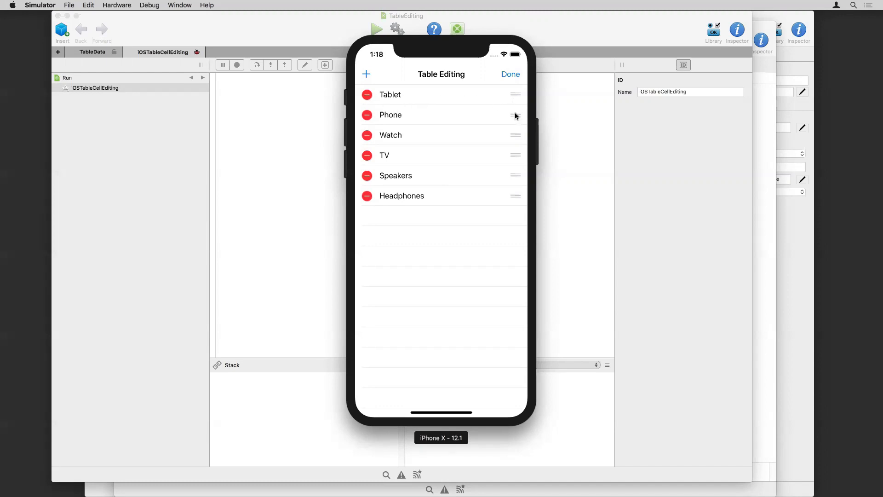
left_click_drag(515, 115, 515, 198)
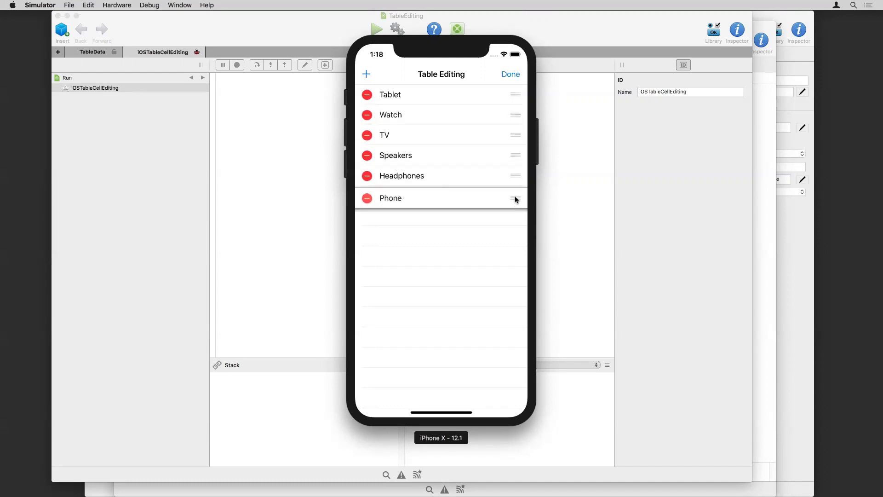
left_click_drag(515, 198, 512, 156)
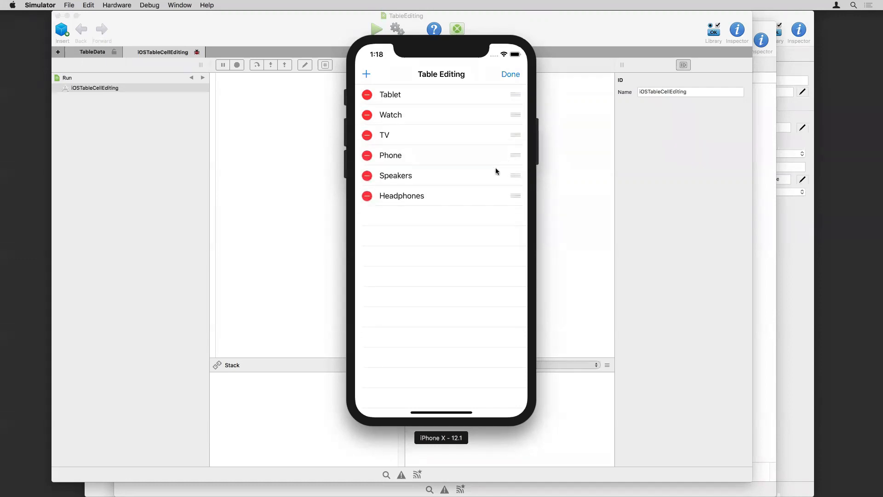
left_click(368, 135)
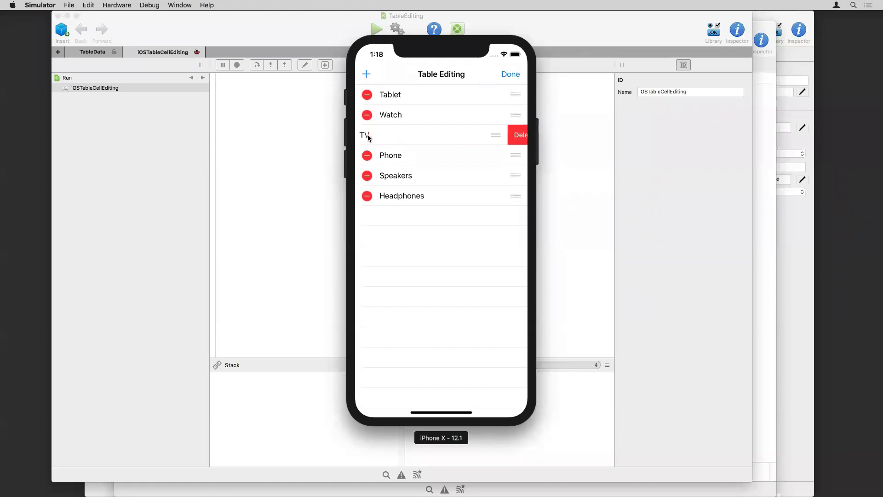
left_click(510, 134)
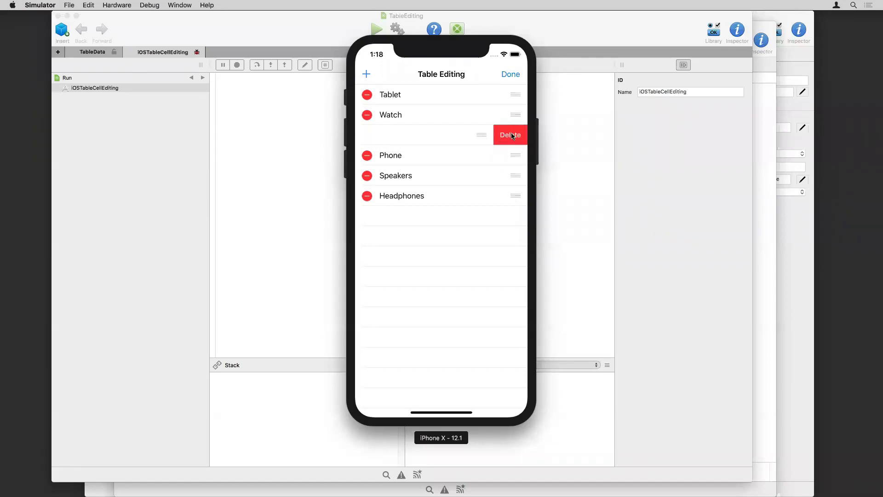
left_click(510, 134)
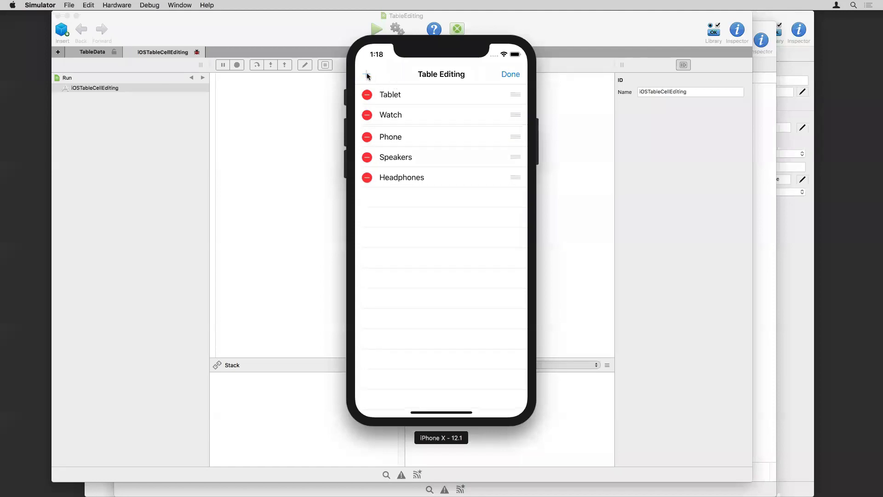
Step: Add a PlayStation row, finish editing, and bring the CustomCellsAndScroll project forward
left_click(366, 73)
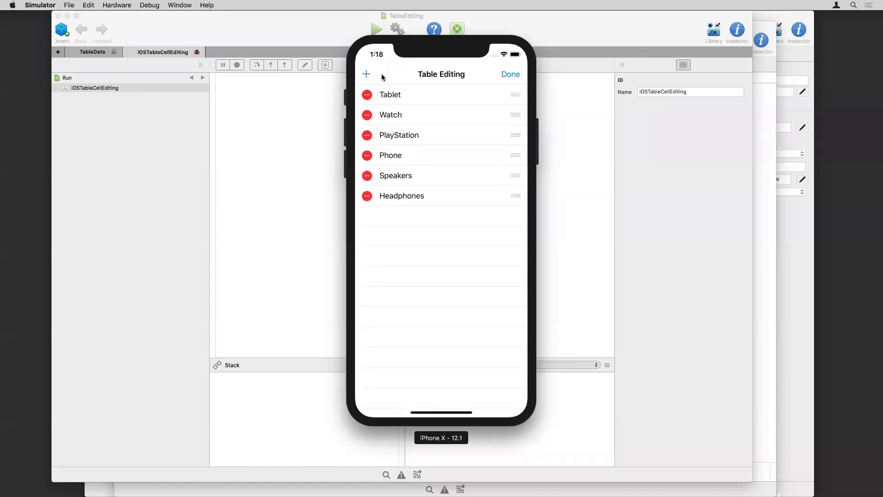
mouse_move(387, 142)
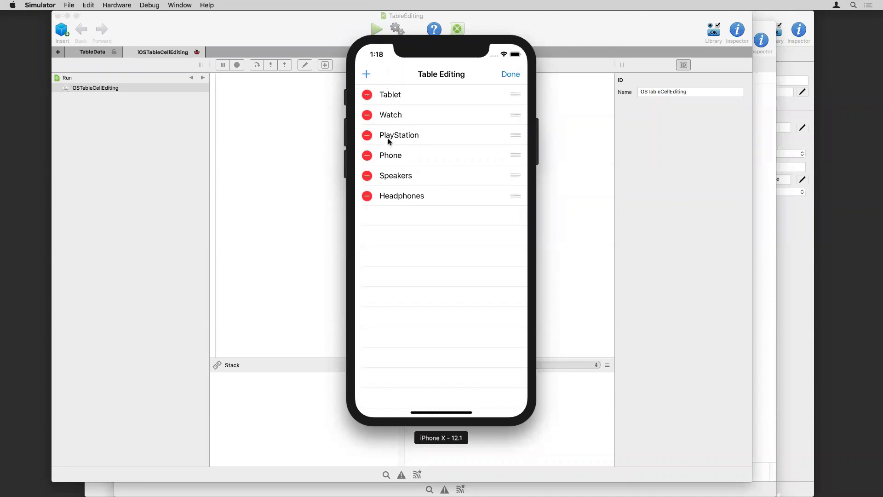
mouse_move(380, 99)
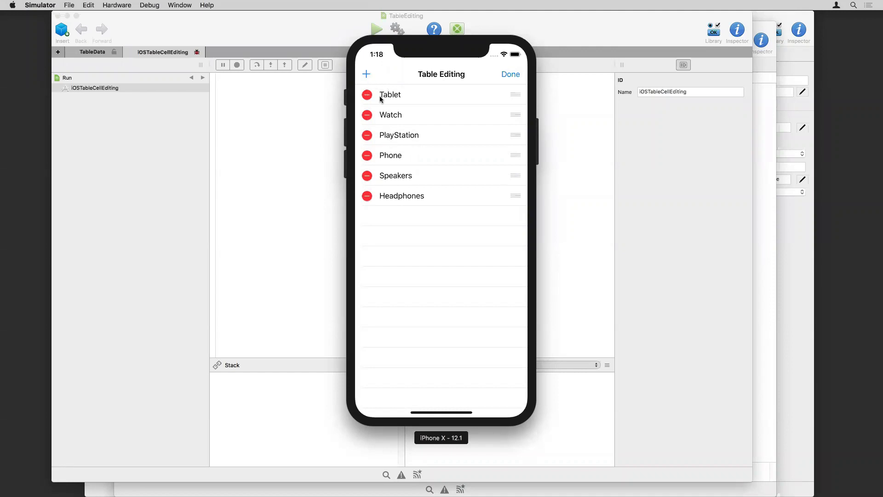
mouse_move(450, 144)
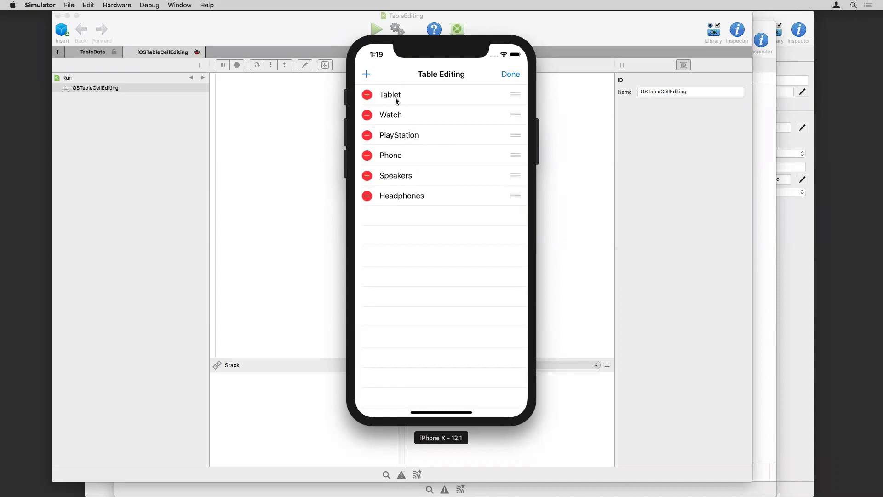
mouse_move(407, 144)
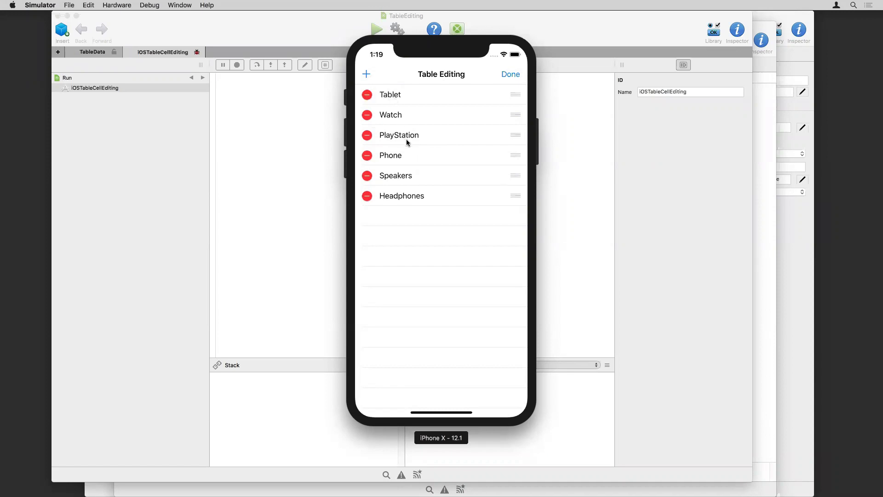
left_click(511, 74)
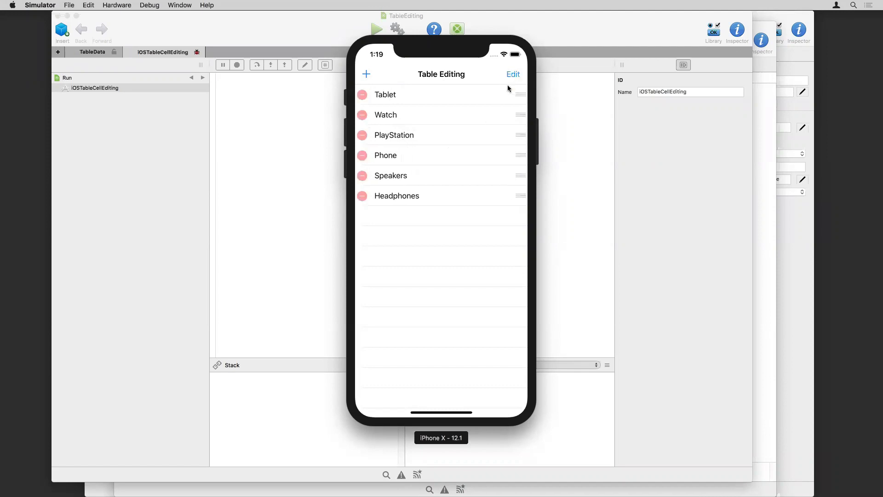
left_click(512, 74)
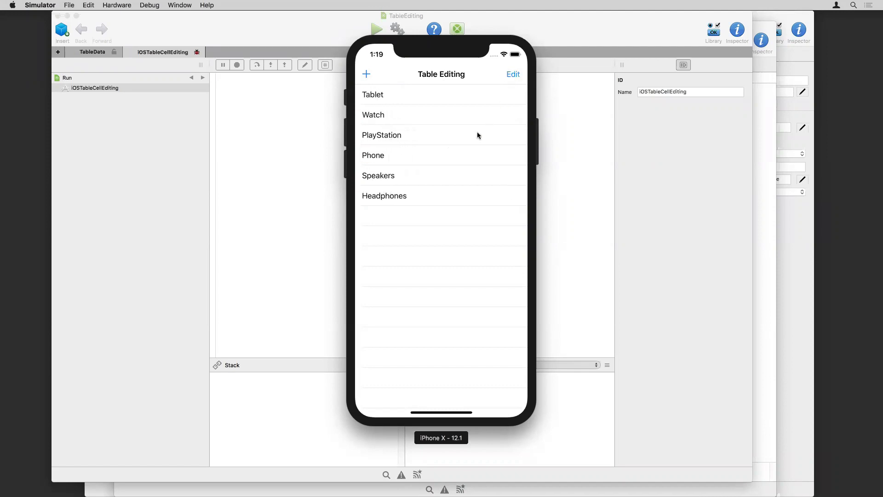
mouse_move(457, 139)
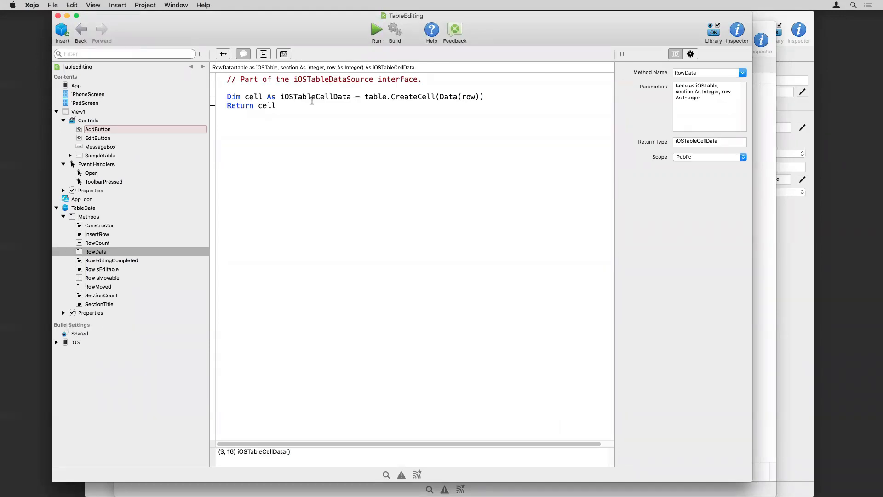
left_click(175, 5)
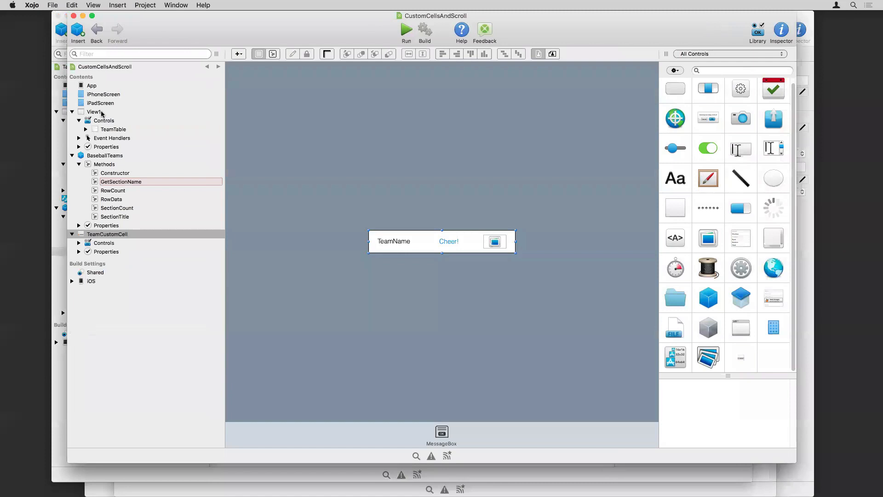
Step: Review TeamTable's Open event setting BaseballTeams as DataSource, then show the TeamCustomCell layout with its Inspector
left_click(94, 112)
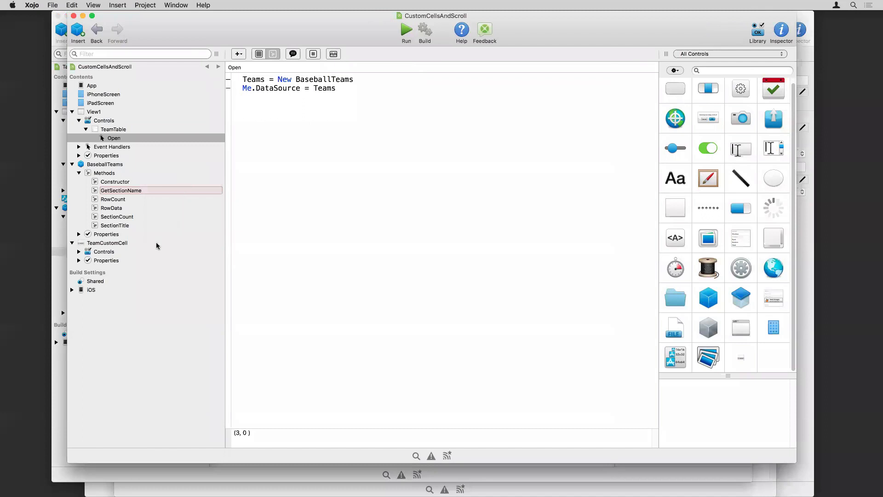
left_click(106, 243)
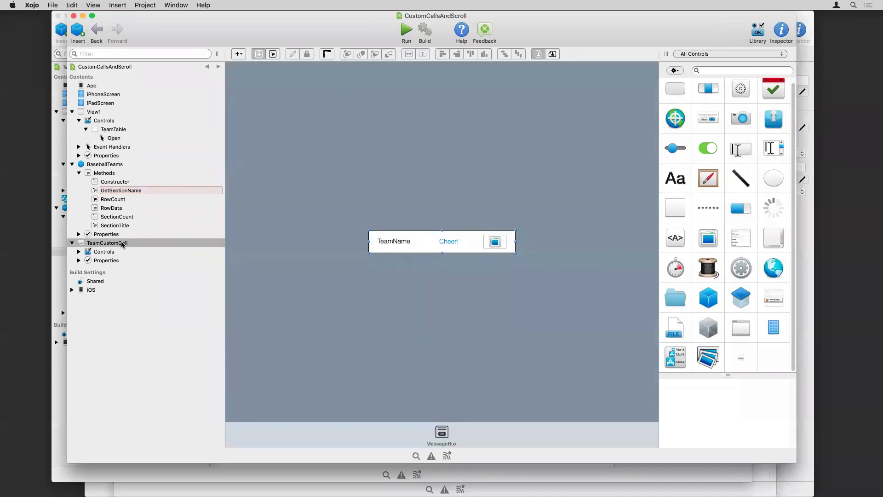
left_click(781, 32)
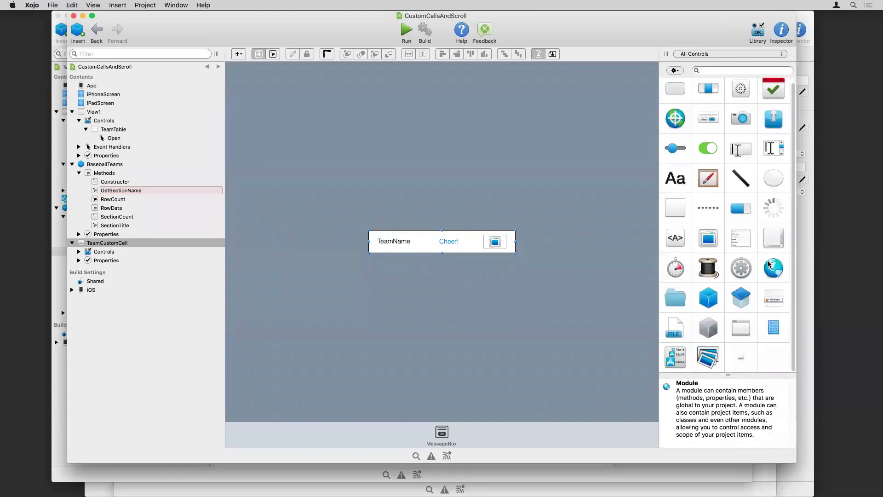
mouse_move(774, 298)
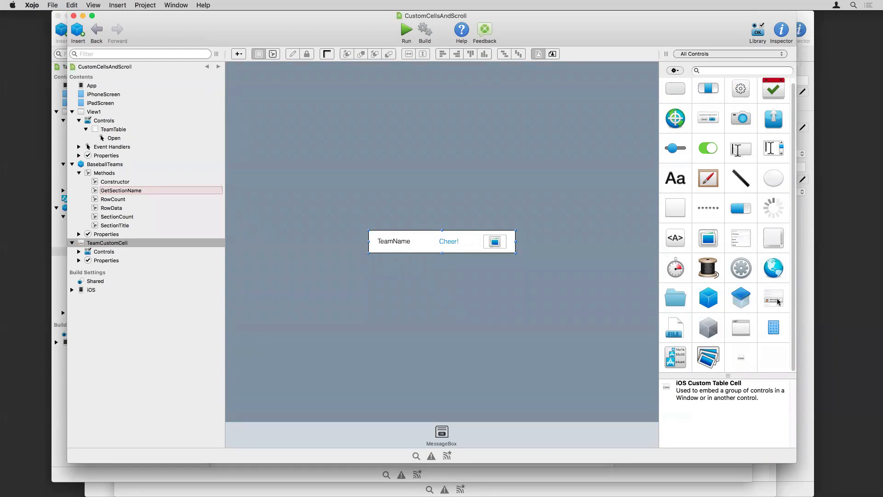
mouse_move(769, 299)
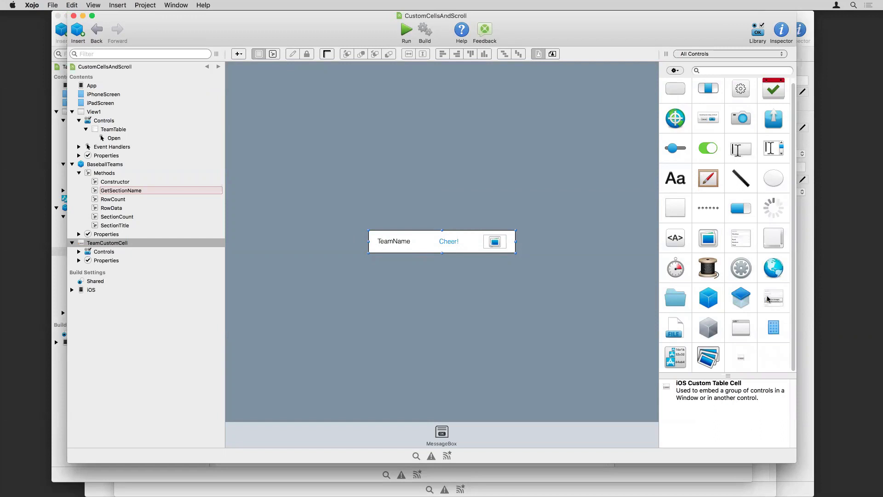
mouse_move(774, 298)
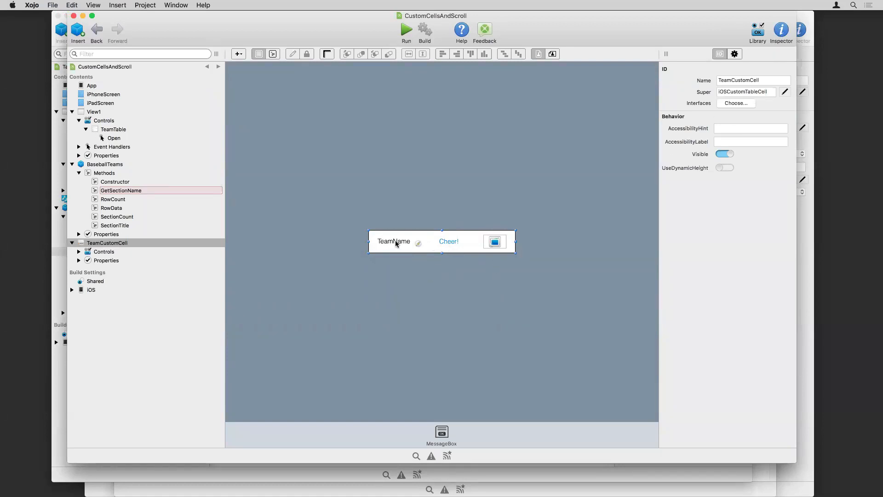
left_click(393, 241)
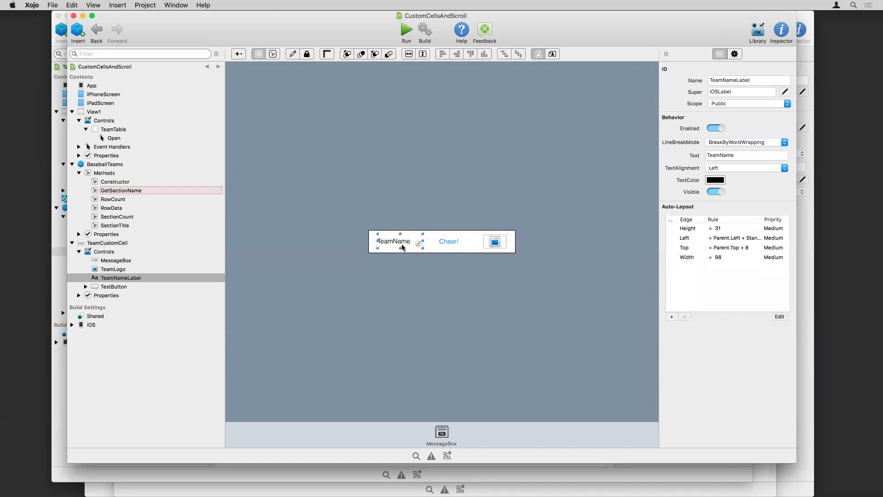
left_click(449, 241)
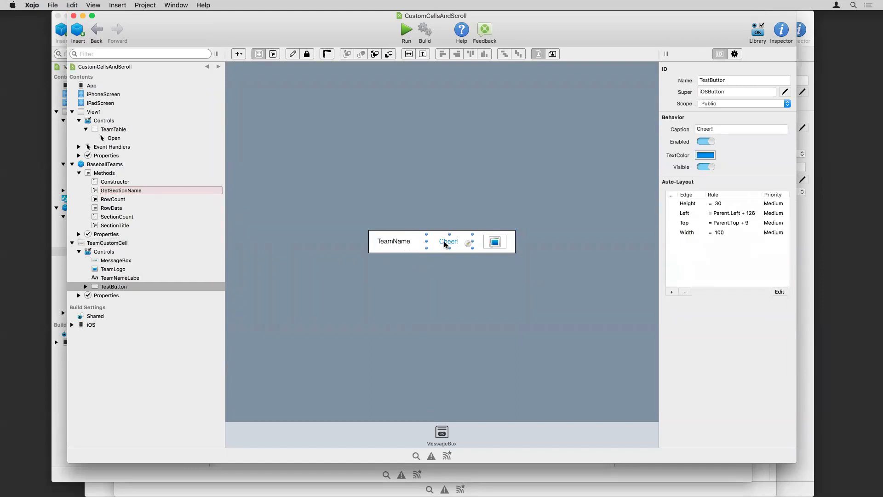
left_click(494, 241)
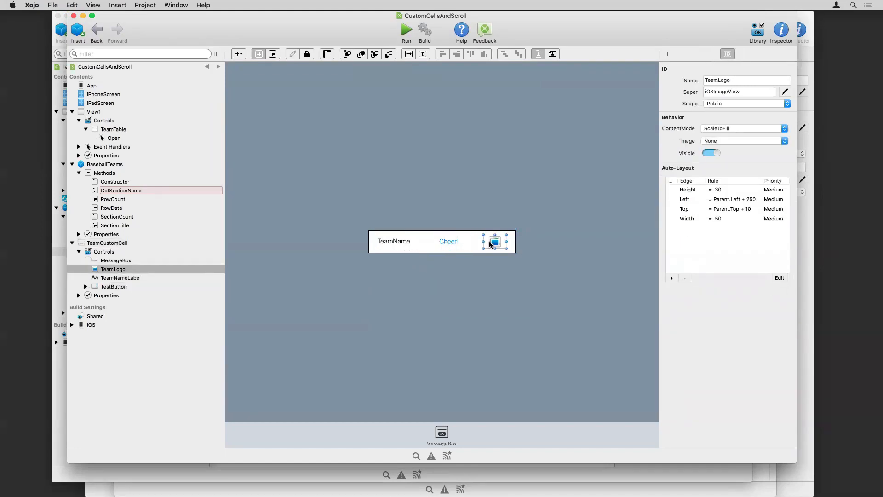
mouse_move(595, 217)
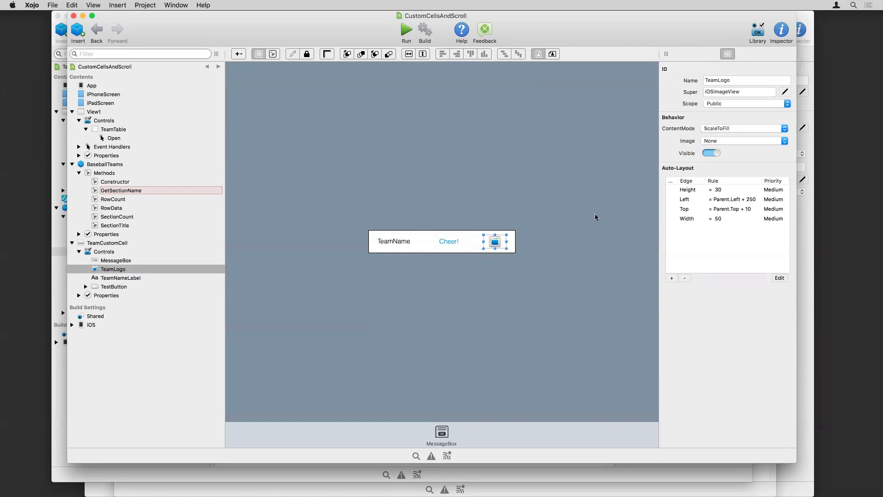
mouse_move(544, 259)
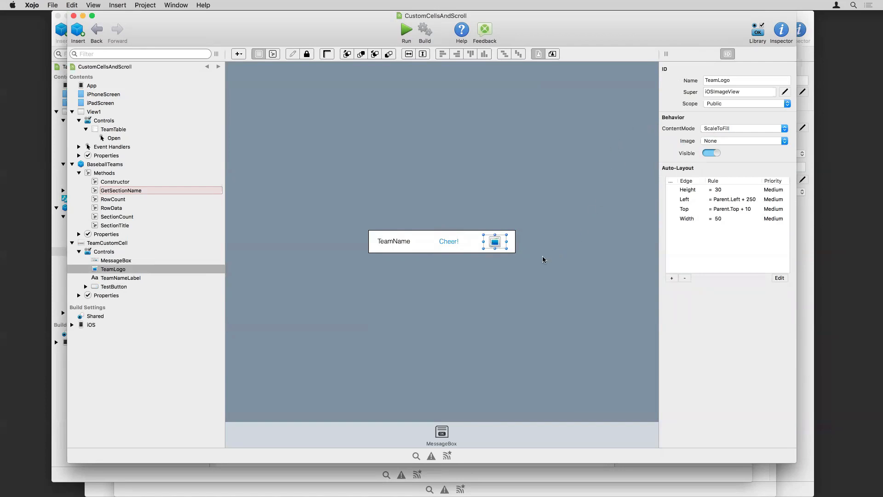
mouse_move(552, 232)
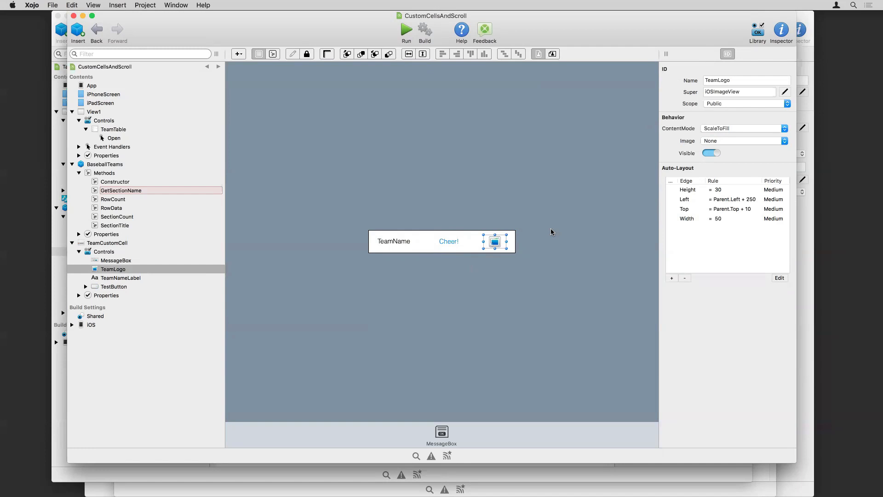
mouse_move(340, 272)
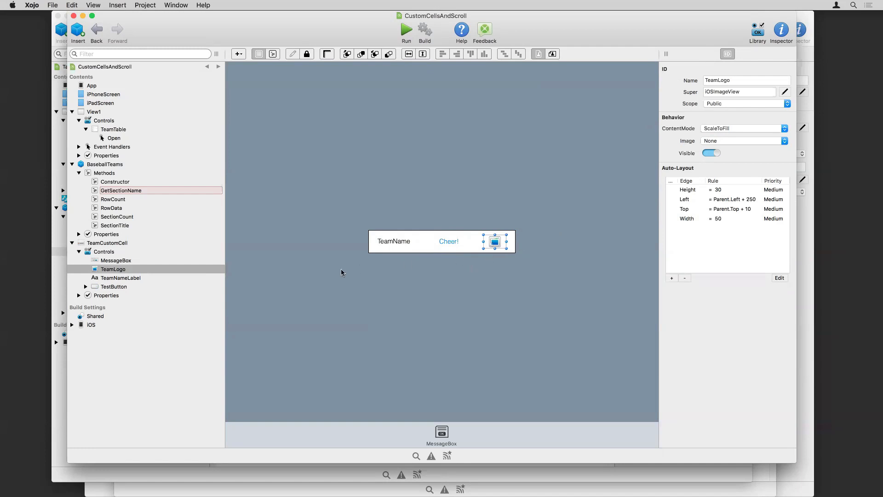
mouse_move(132, 189)
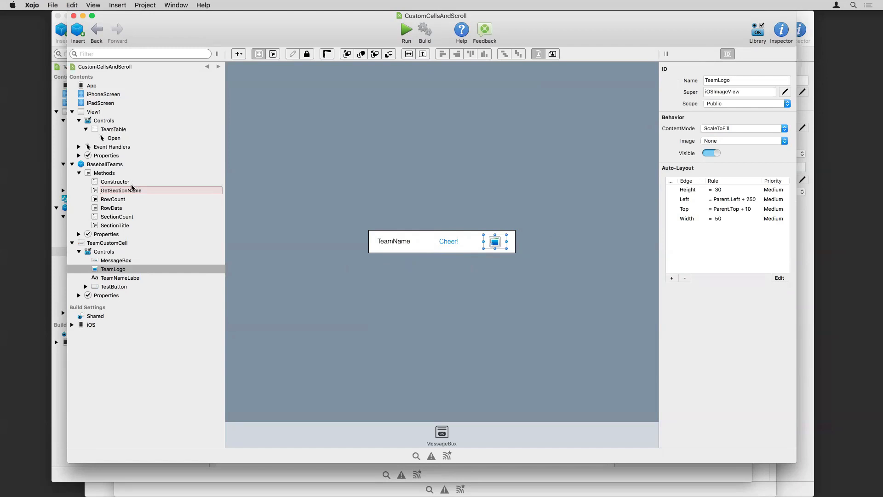
mouse_move(113, 183)
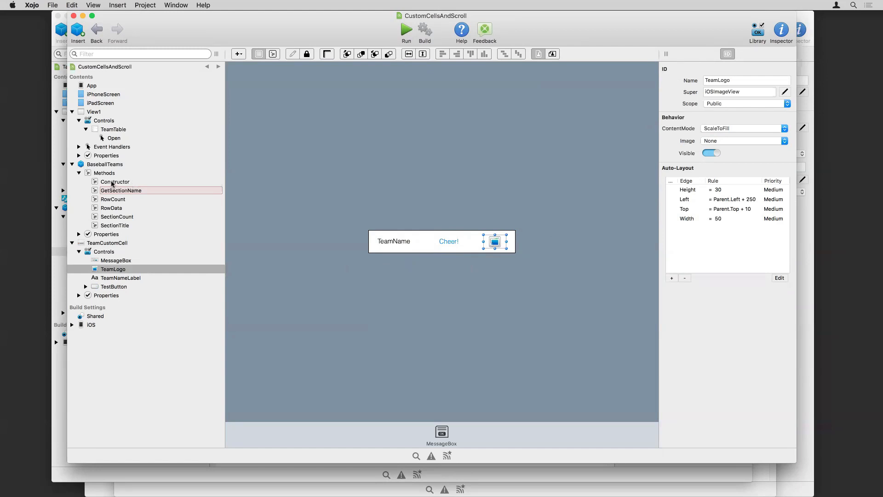
Step: Show BaseballTeams' RowData code, highlighting the TeamCustomCell type it creates
left_click(111, 208)
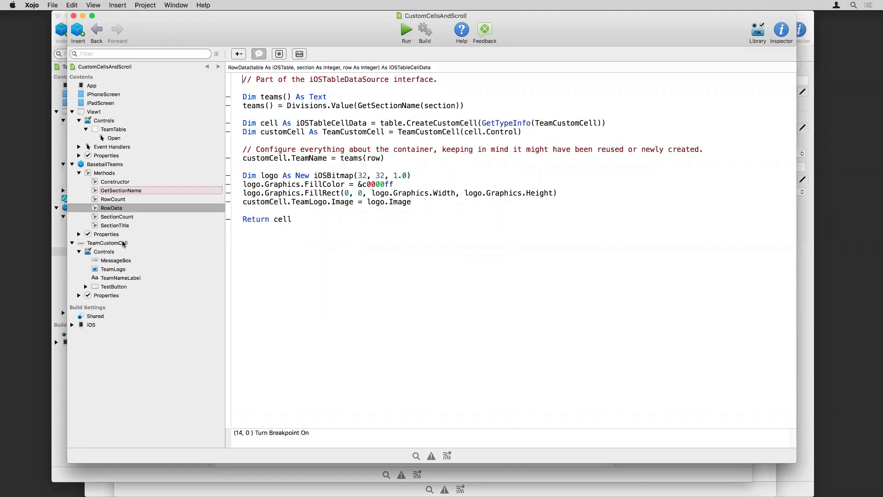
mouse_move(267, 241)
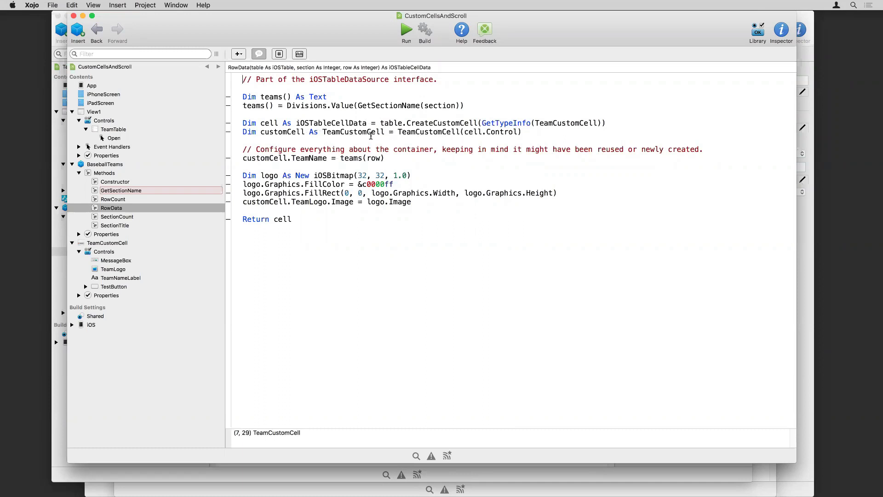
left_click(287, 131)
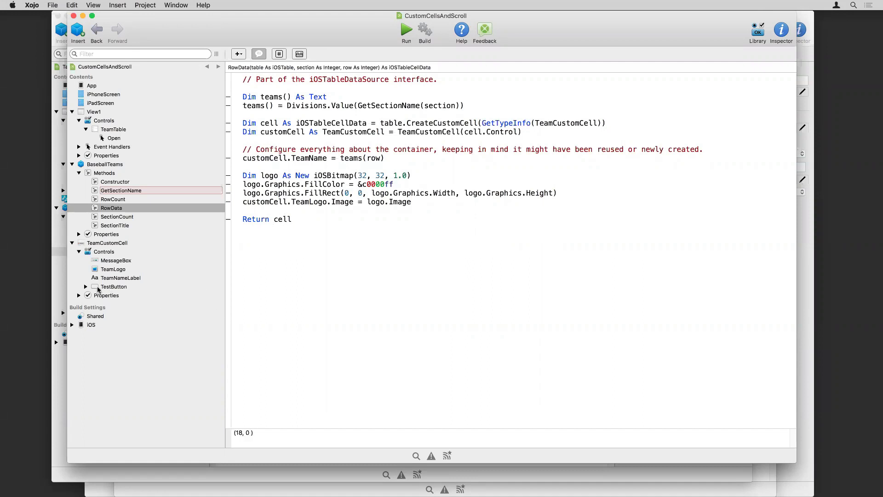
Step: Show TestButton's Action event code that displays the "Go " + TeamName message box
left_click(86, 287)
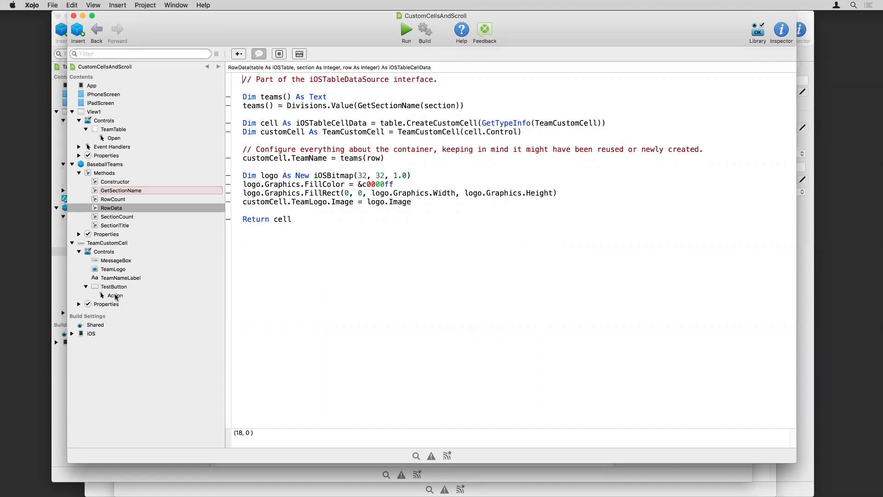
left_click(114, 295)
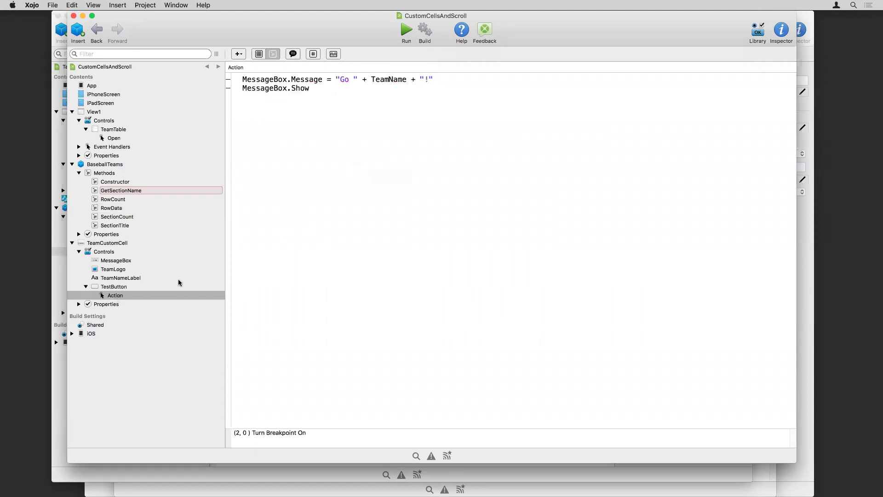
mouse_move(293, 141)
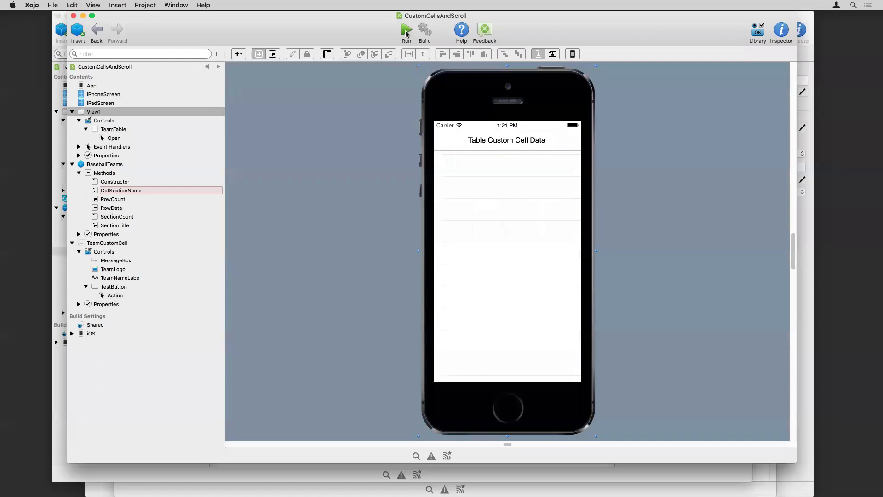
Step: Run CustomCellsAndScroll in the iOS Simulator and browse the team list
left_click(406, 29)
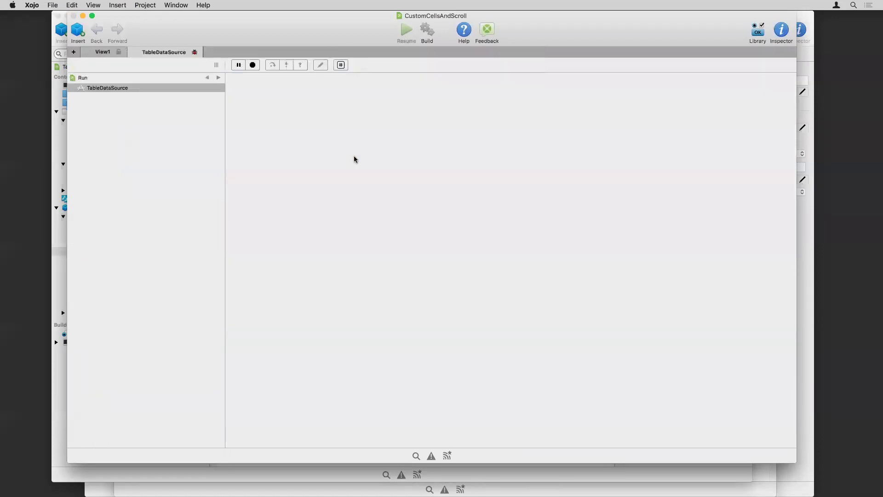
left_click(406, 29)
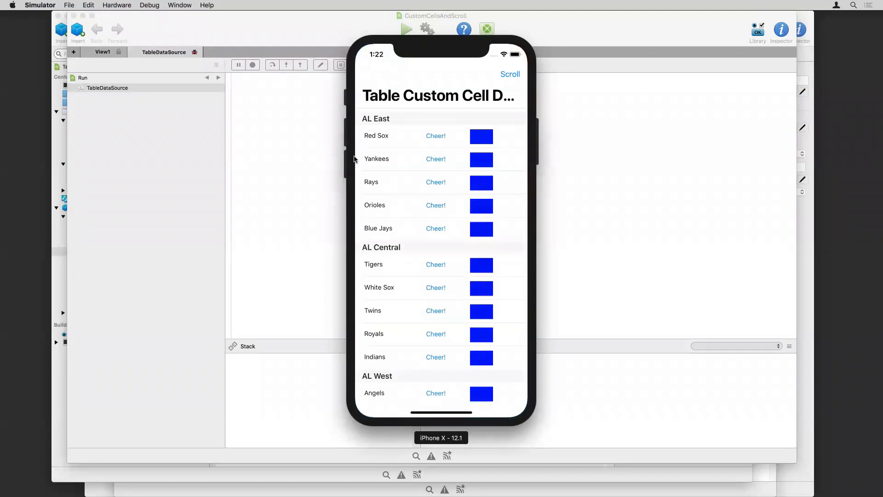
mouse_move(408, 150)
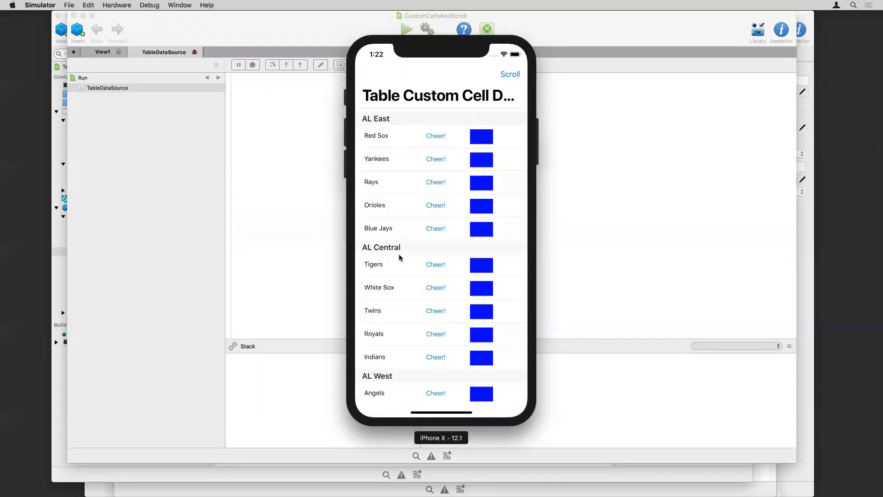
scroll("down", 3)
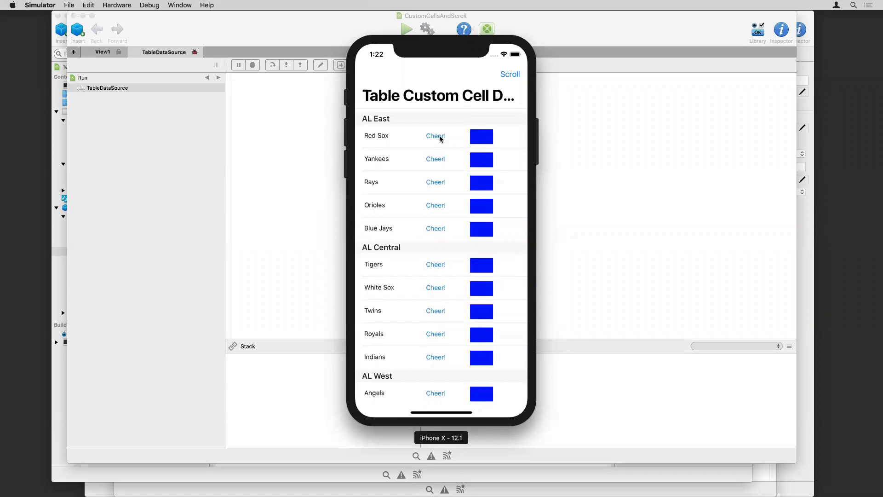
Step: Cheer for the Red Sox, dismiss the "Go Red Sox!" alert, and scroll through the divisions
left_click(435, 136)
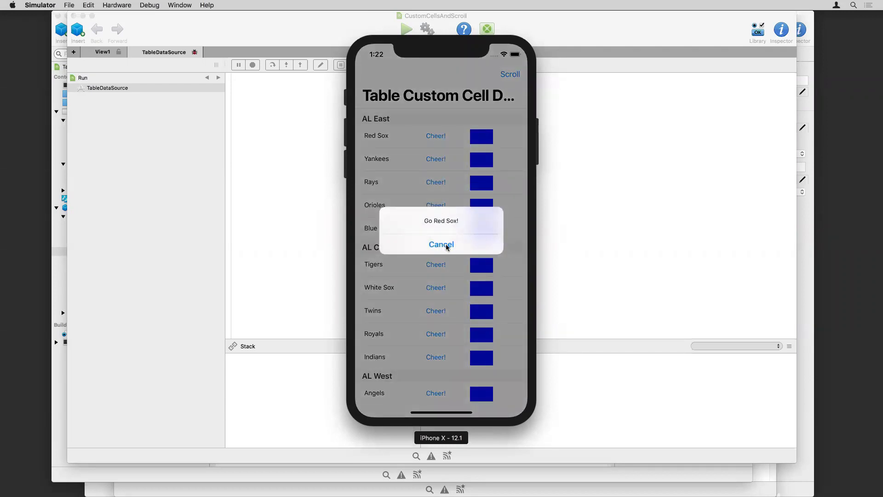
left_click(441, 243)
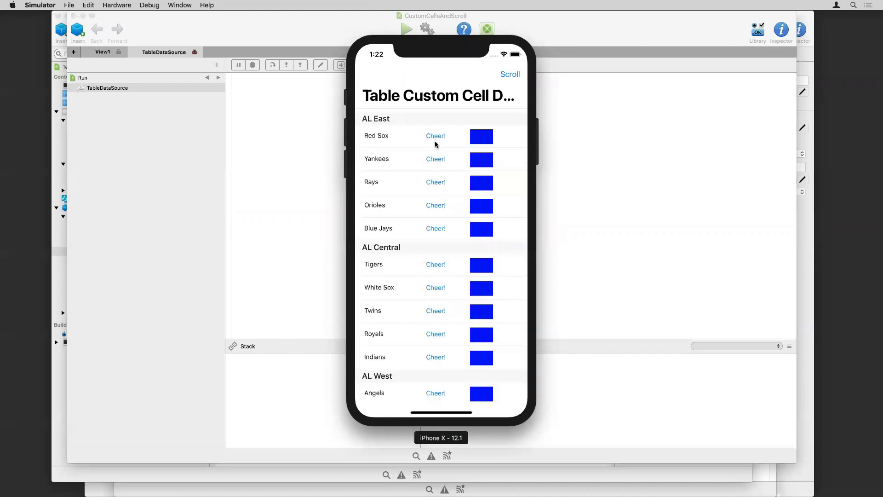
mouse_move(482, 147)
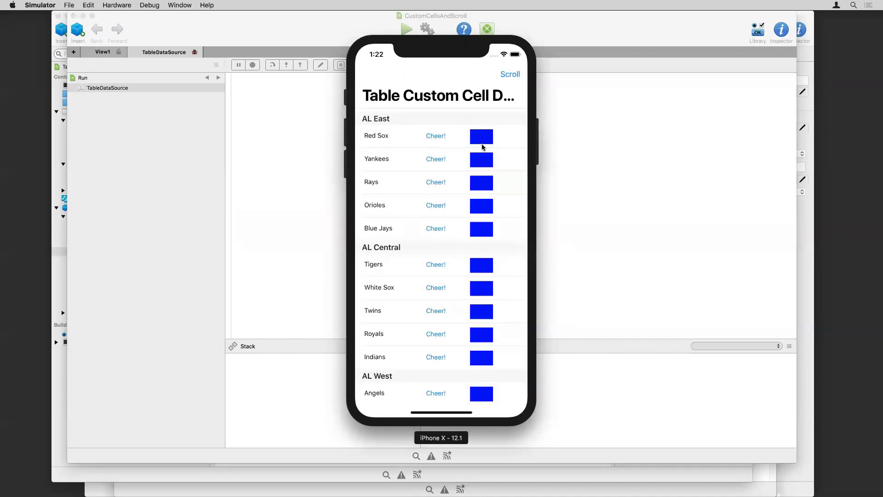
scroll("down", 3)
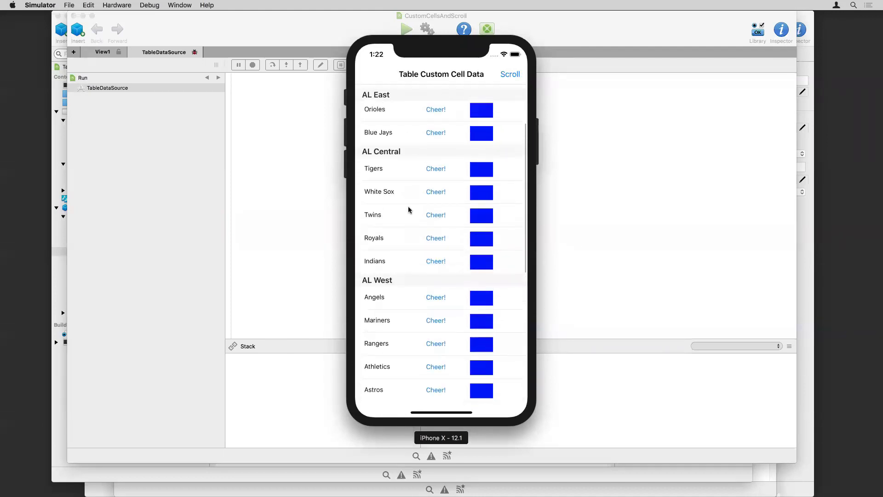
scroll("down", 3)
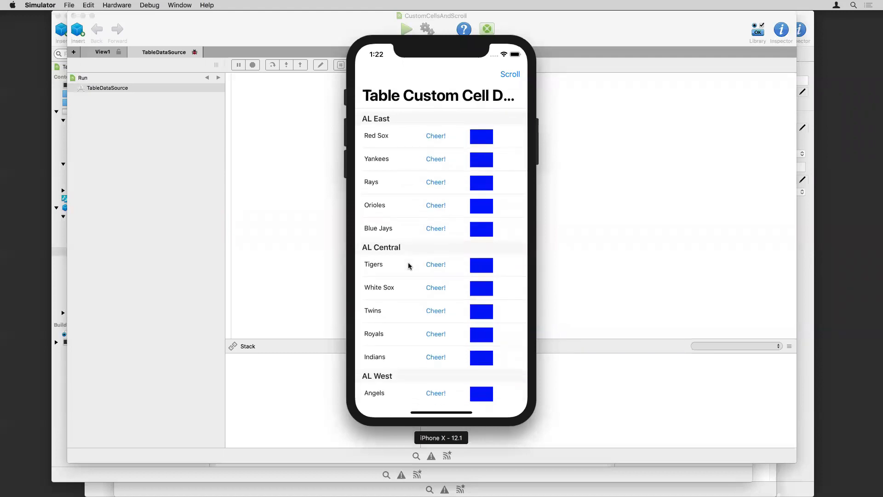
mouse_move(425, 194)
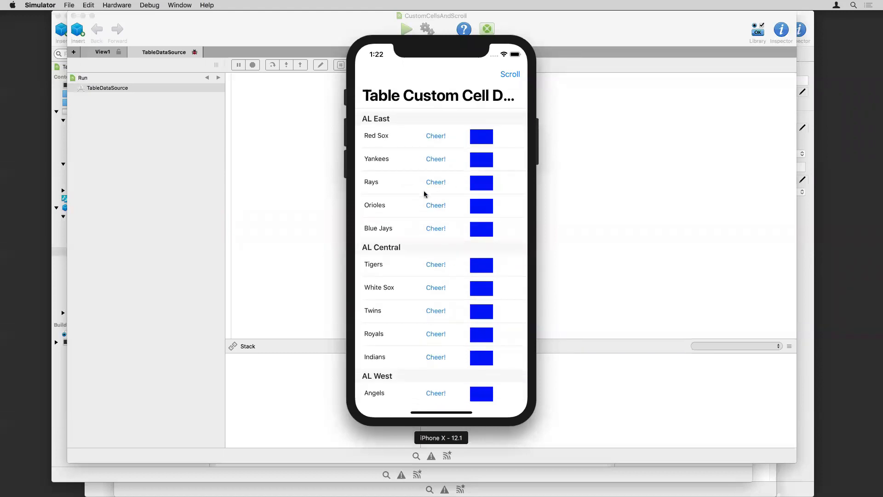